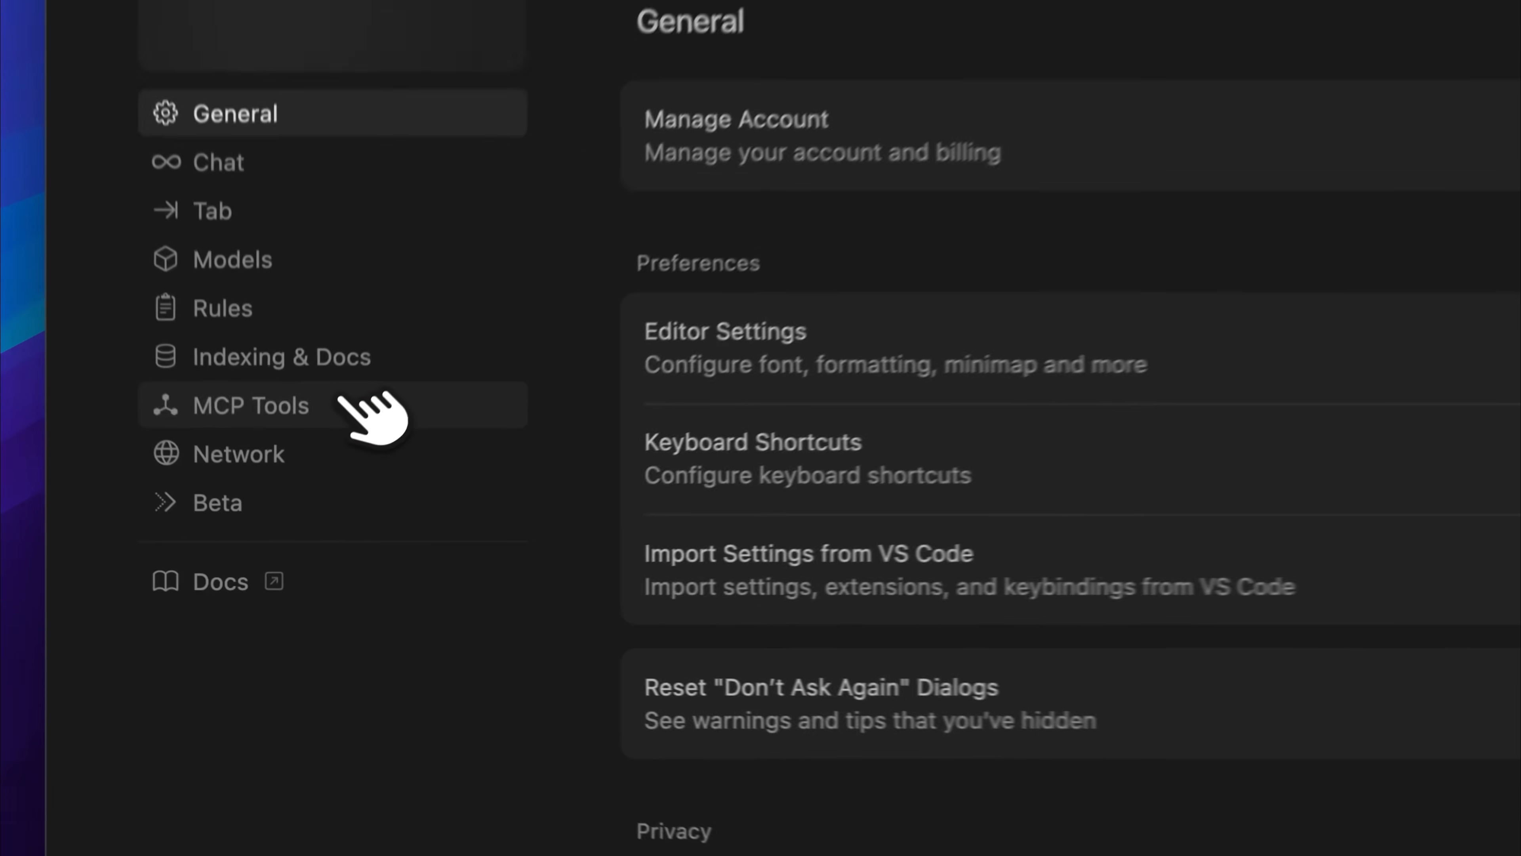
Step: Show Cursor's MCP Tools settings listing aci-mcp-unified with 2 tools enabled
click(249, 404)
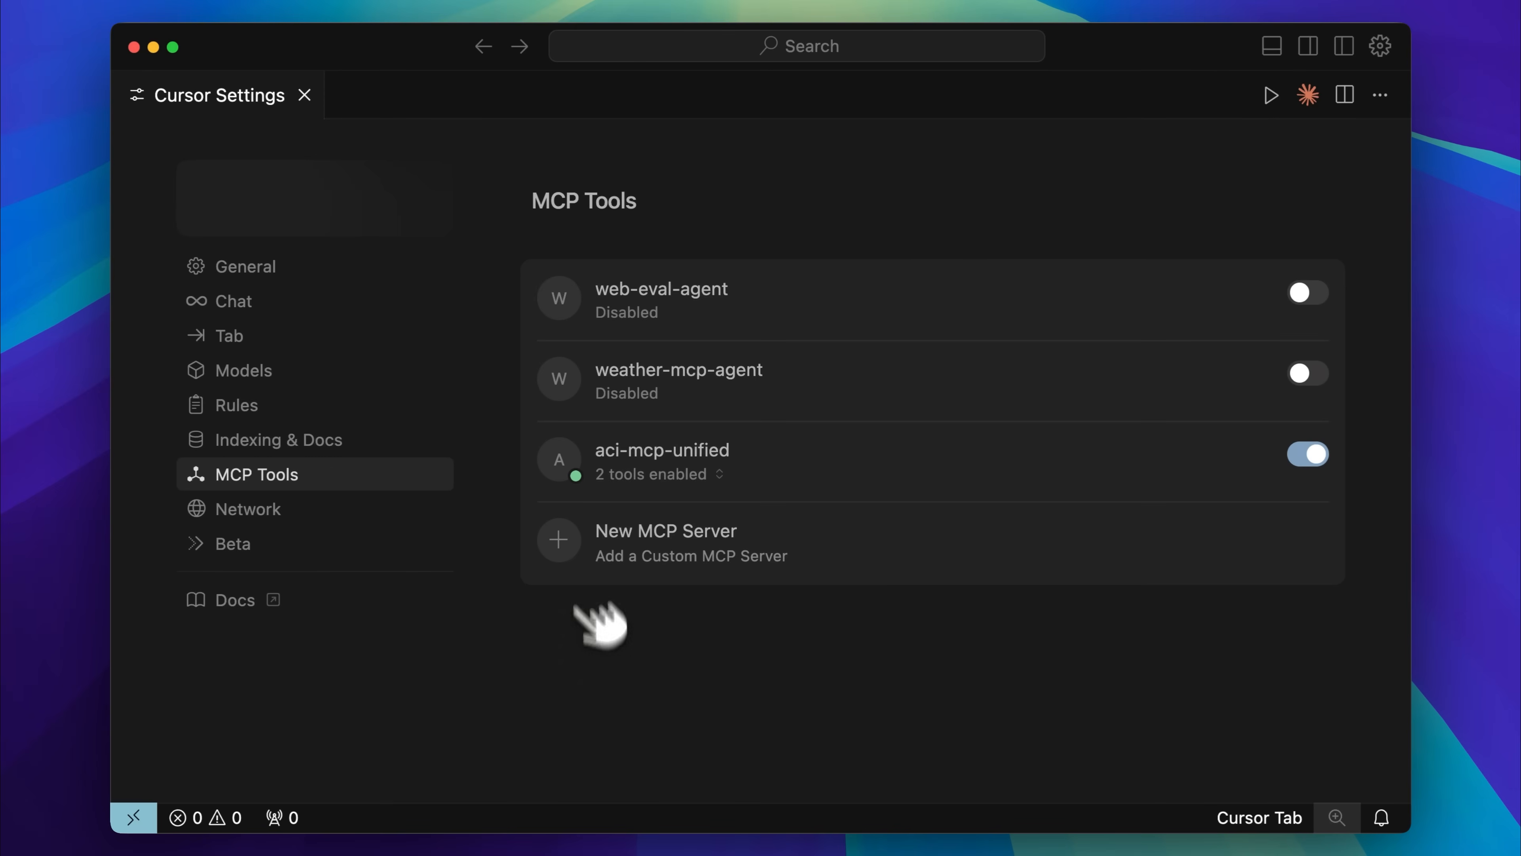
mouse_move(740, 239)
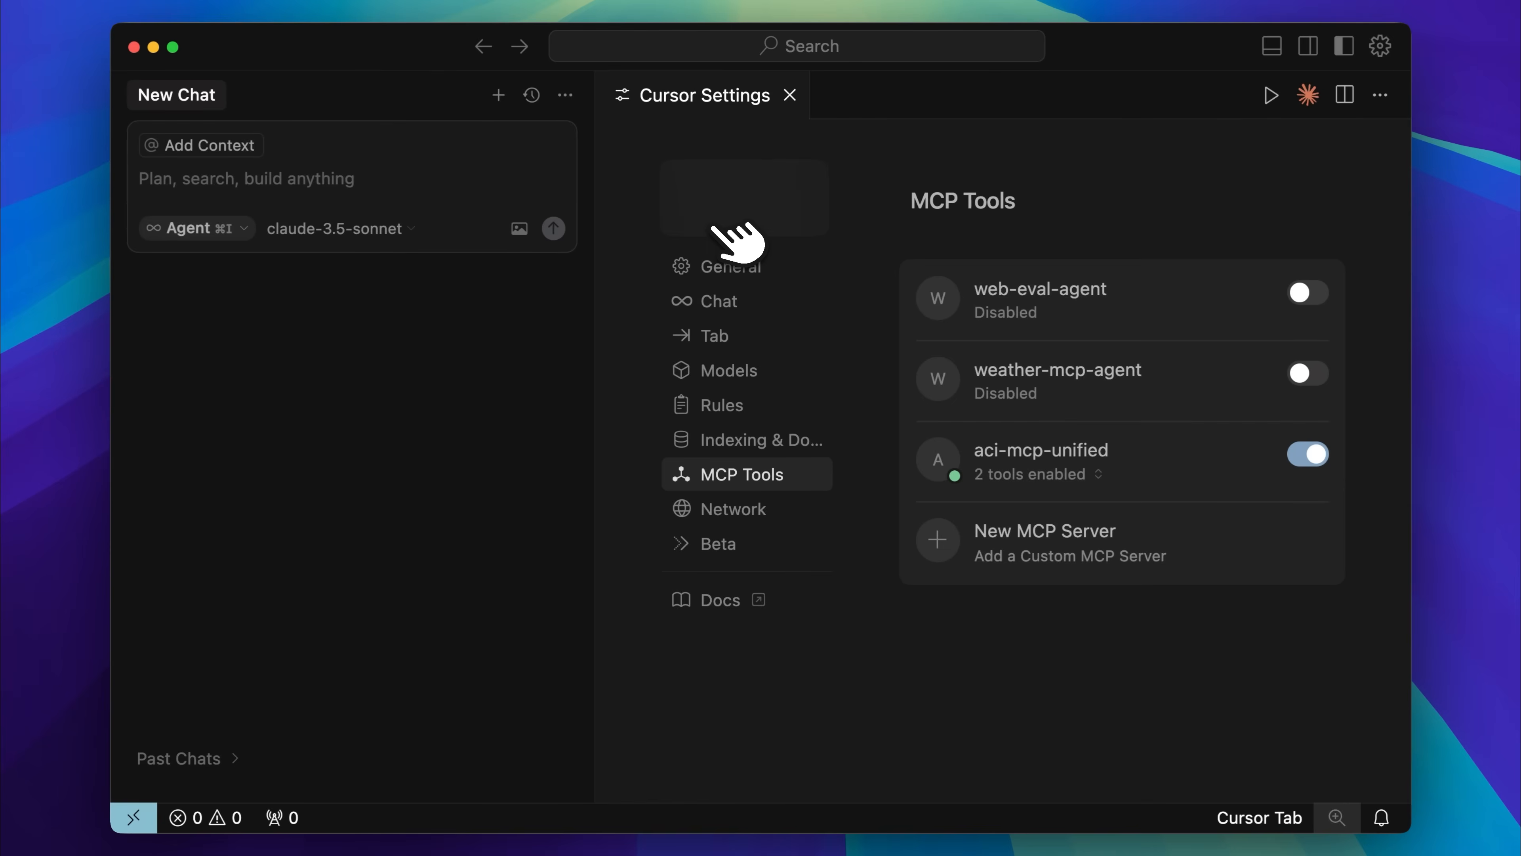
mouse_move(474, 326)
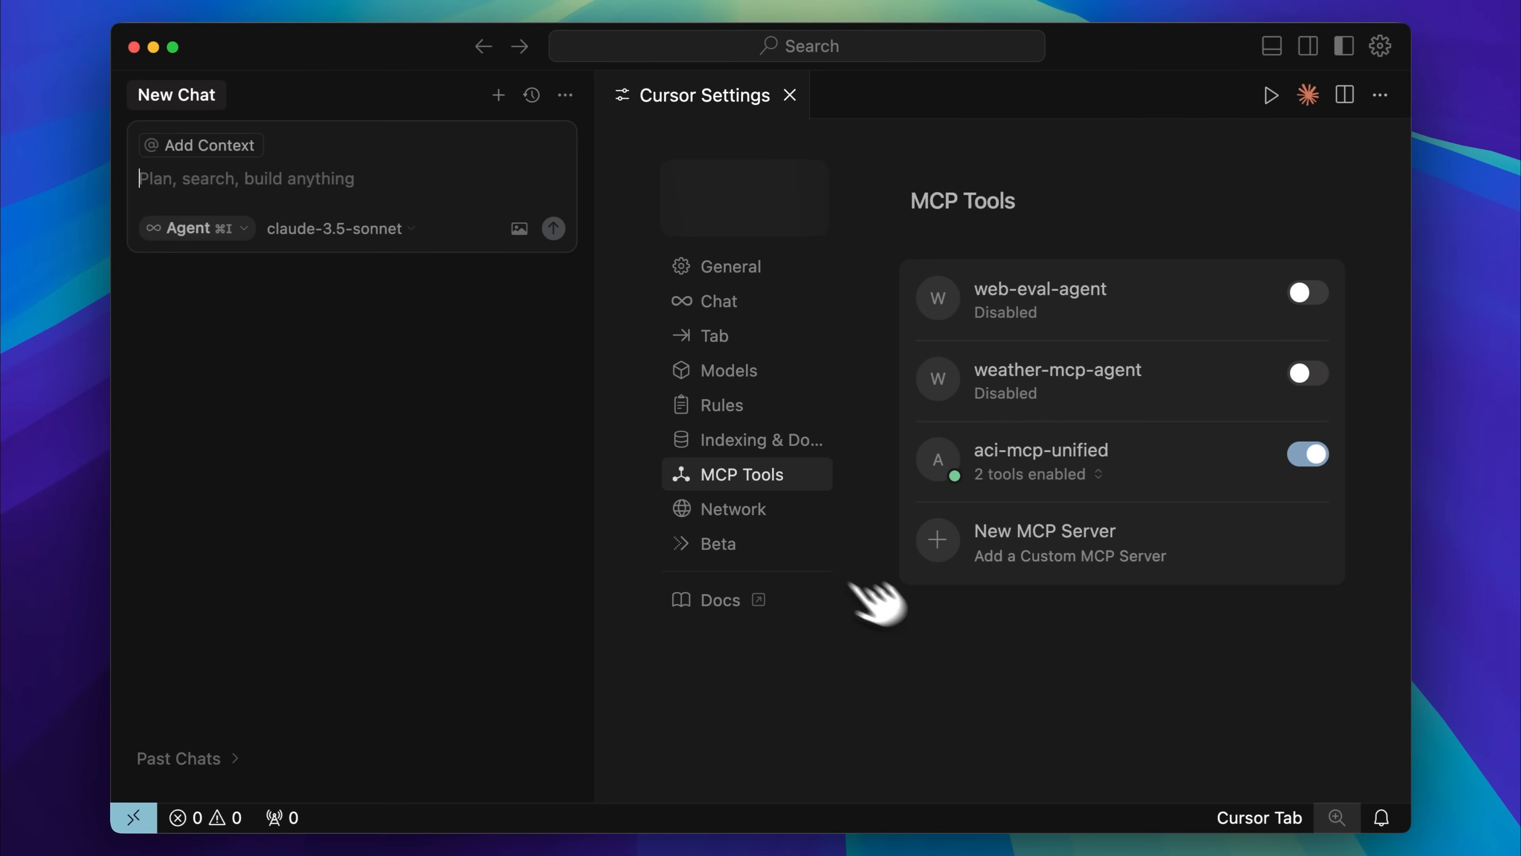
mouse_move(970, 645)
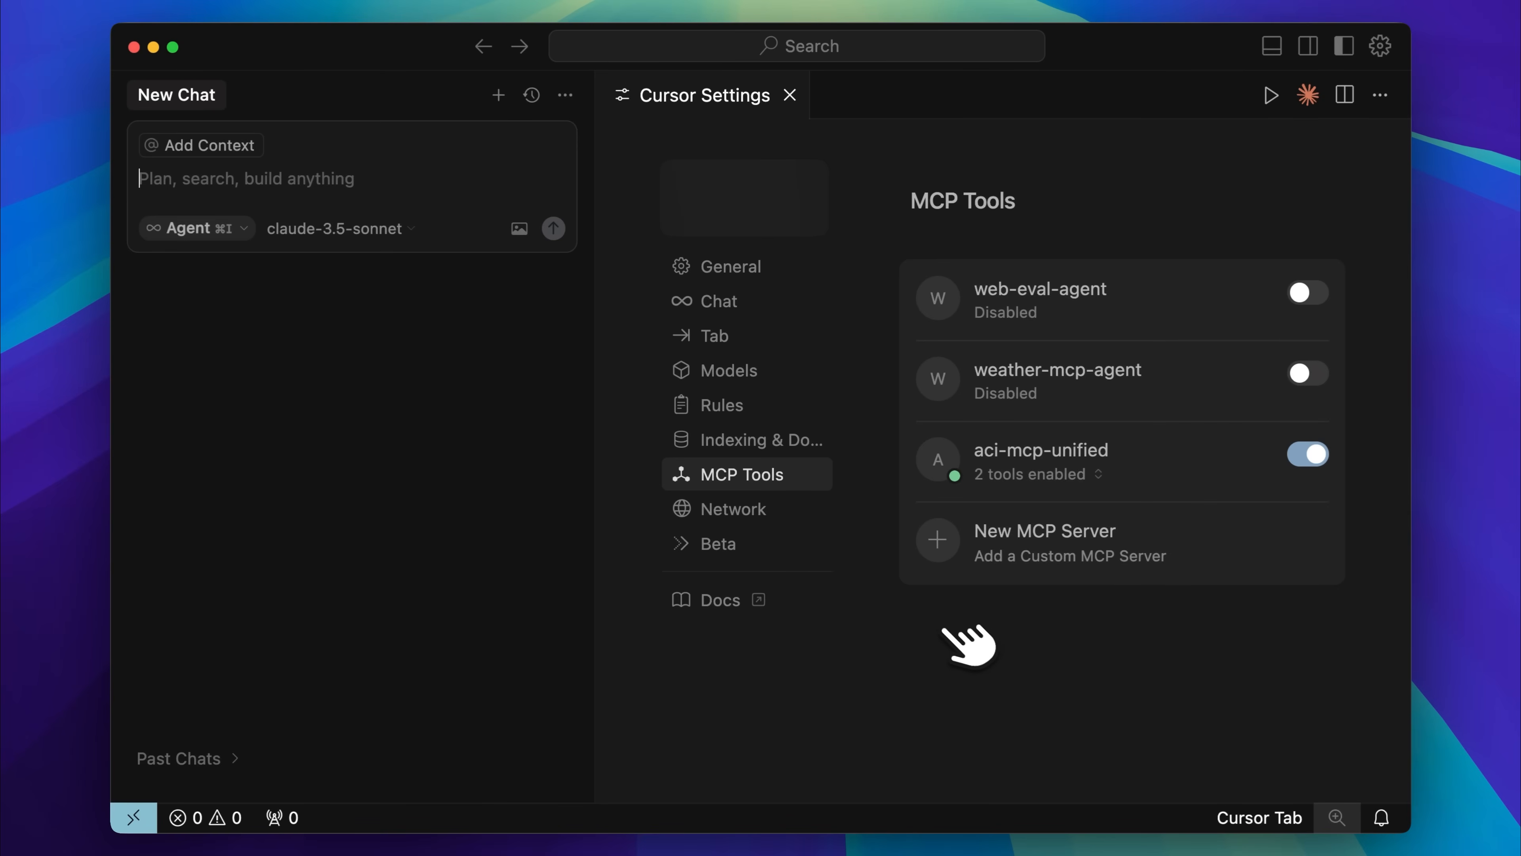
mouse_move(1016, 631)
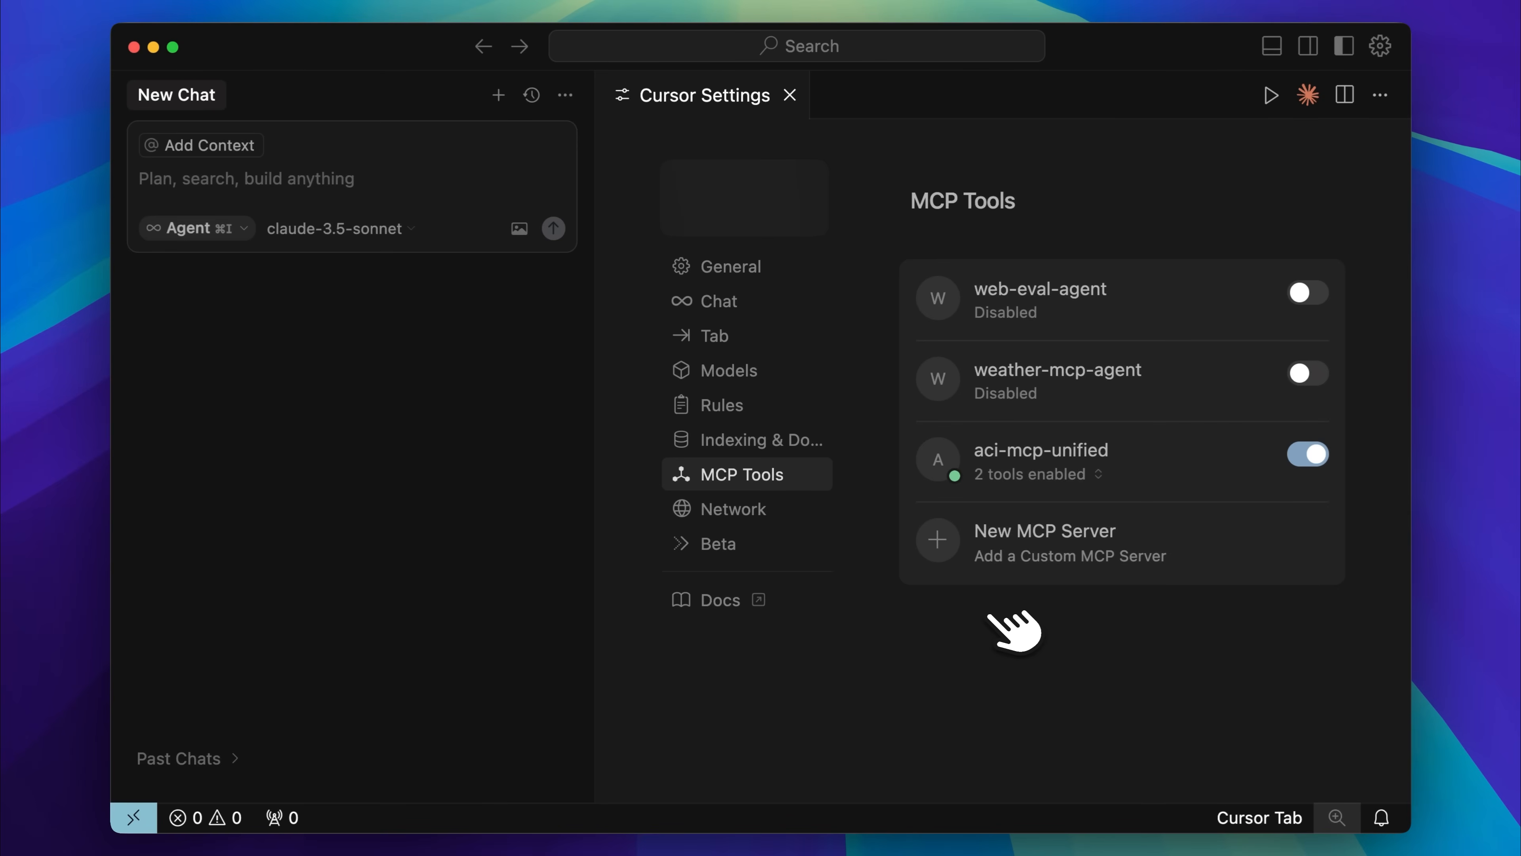
Step: Expand aci-mcp-unified to show its uvx command, ACI_SEARCH_FUNCTIONS and ACI_EXECUTE_FUNCTION
click(1038, 474)
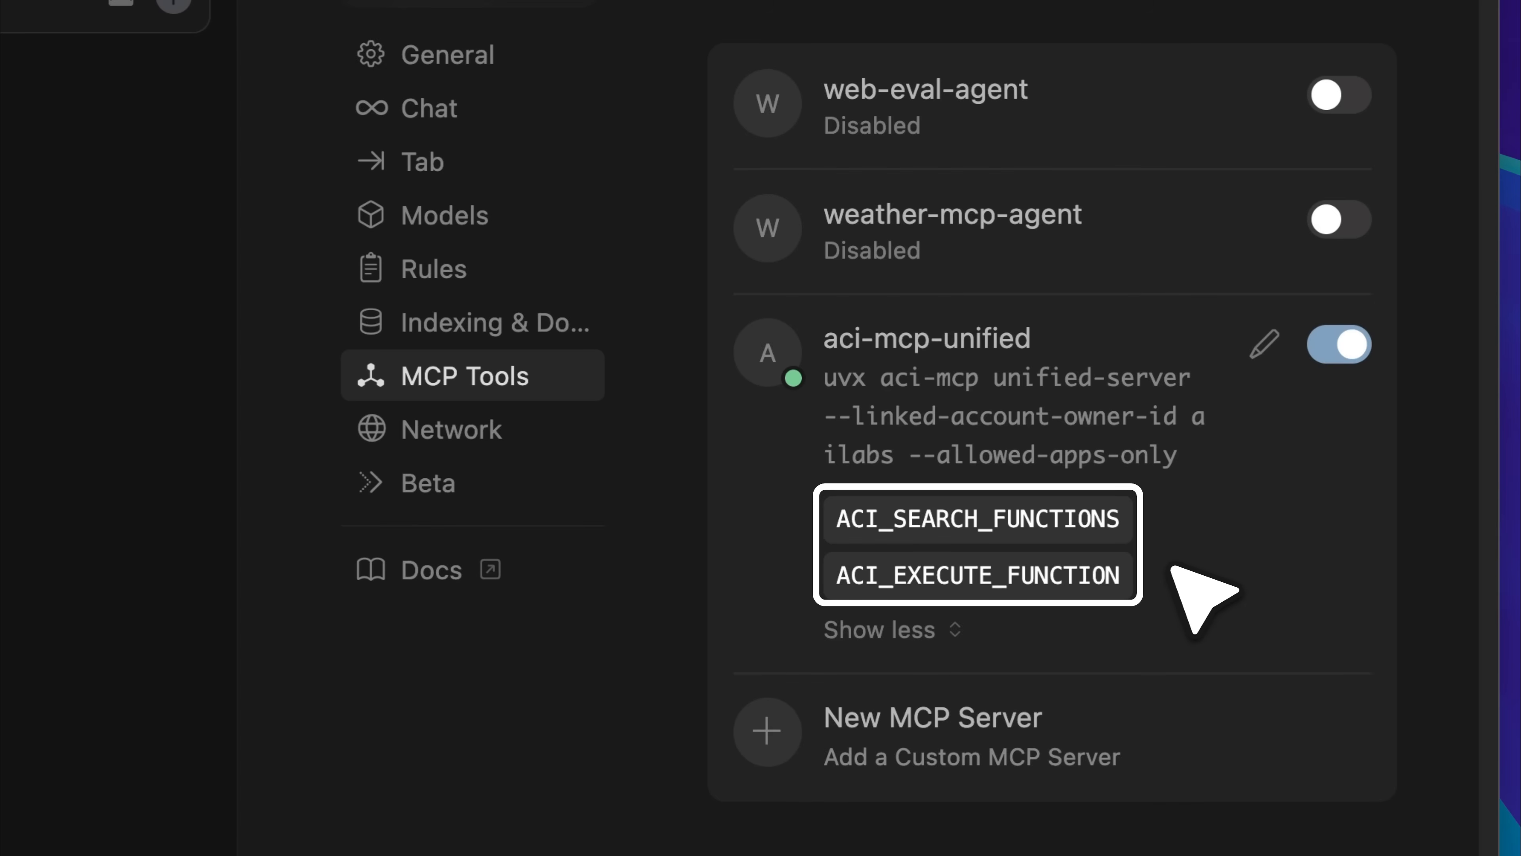
mouse_move(1261, 592)
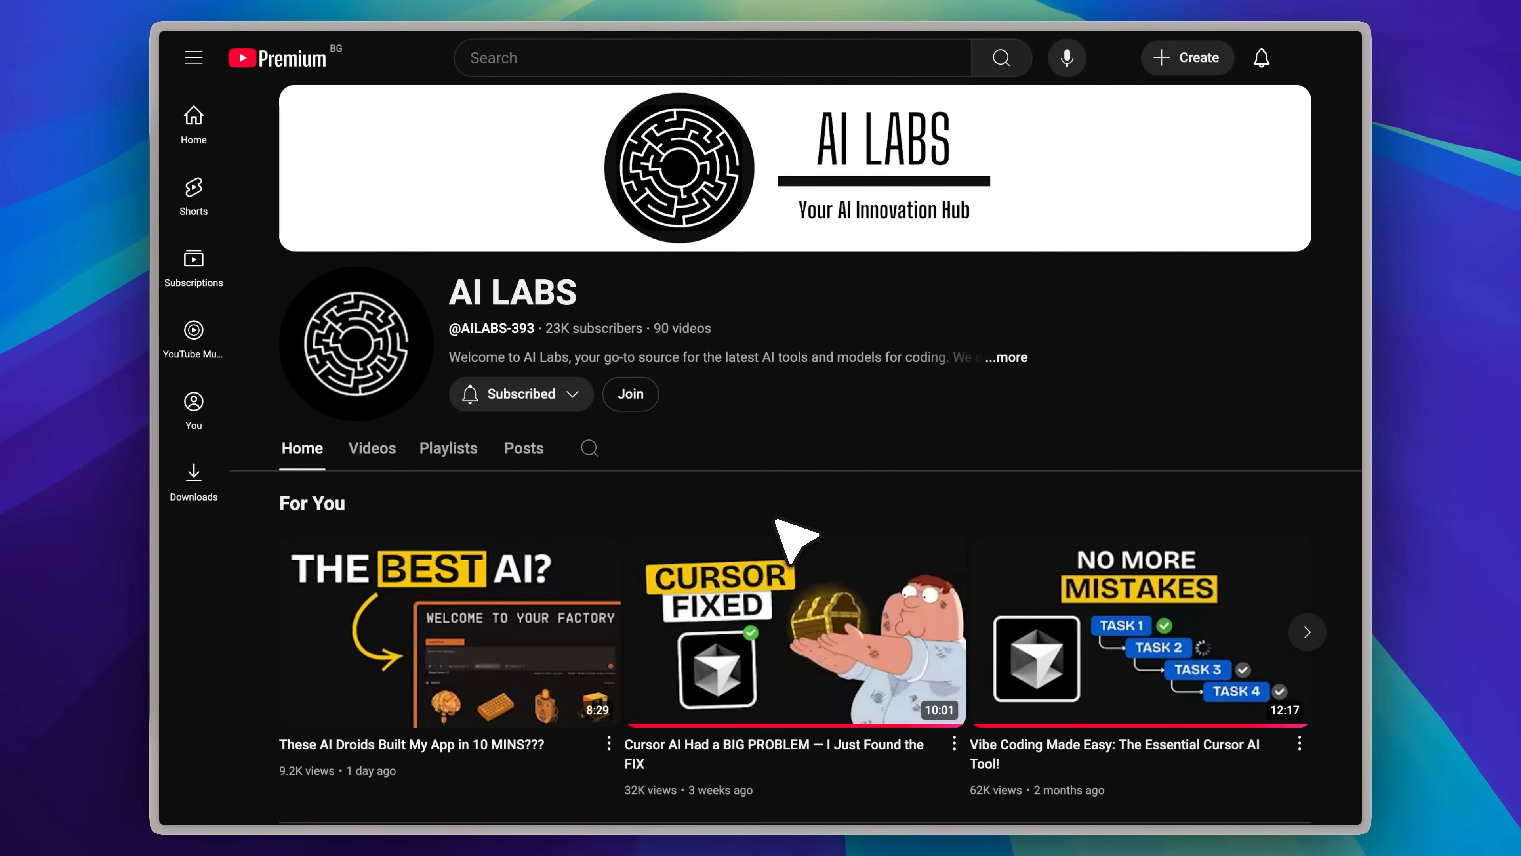
mouse_move(791, 543)
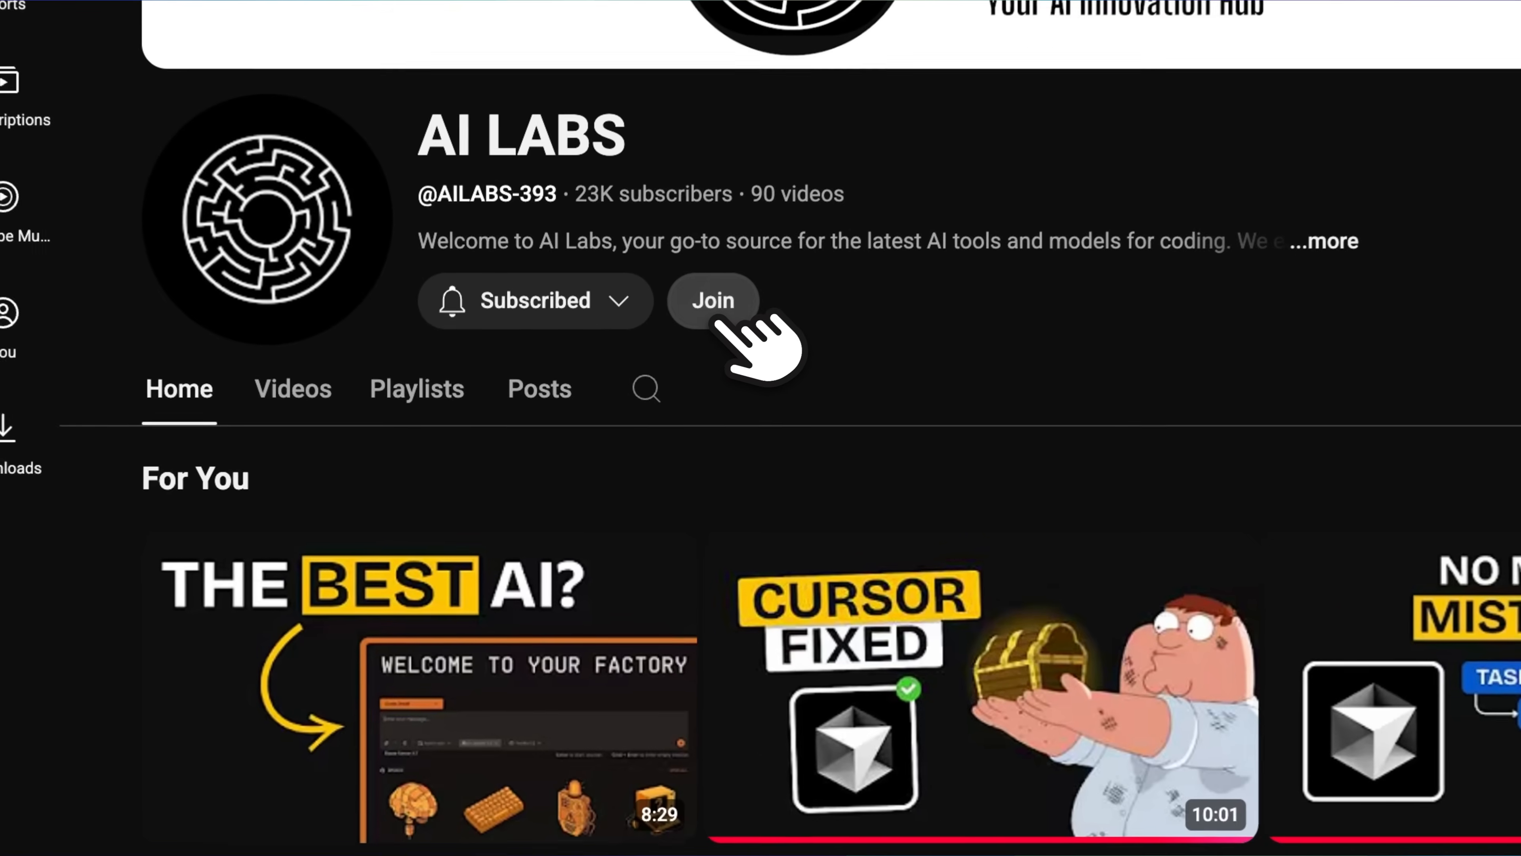
click(712, 301)
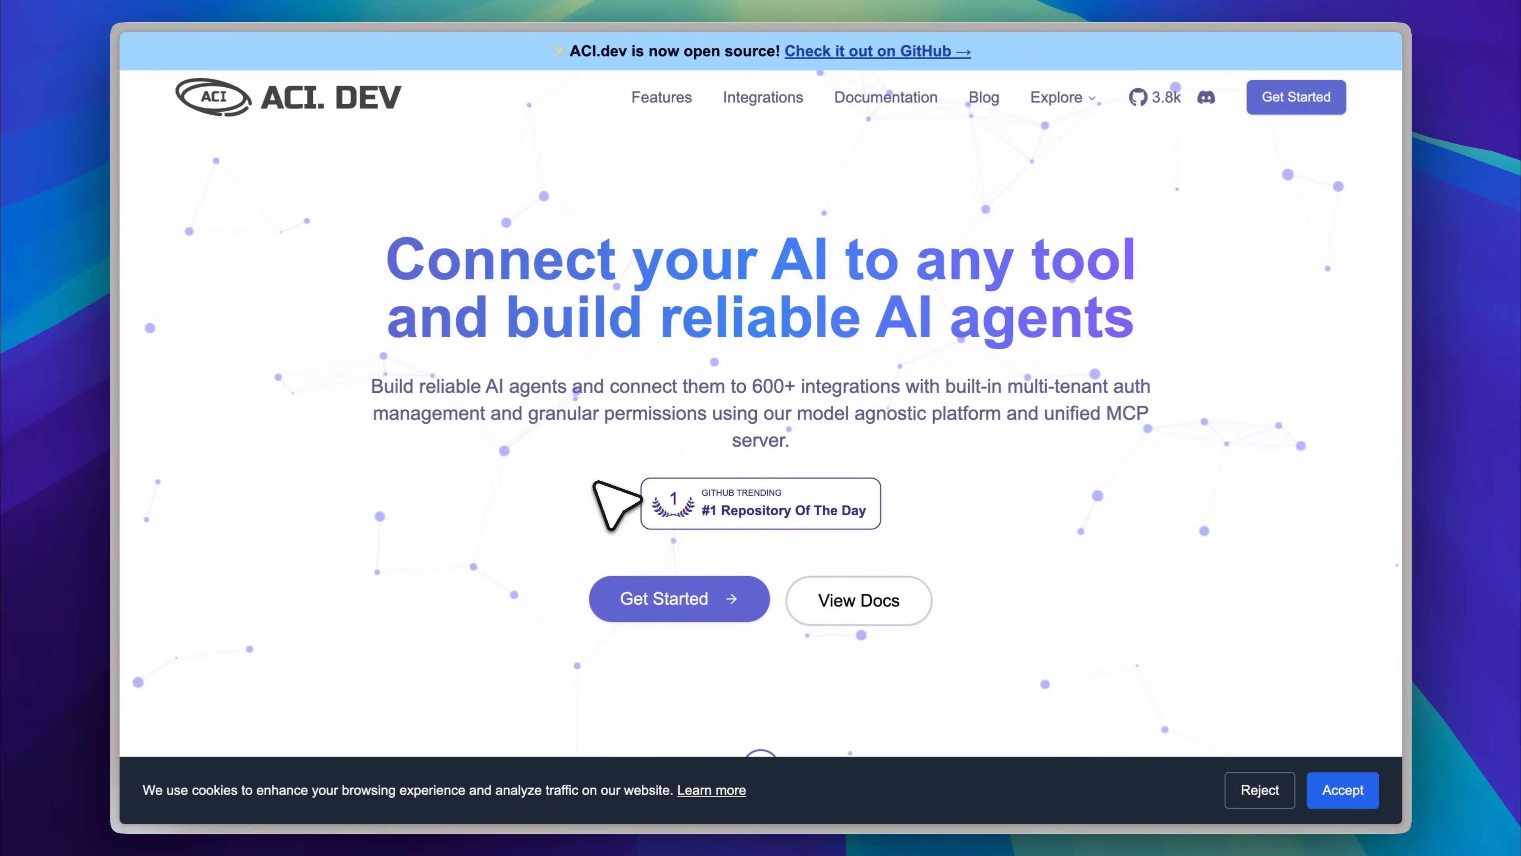
mouse_move(660, 475)
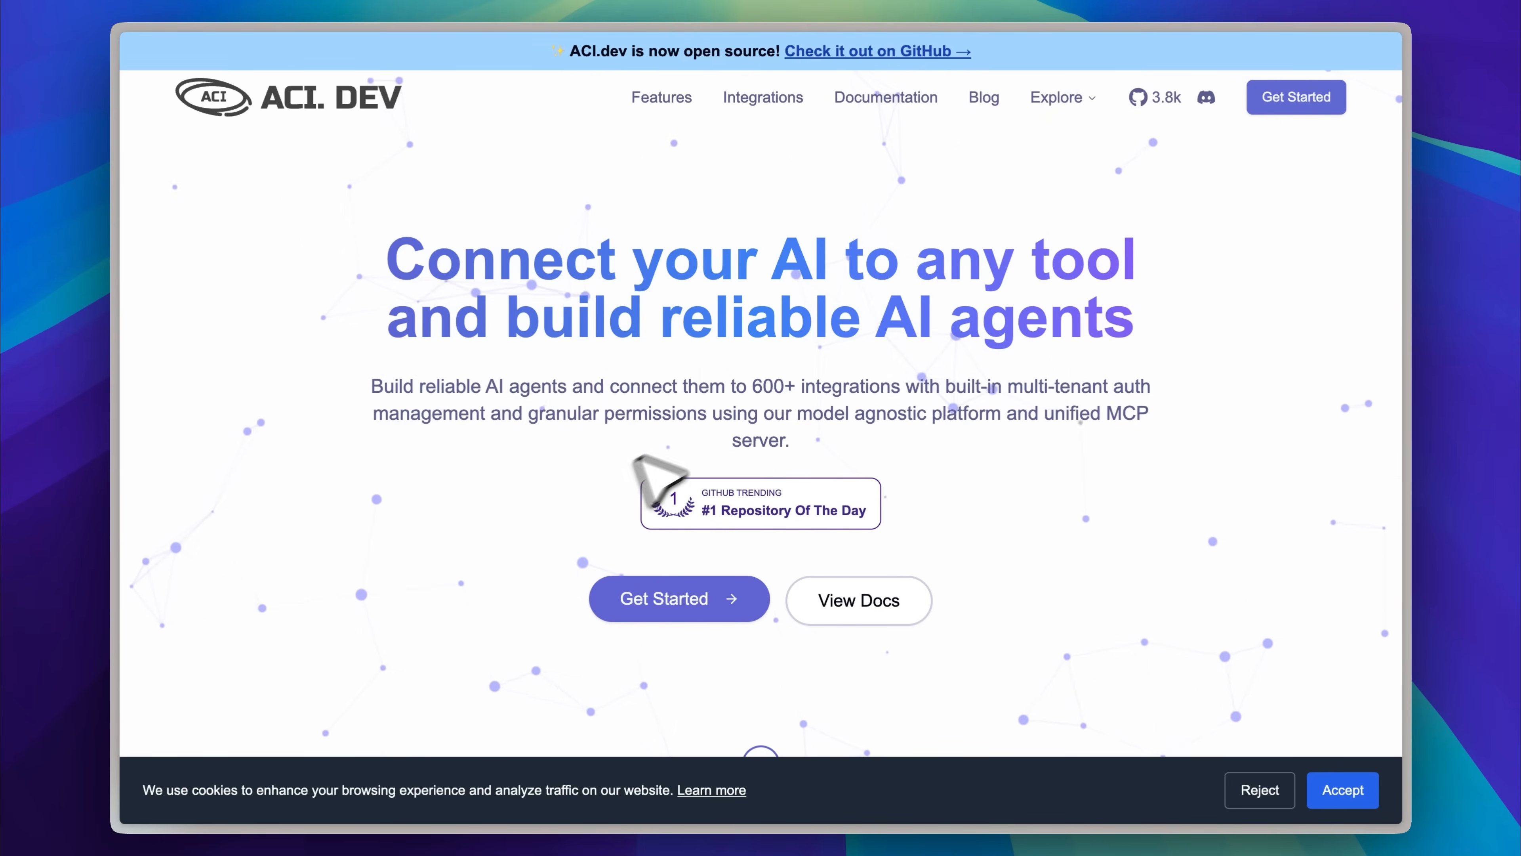
click(875, 52)
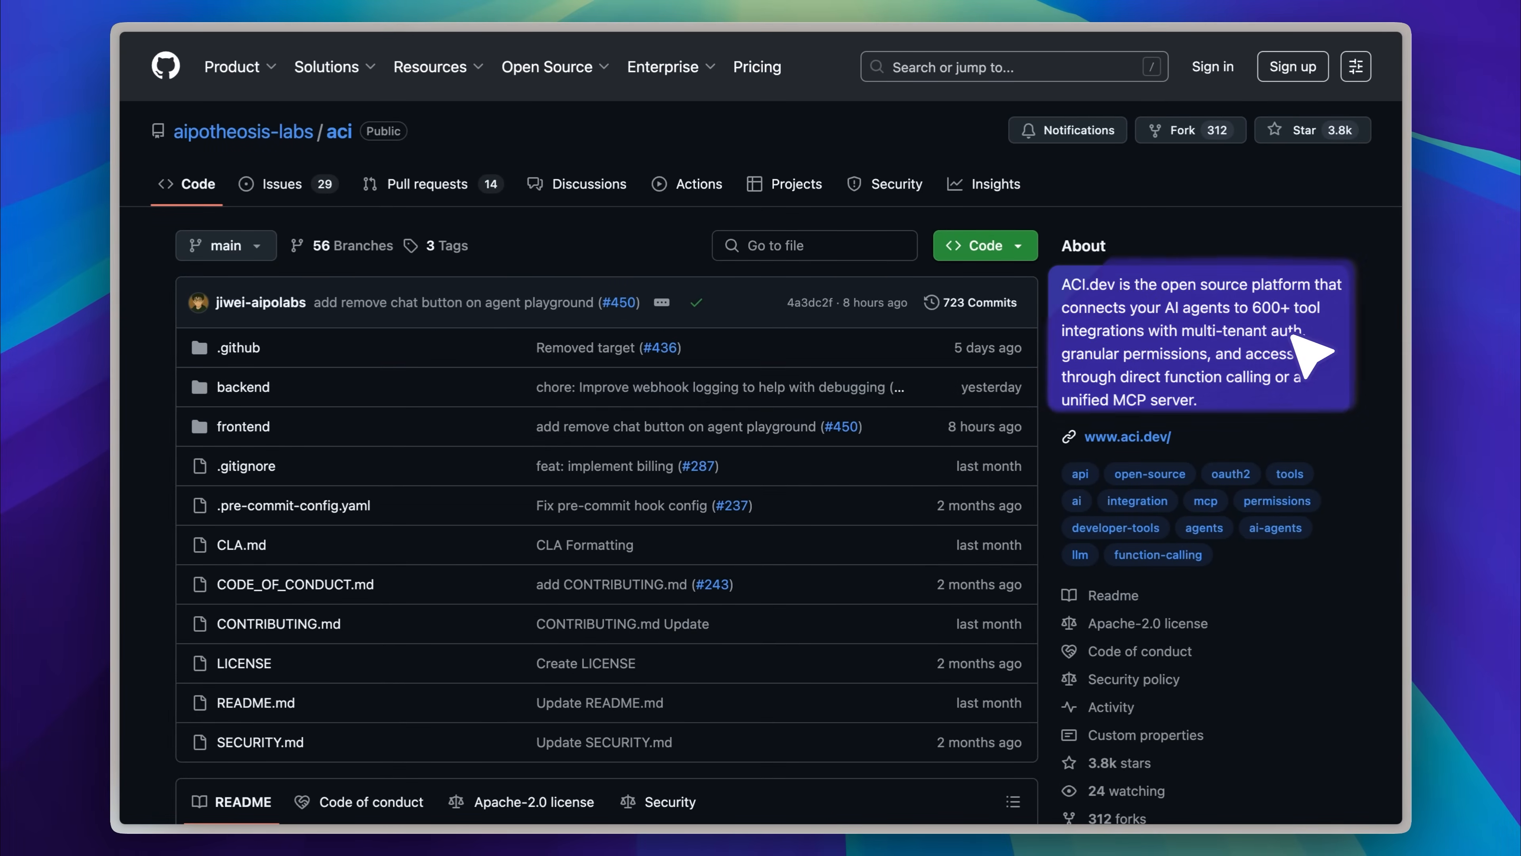
mouse_move(1349, 349)
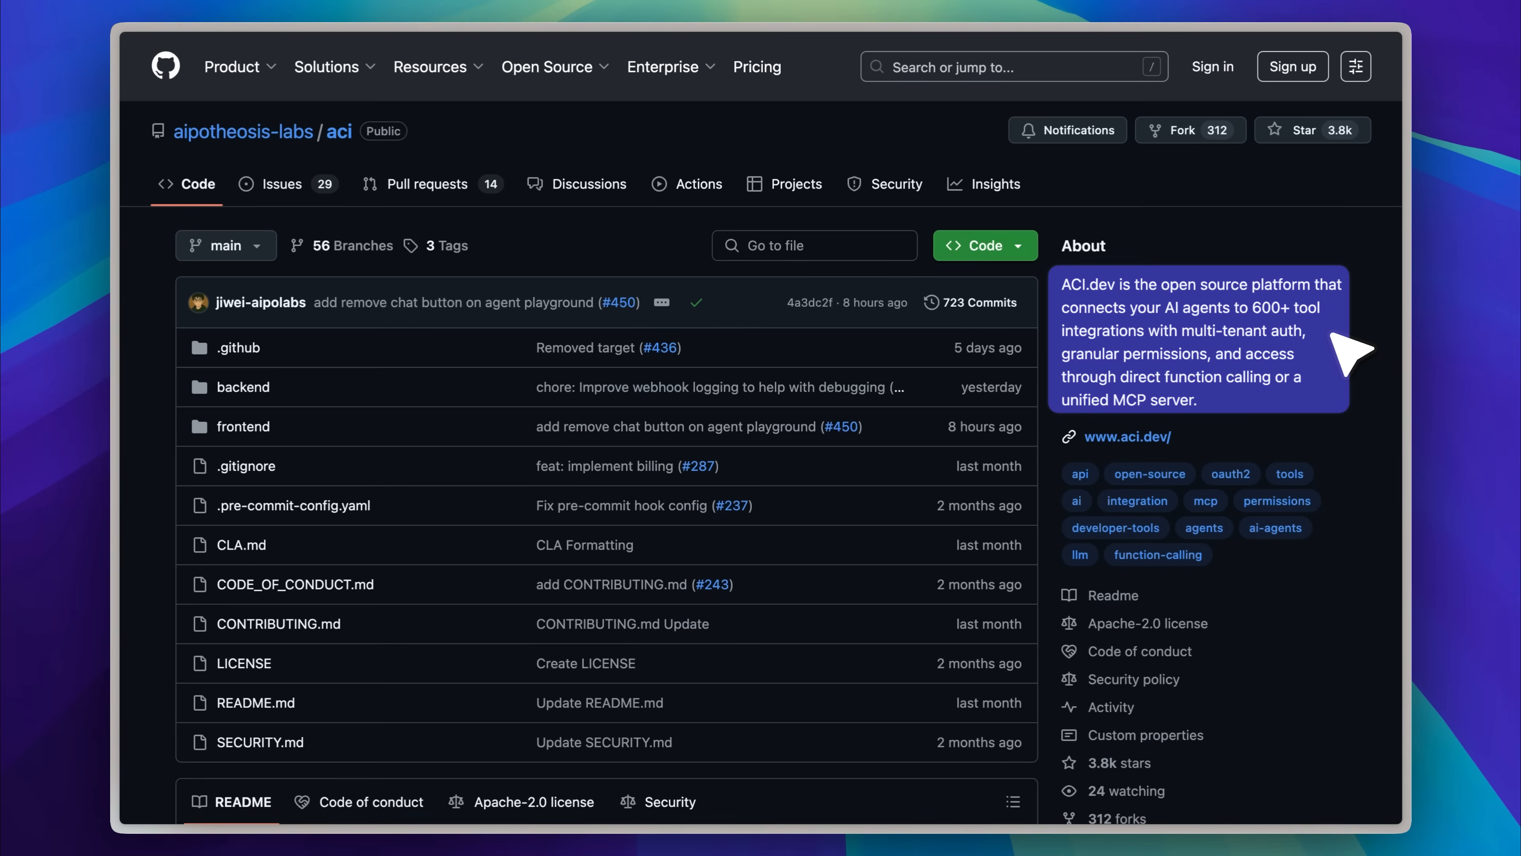
scroll(down, 3)
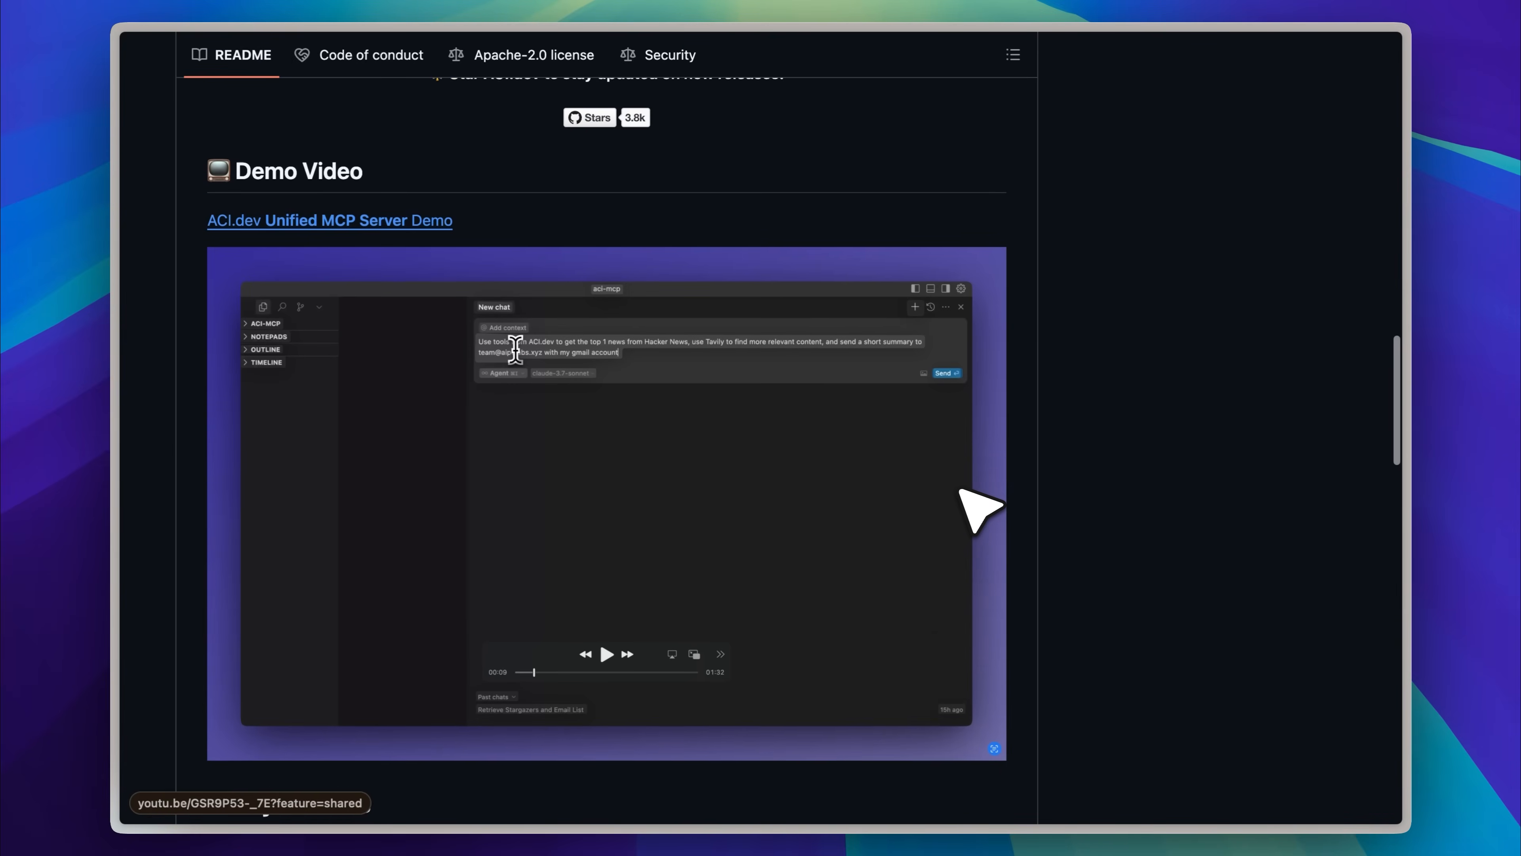
scroll(down, 3)
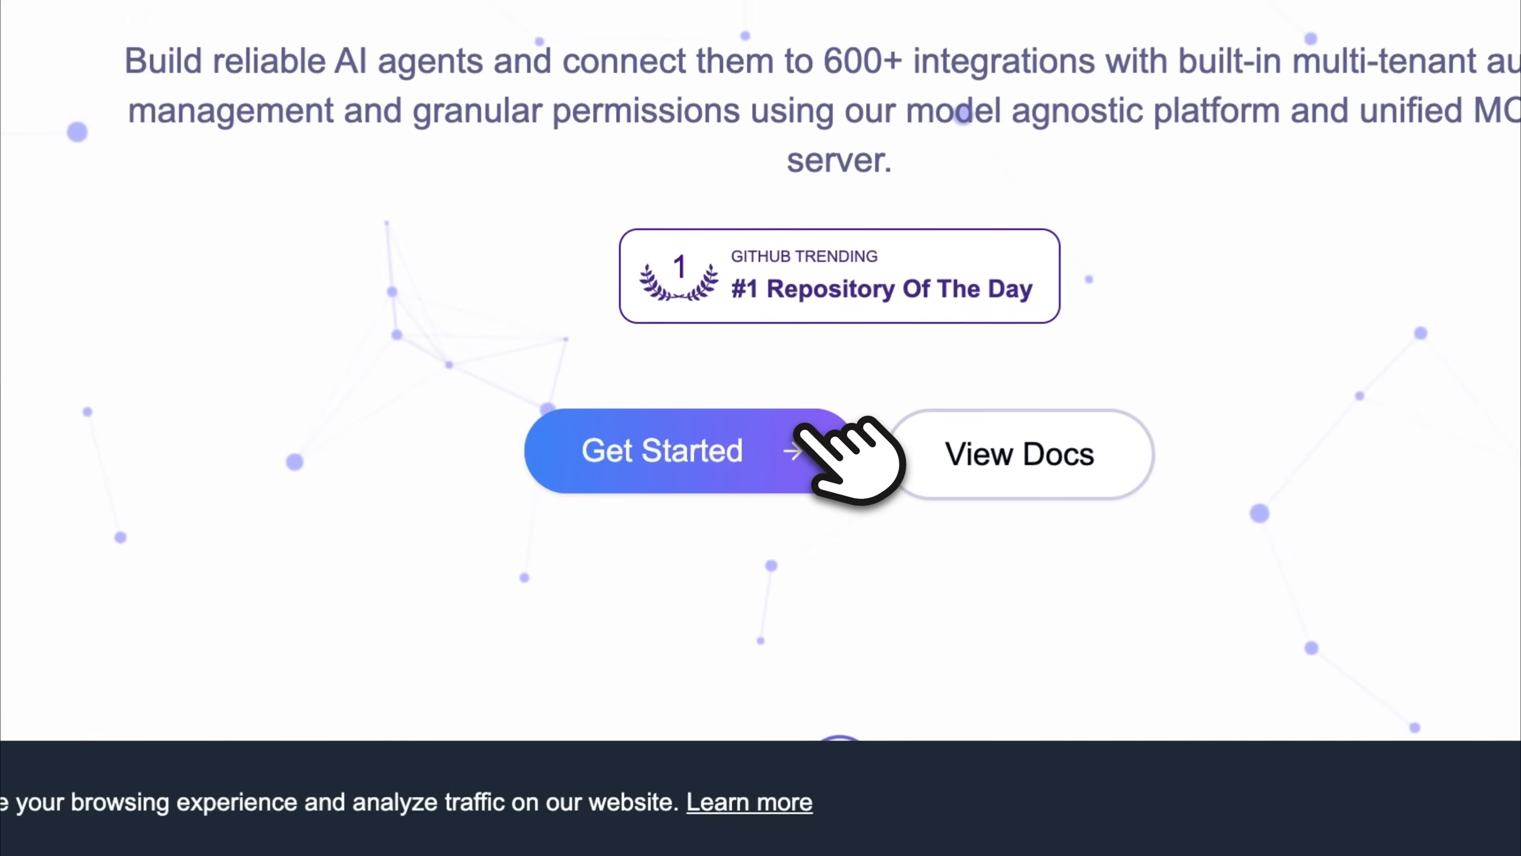
Step: Enter the ACI.dev dashboard and browse the App Store catalog down to the Coming Soon apps
click(661, 451)
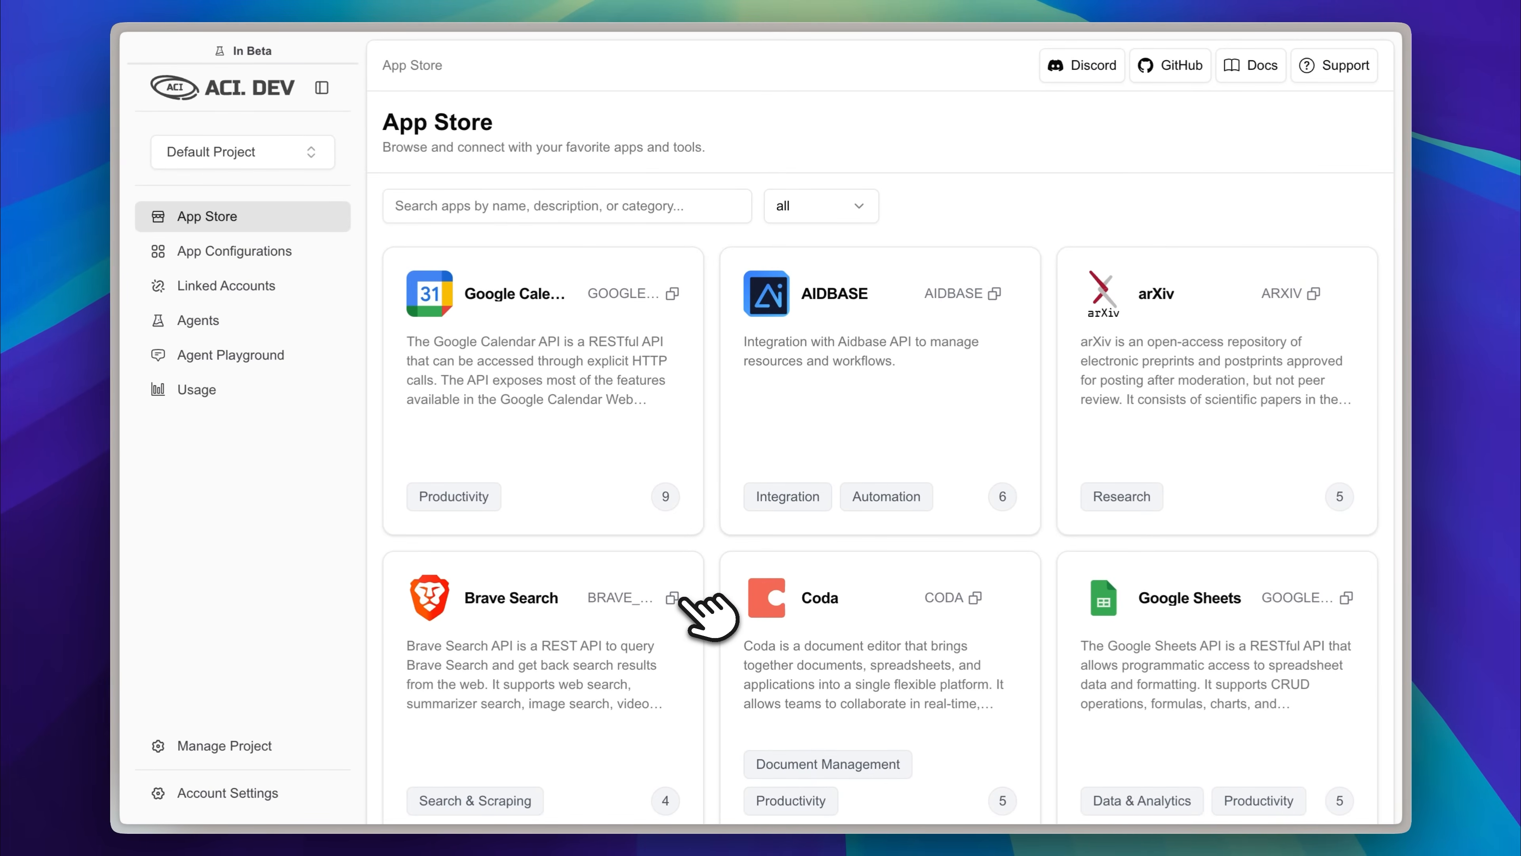
mouse_move(703, 412)
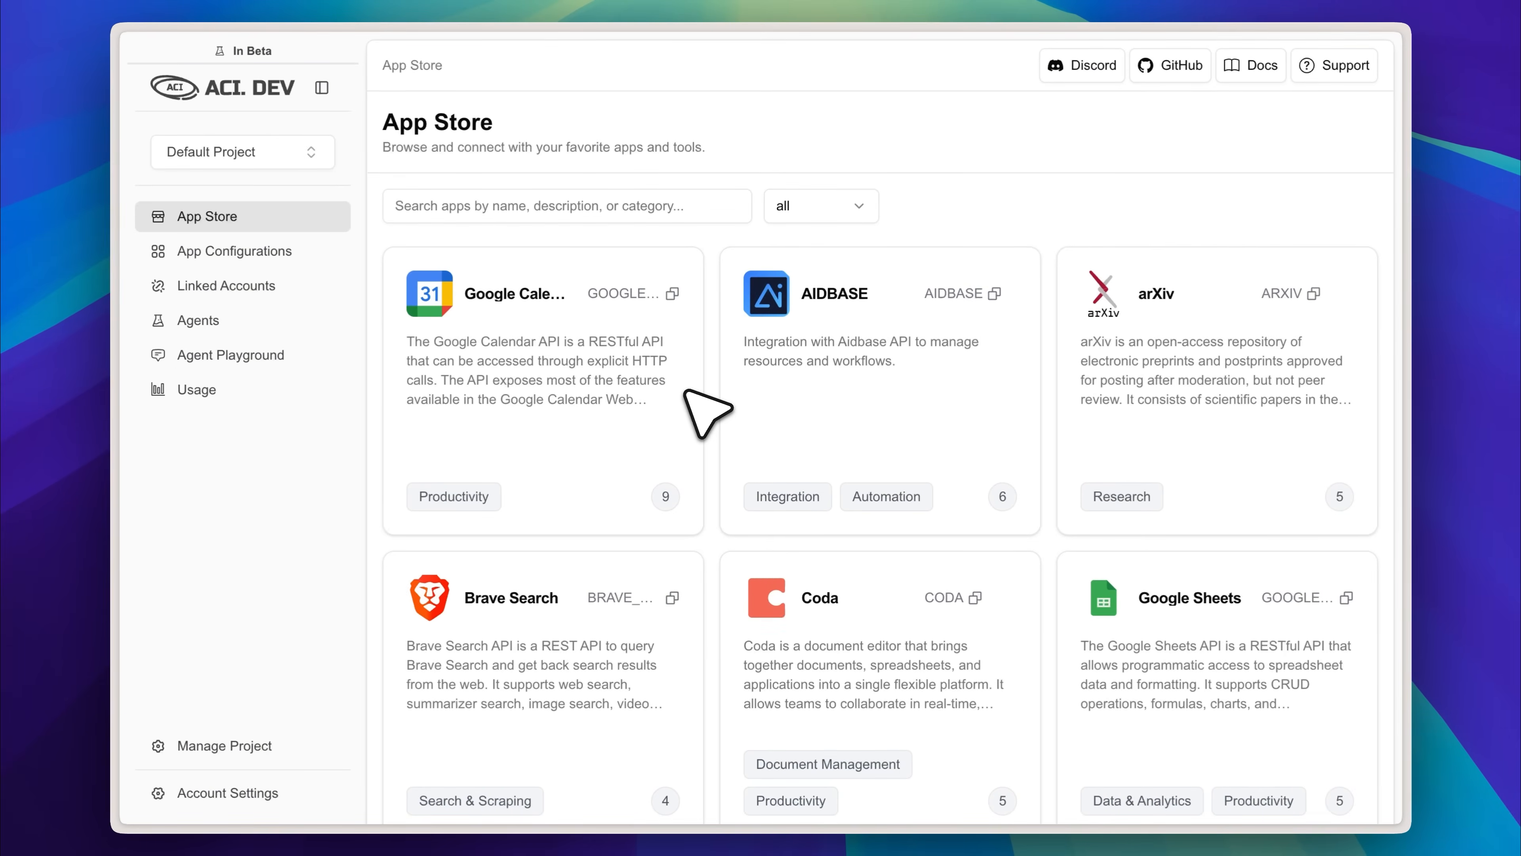
scroll(down, 3)
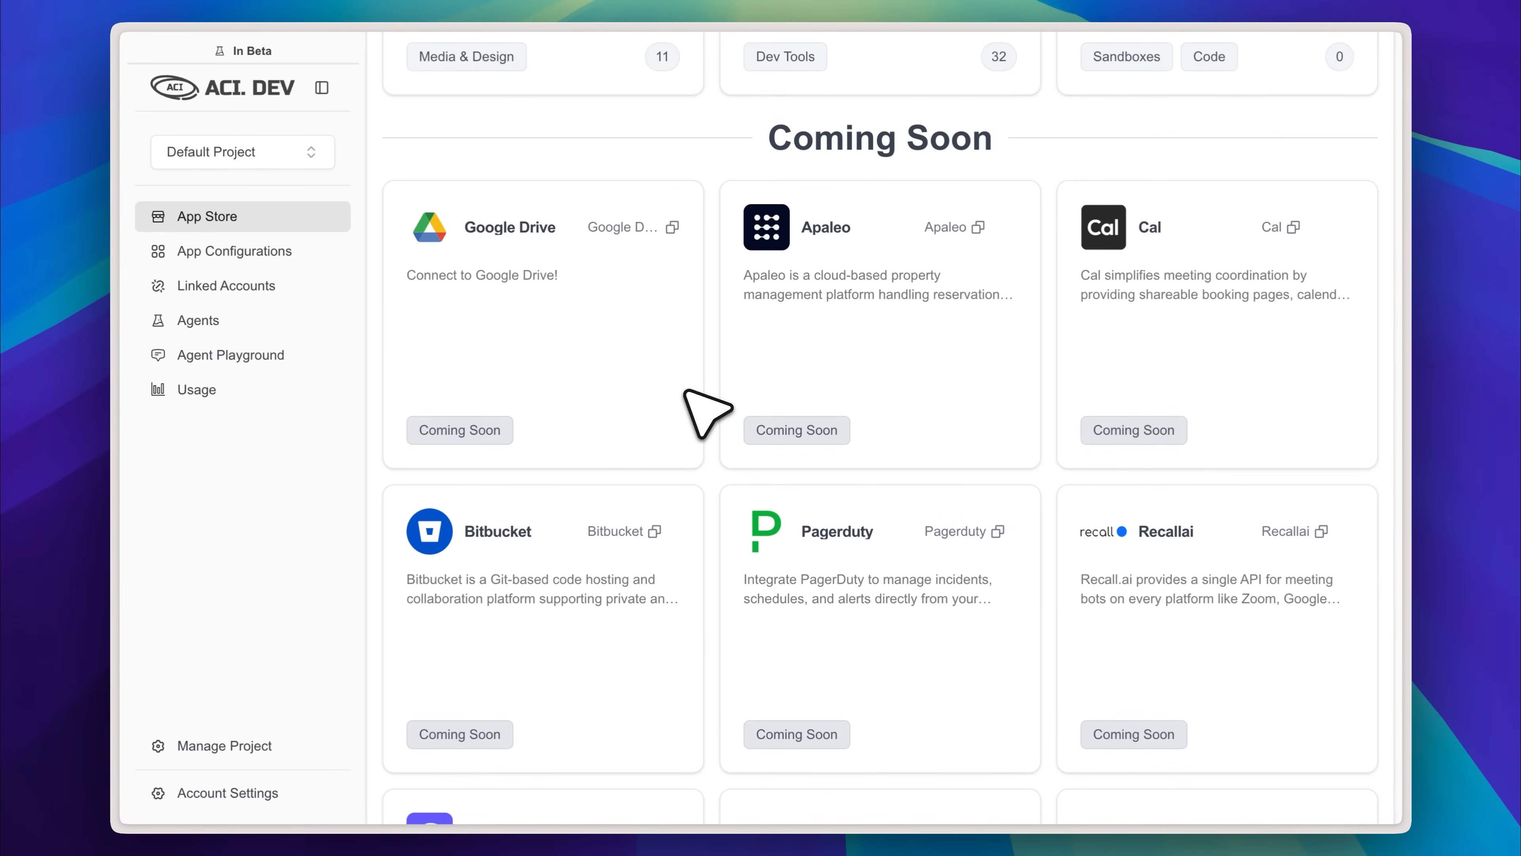
mouse_move(611, 296)
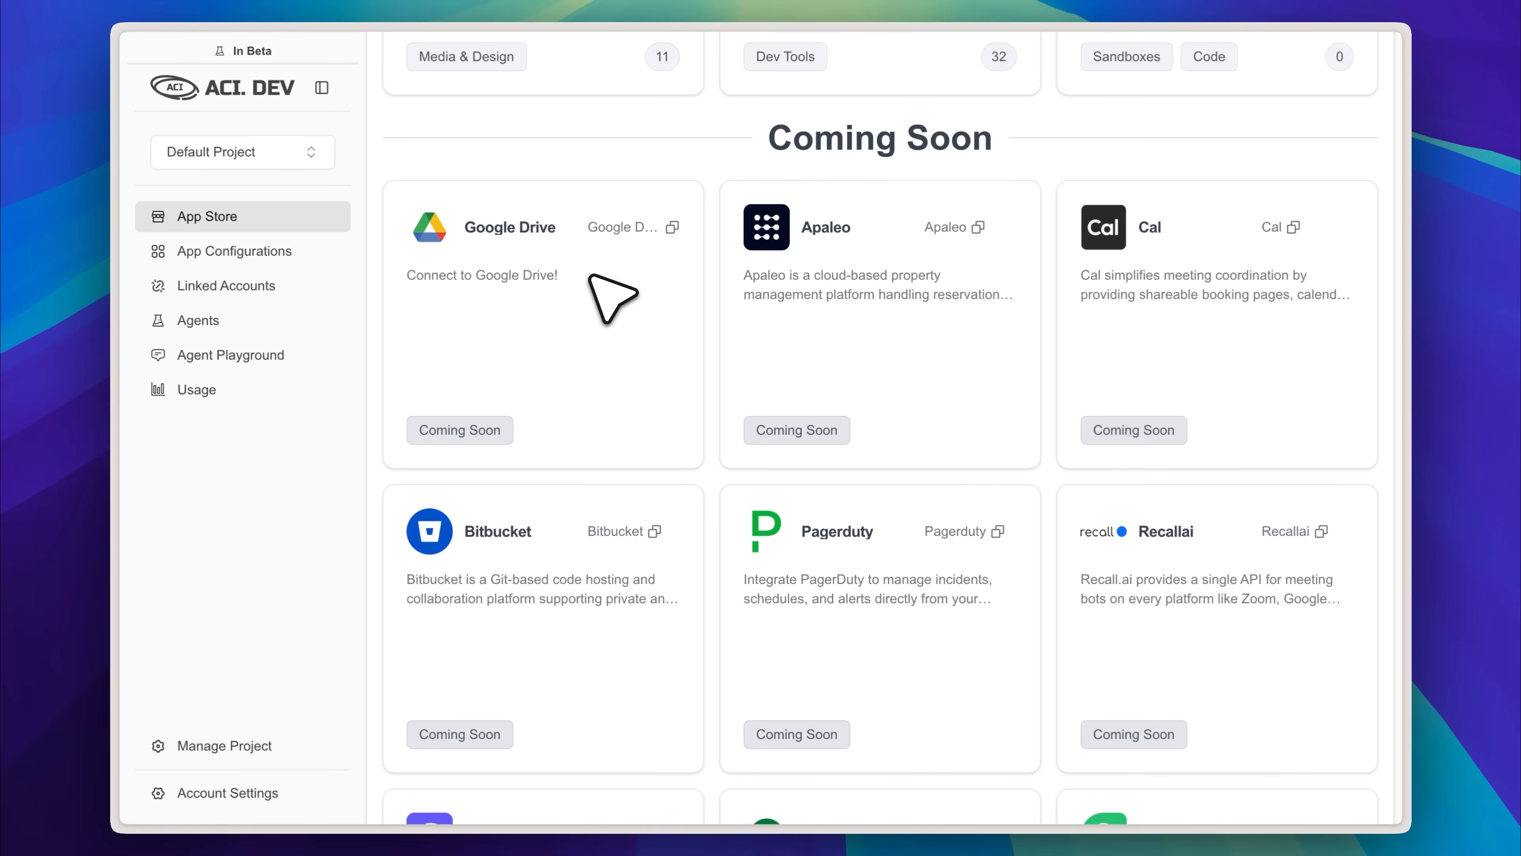
scroll(down, 3)
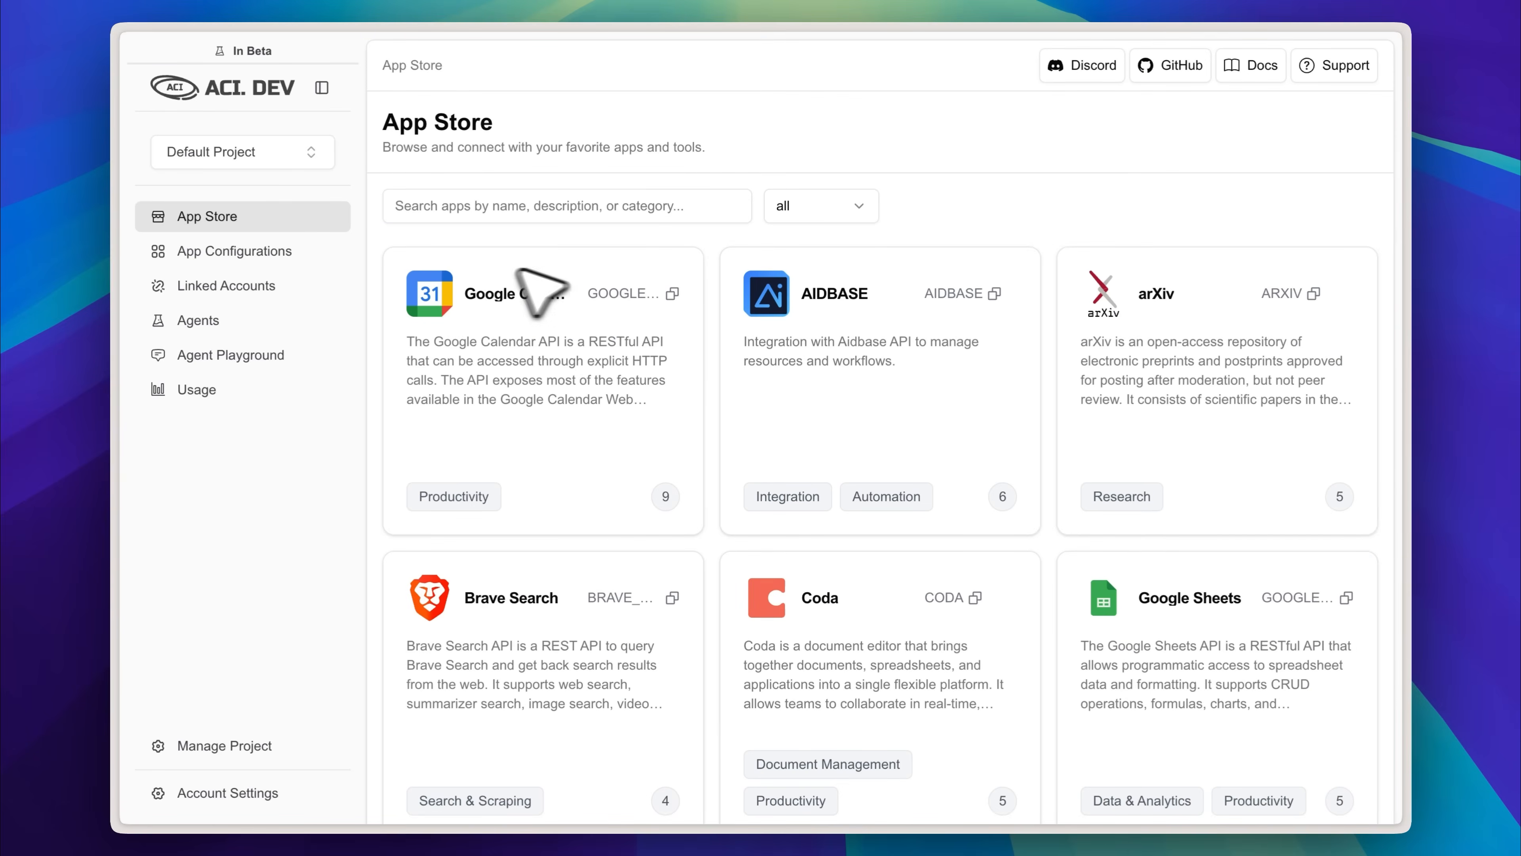
mouse_move(293, 379)
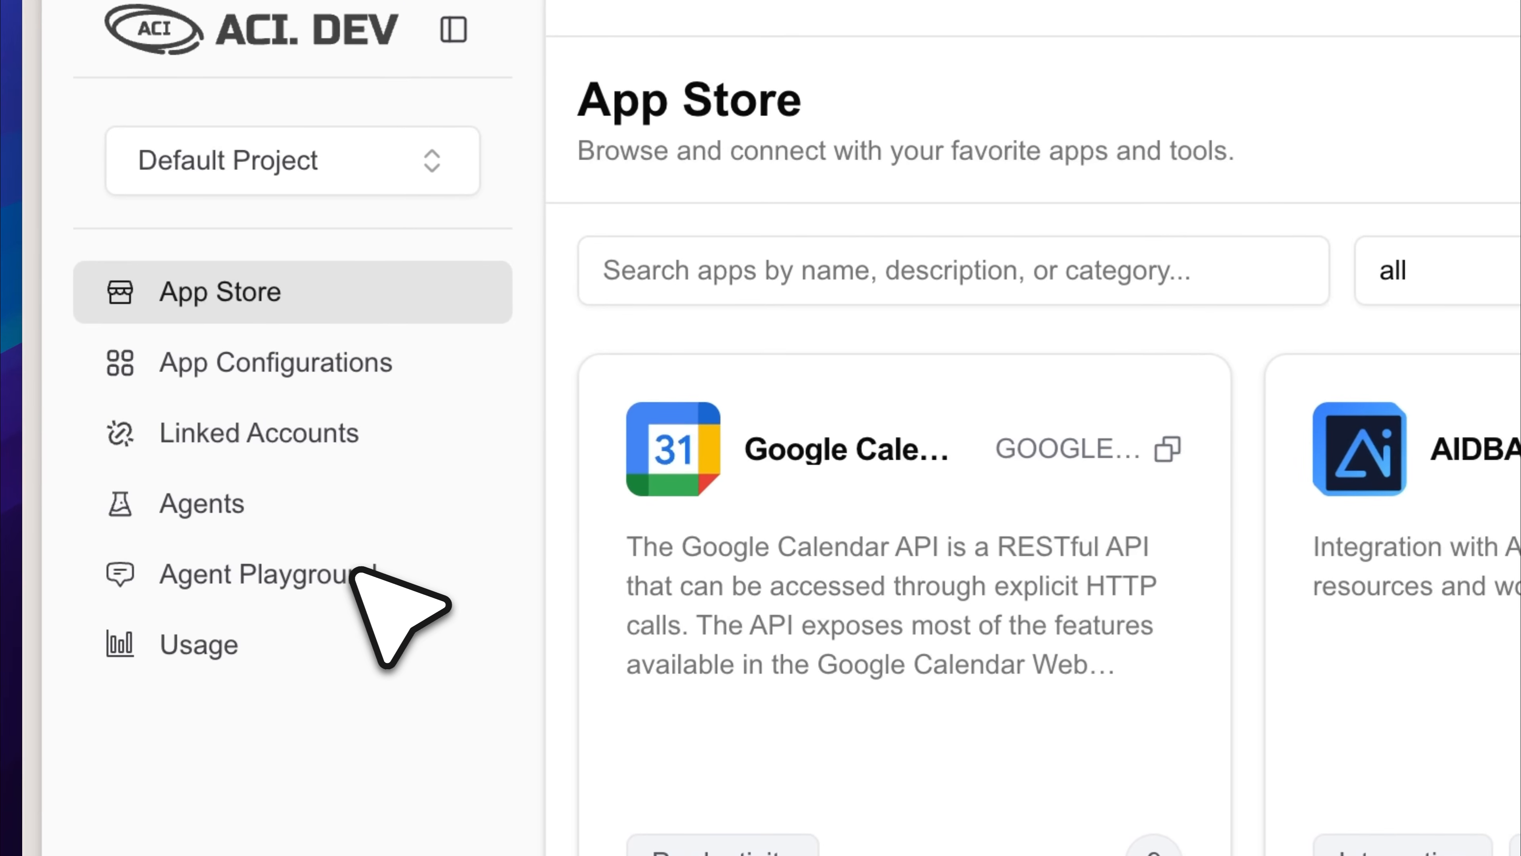
mouse_move(350, 567)
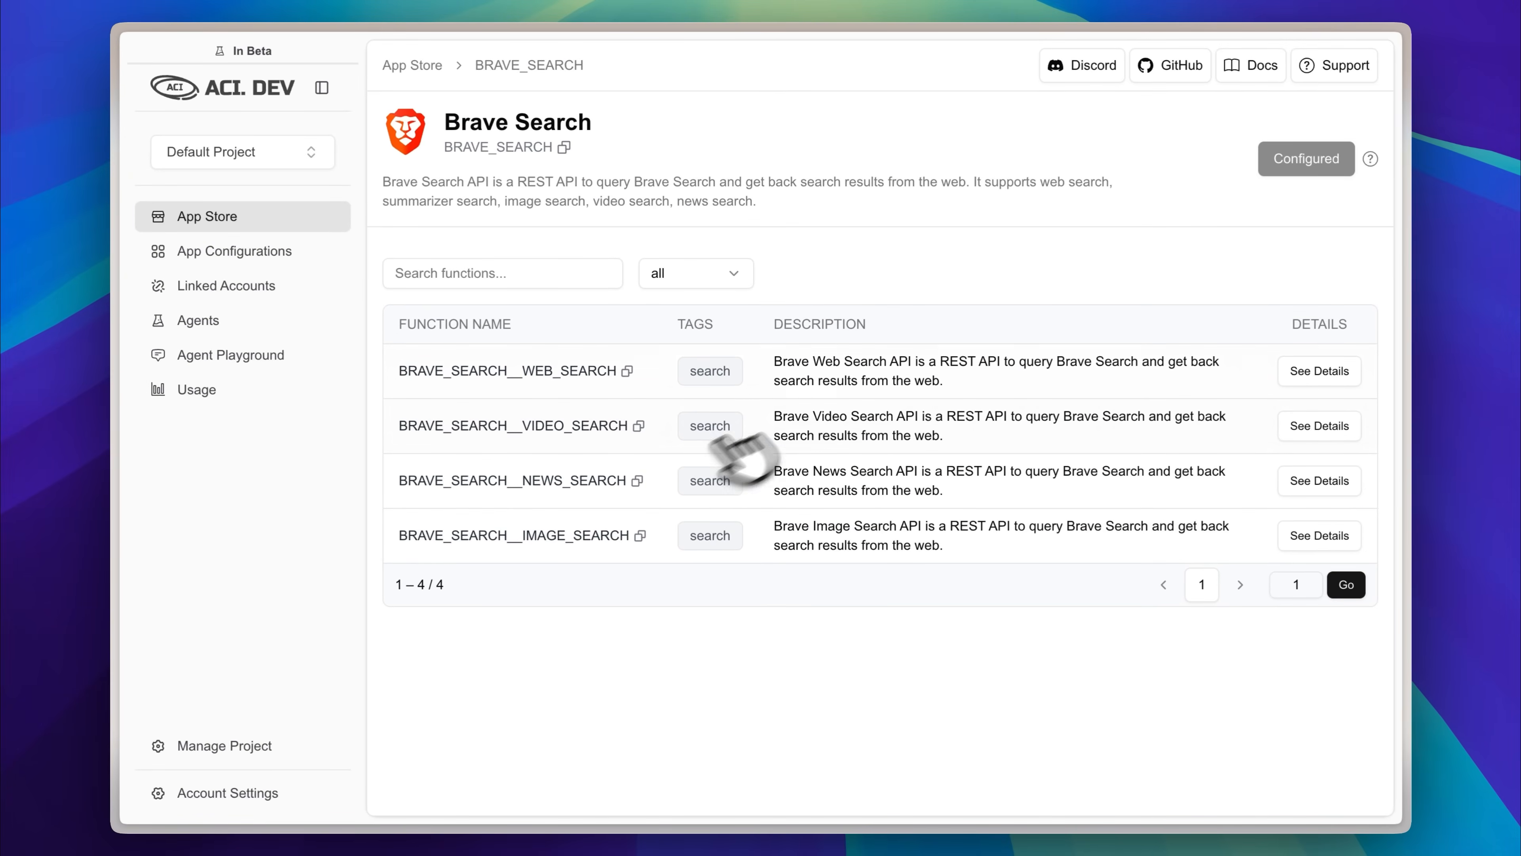
mouse_move(1271, 194)
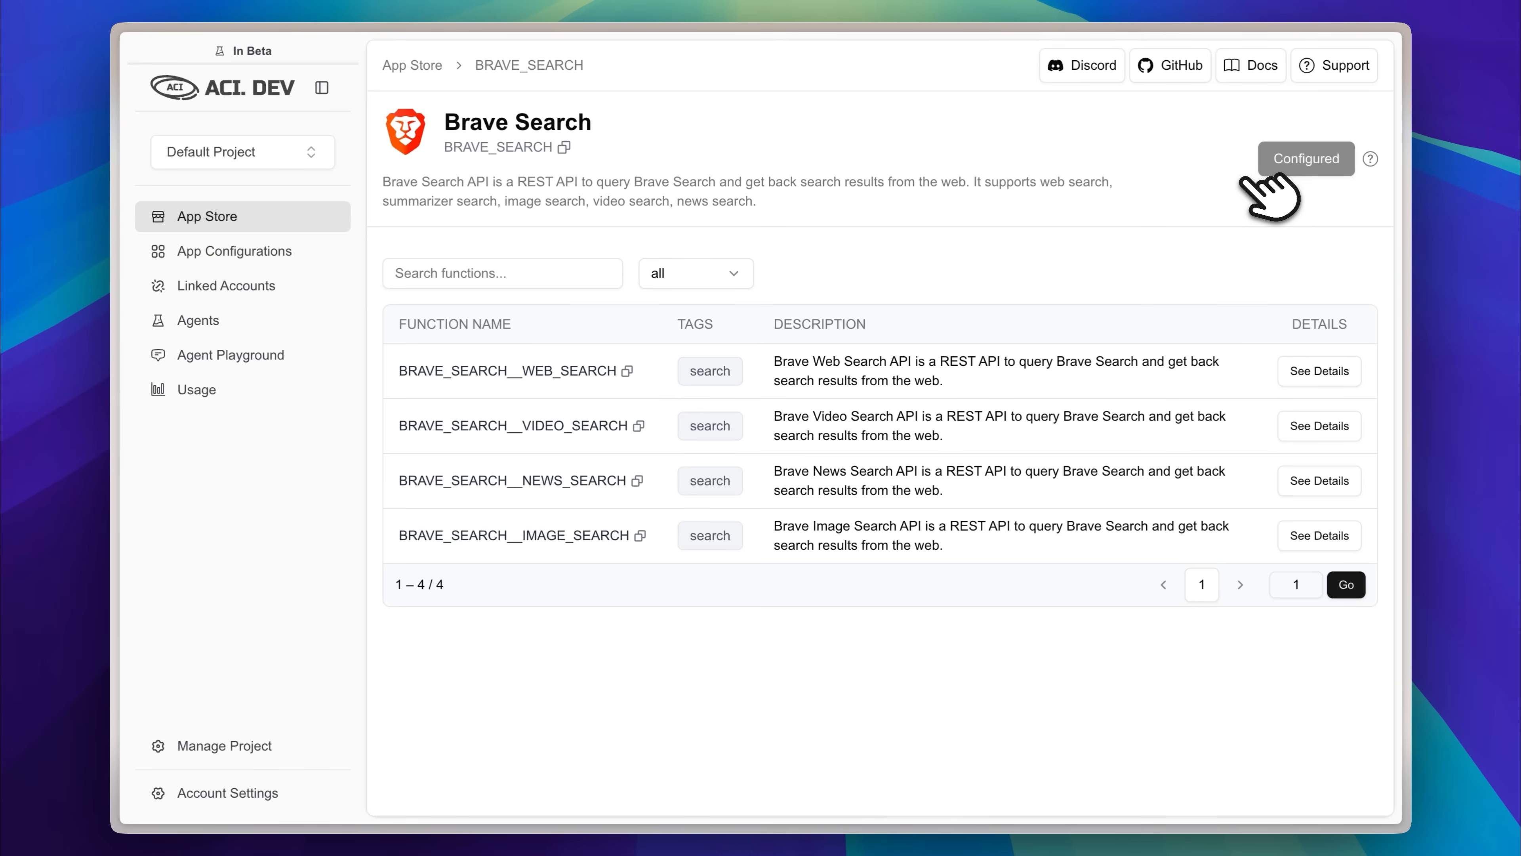
click(411, 65)
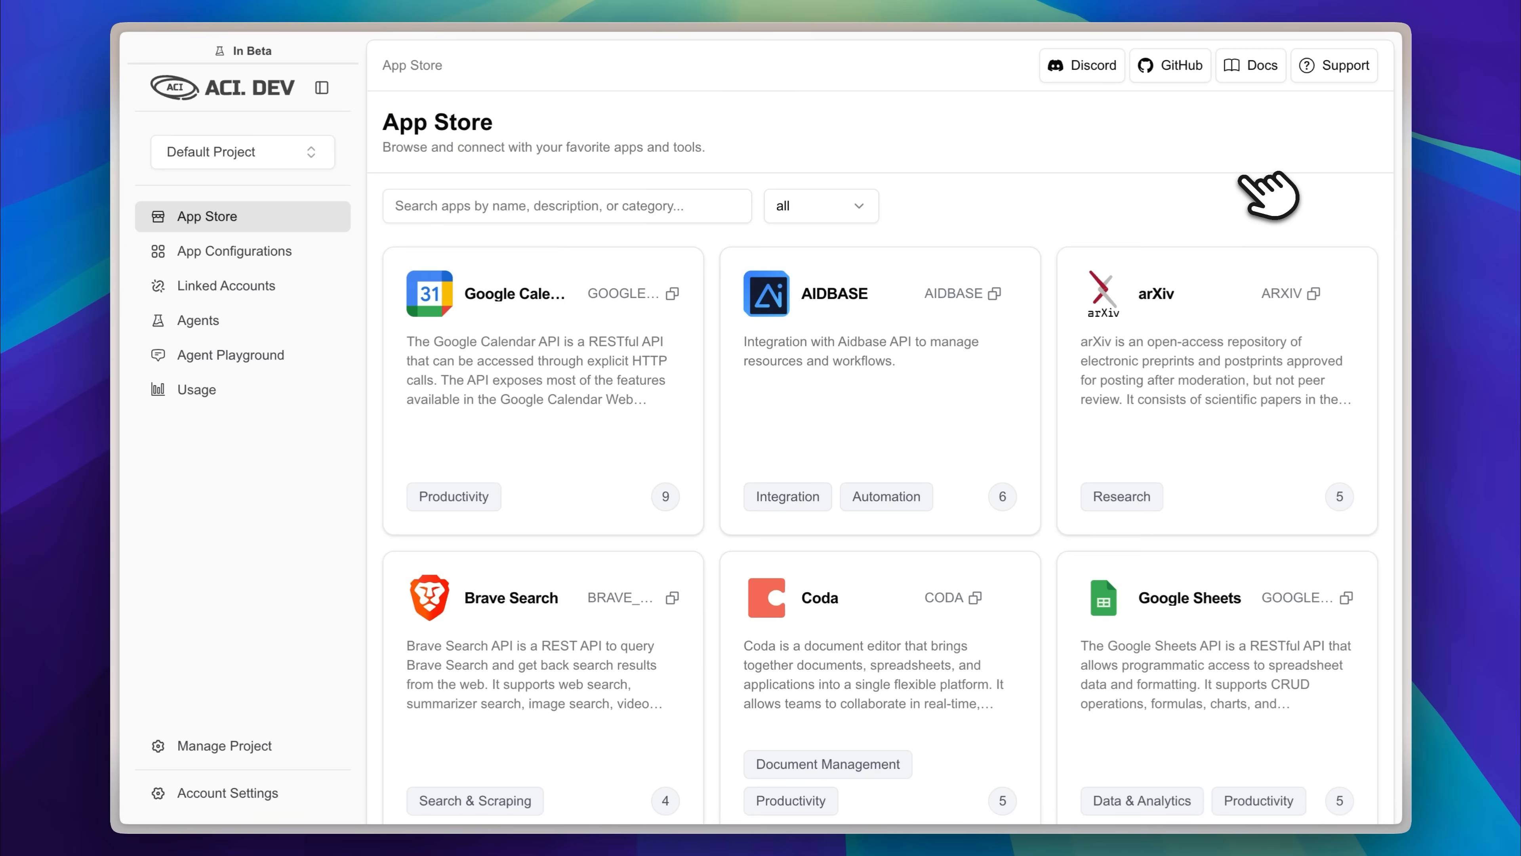
mouse_move(1242, 310)
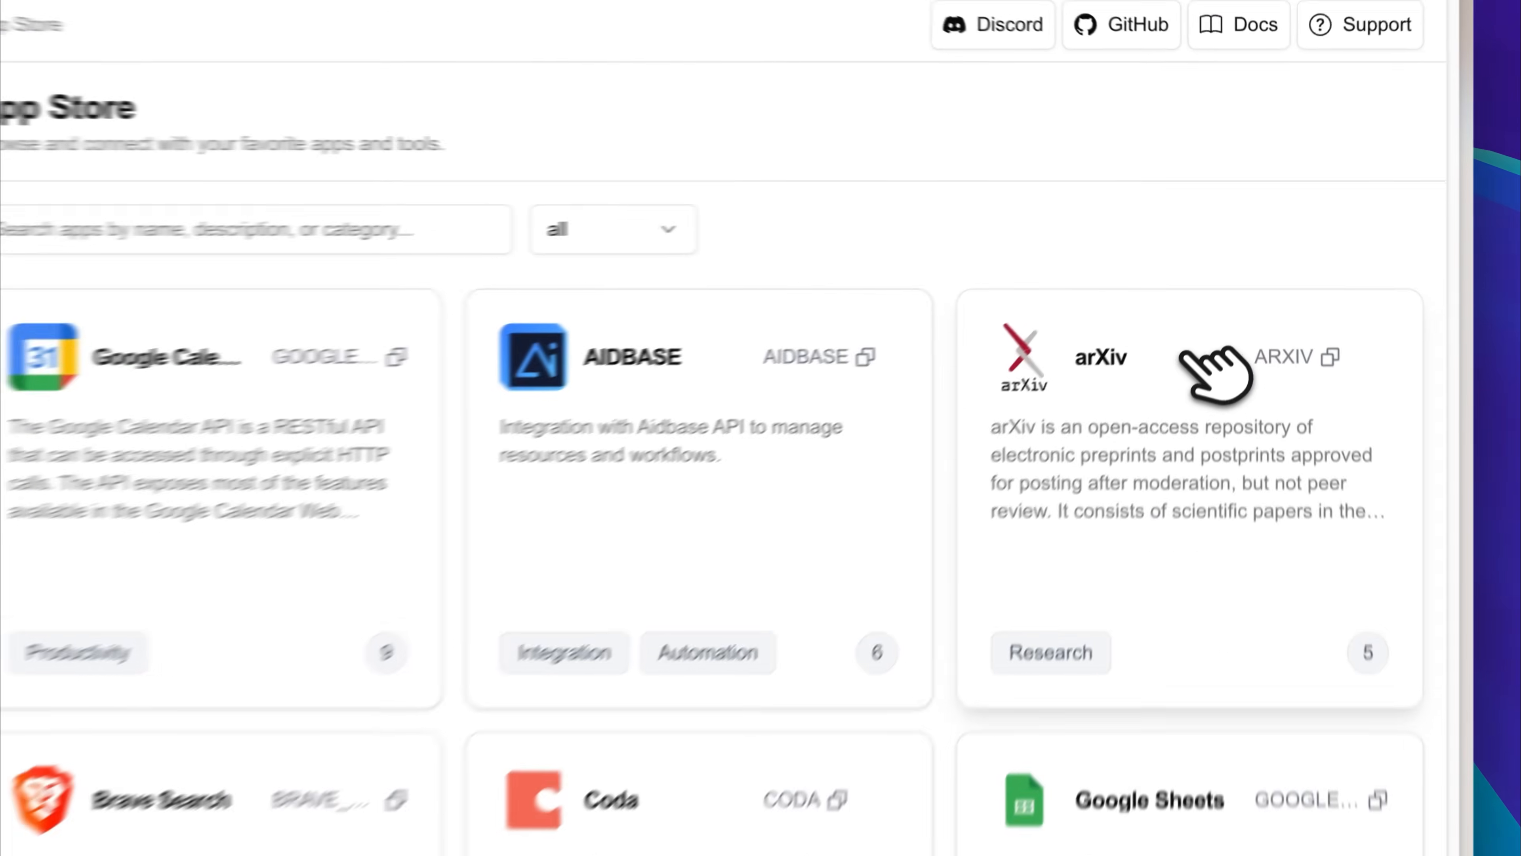
Step: Configure the arXiv app with no authentication and assign it to the Default Agent
click(1101, 356)
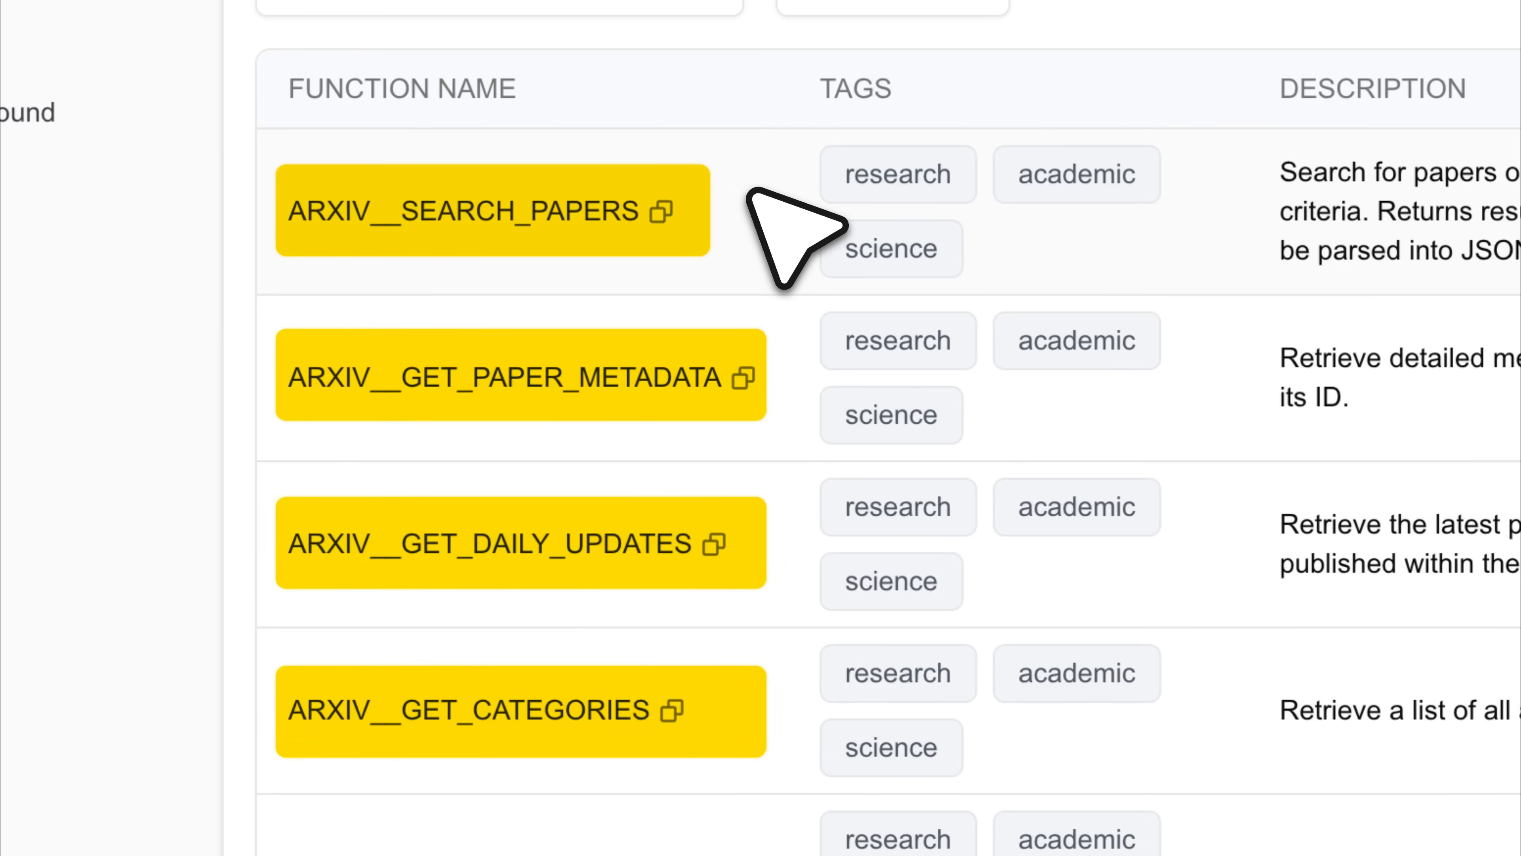
click(1308, 194)
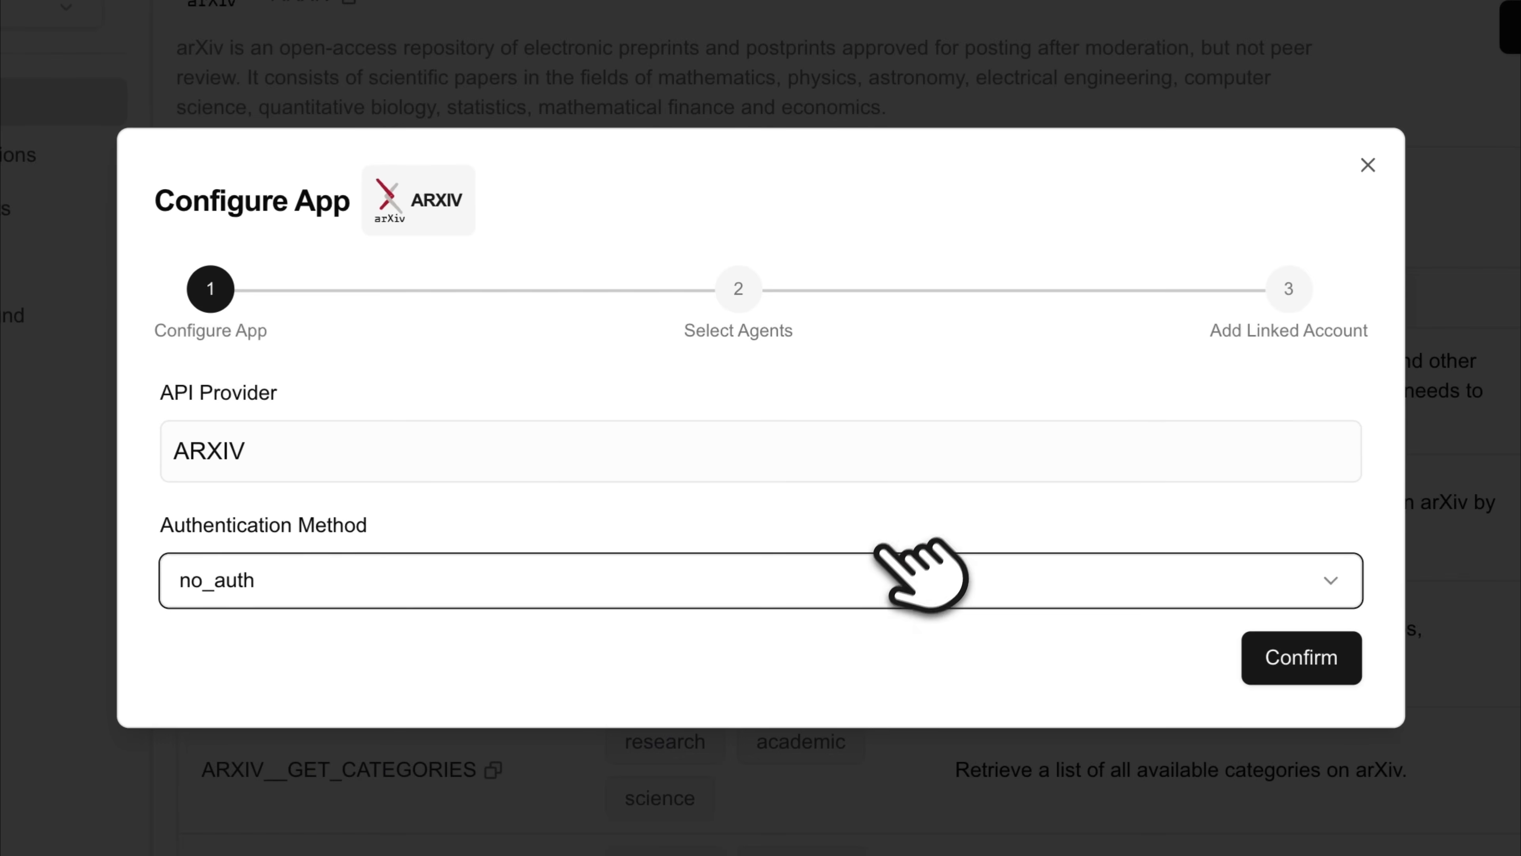
click(760, 580)
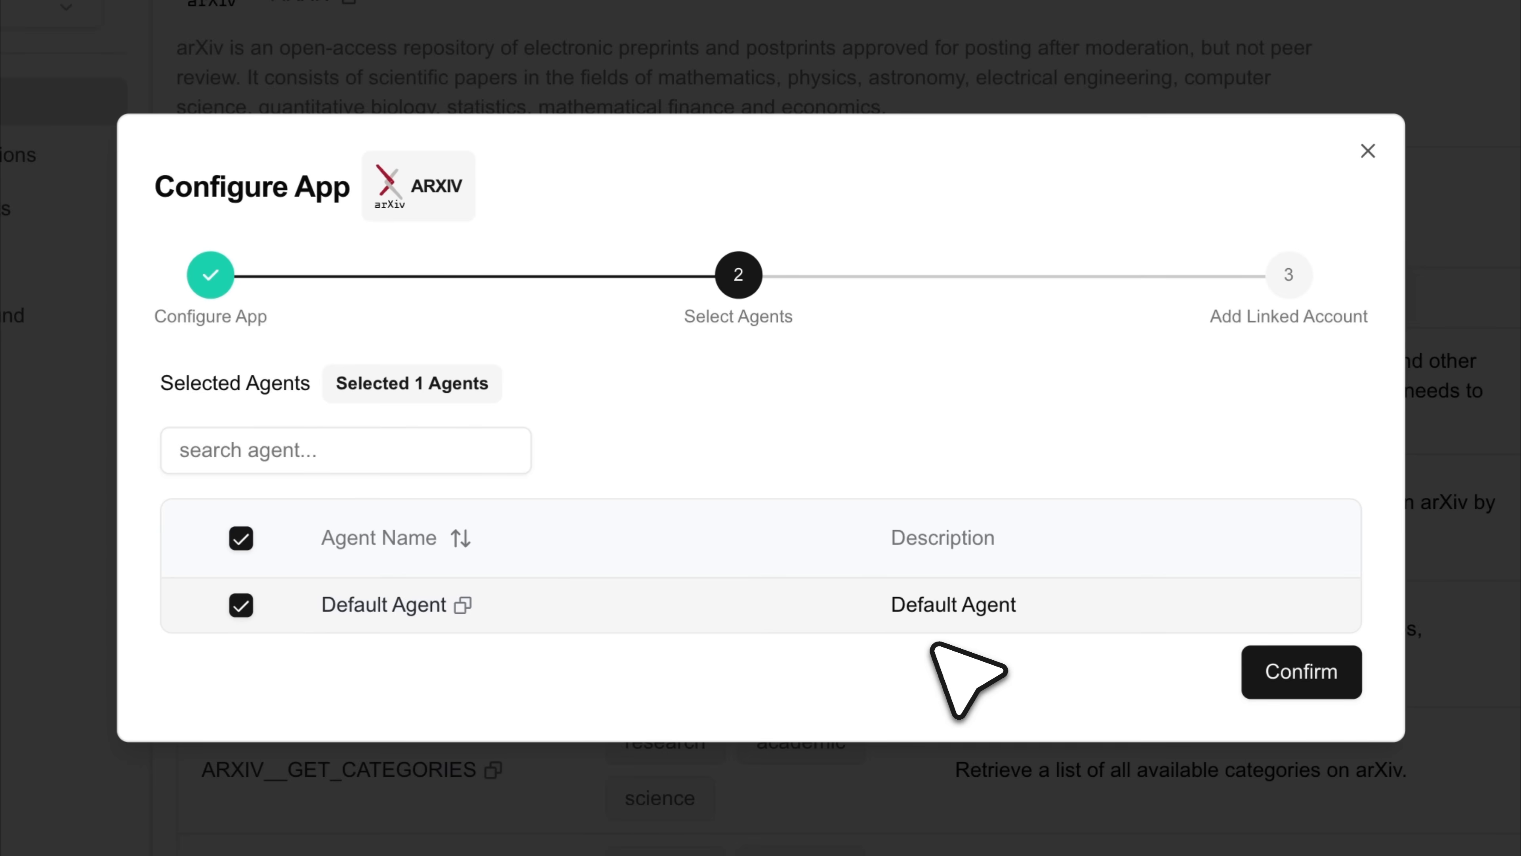
click(1300, 671)
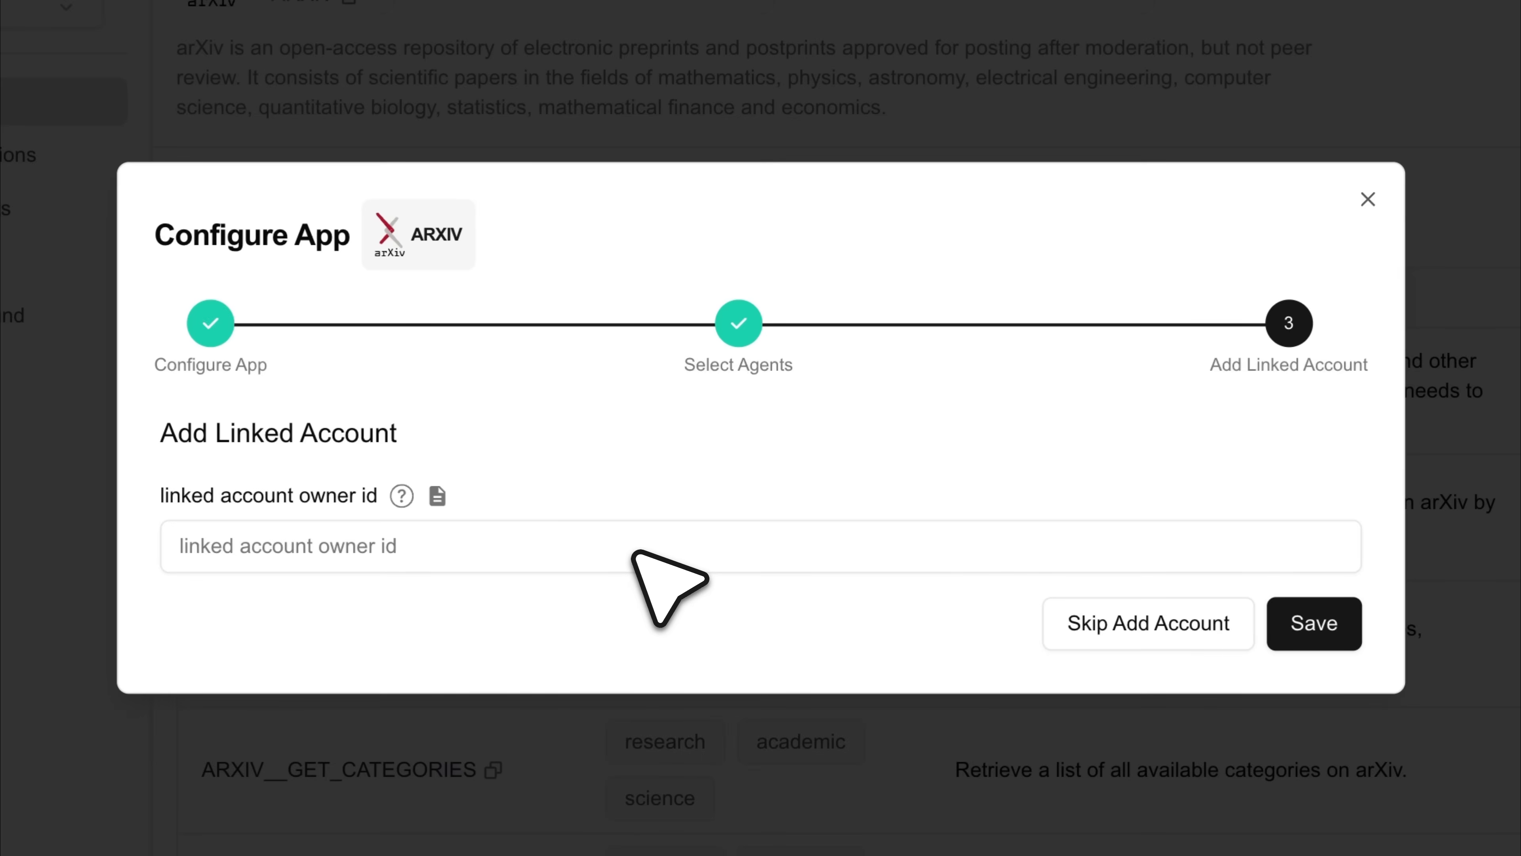
Step: Add a linked arXiv account using the suggested owner id and save it
click(760, 545)
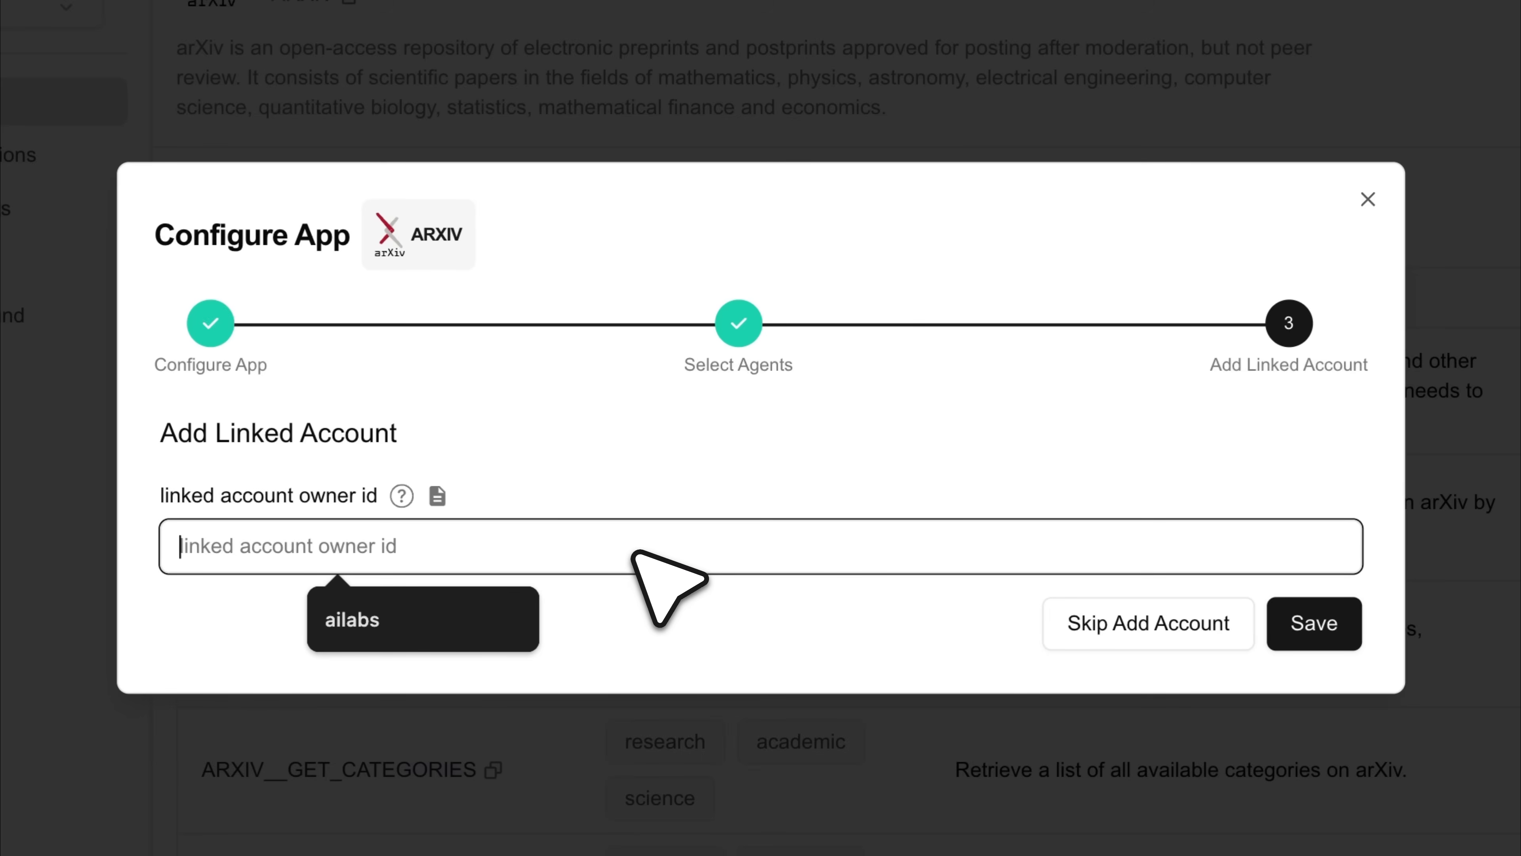
click(423, 618)
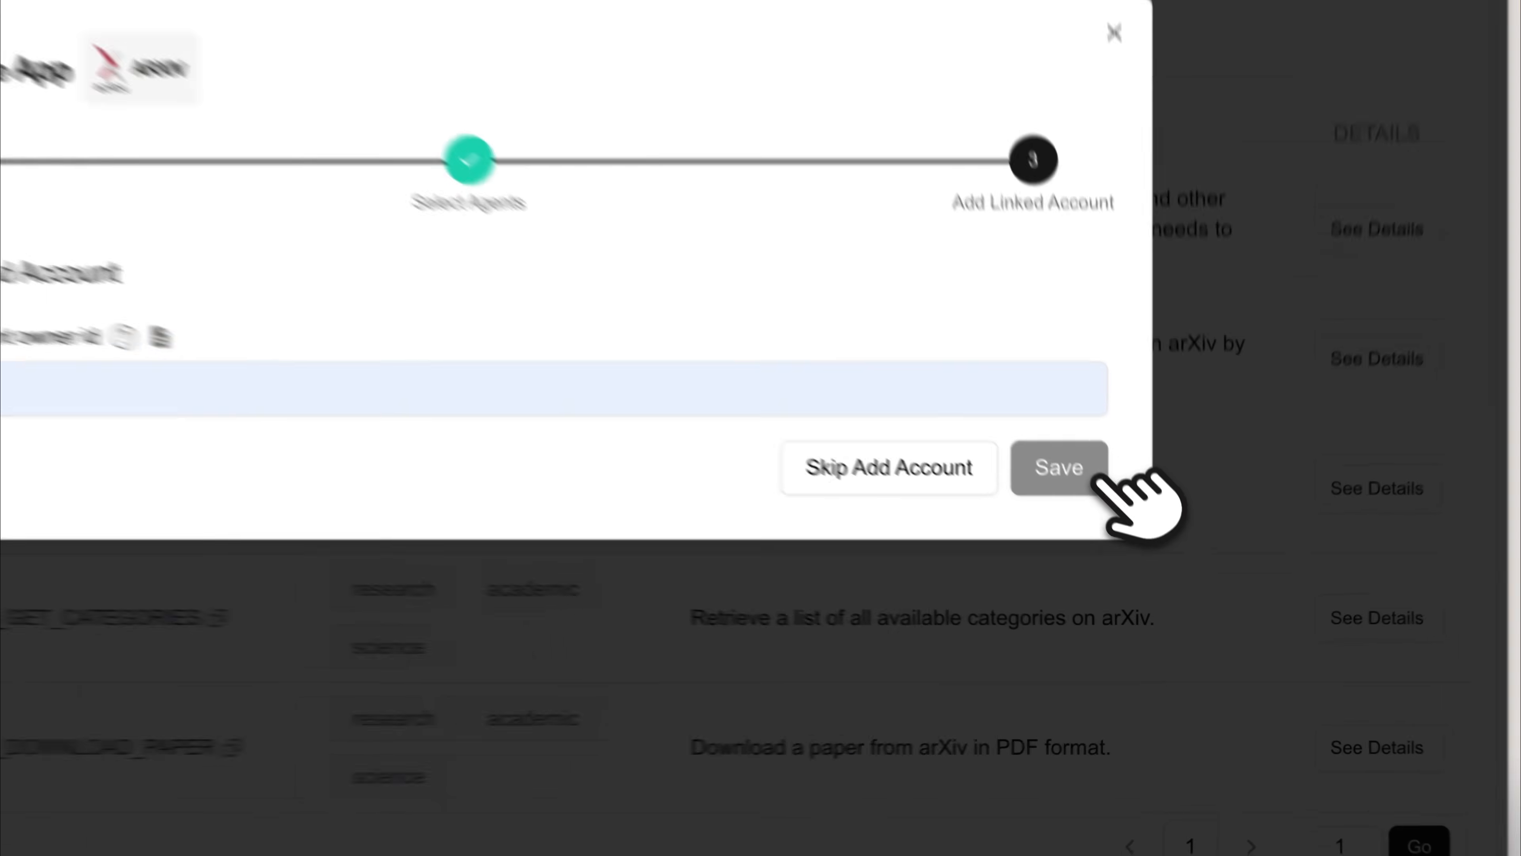
click(1059, 467)
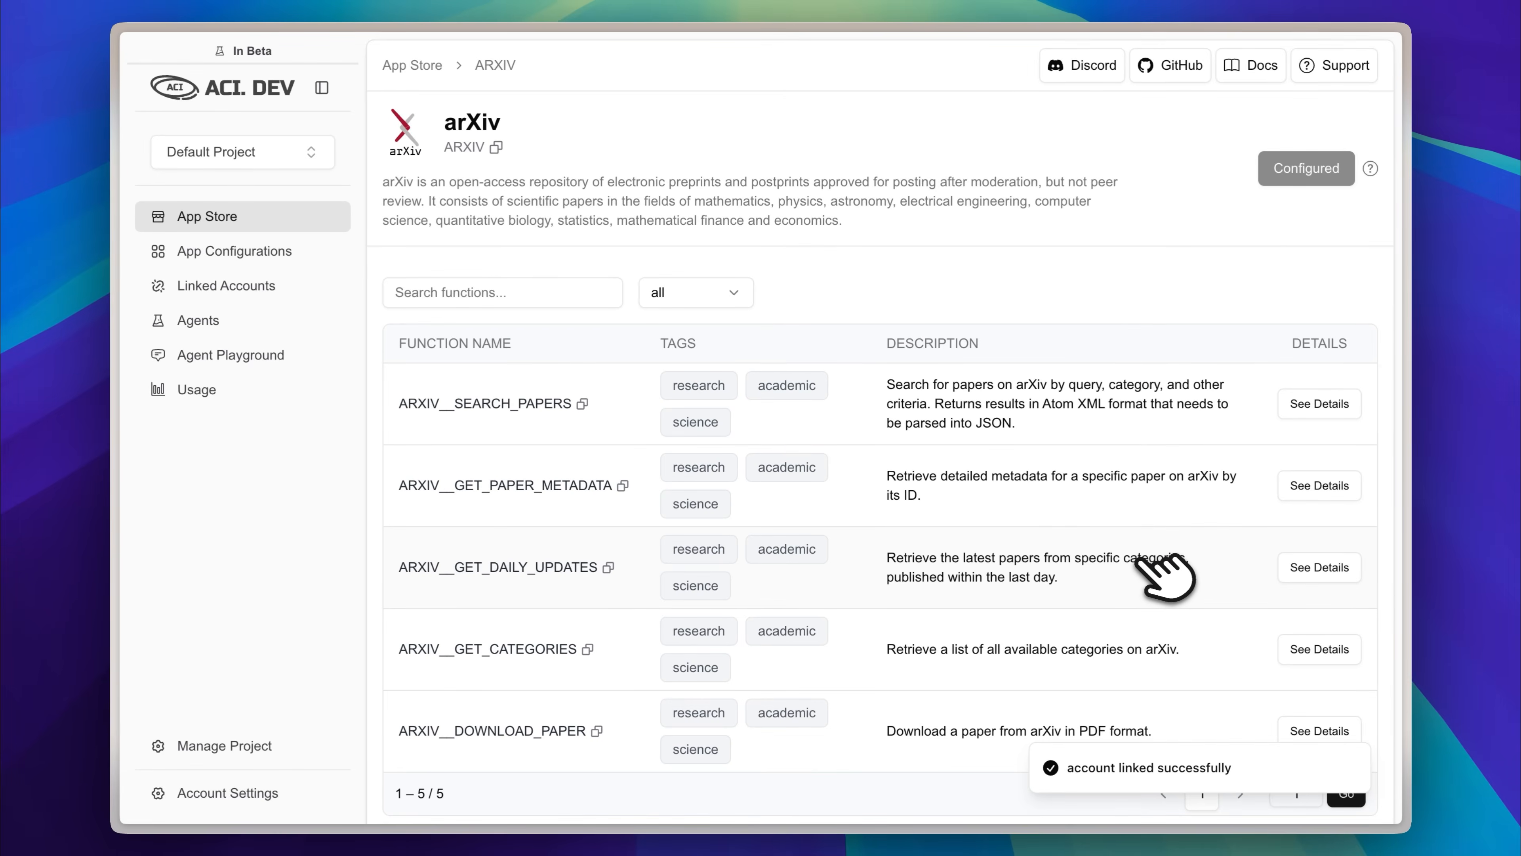
mouse_move(883, 524)
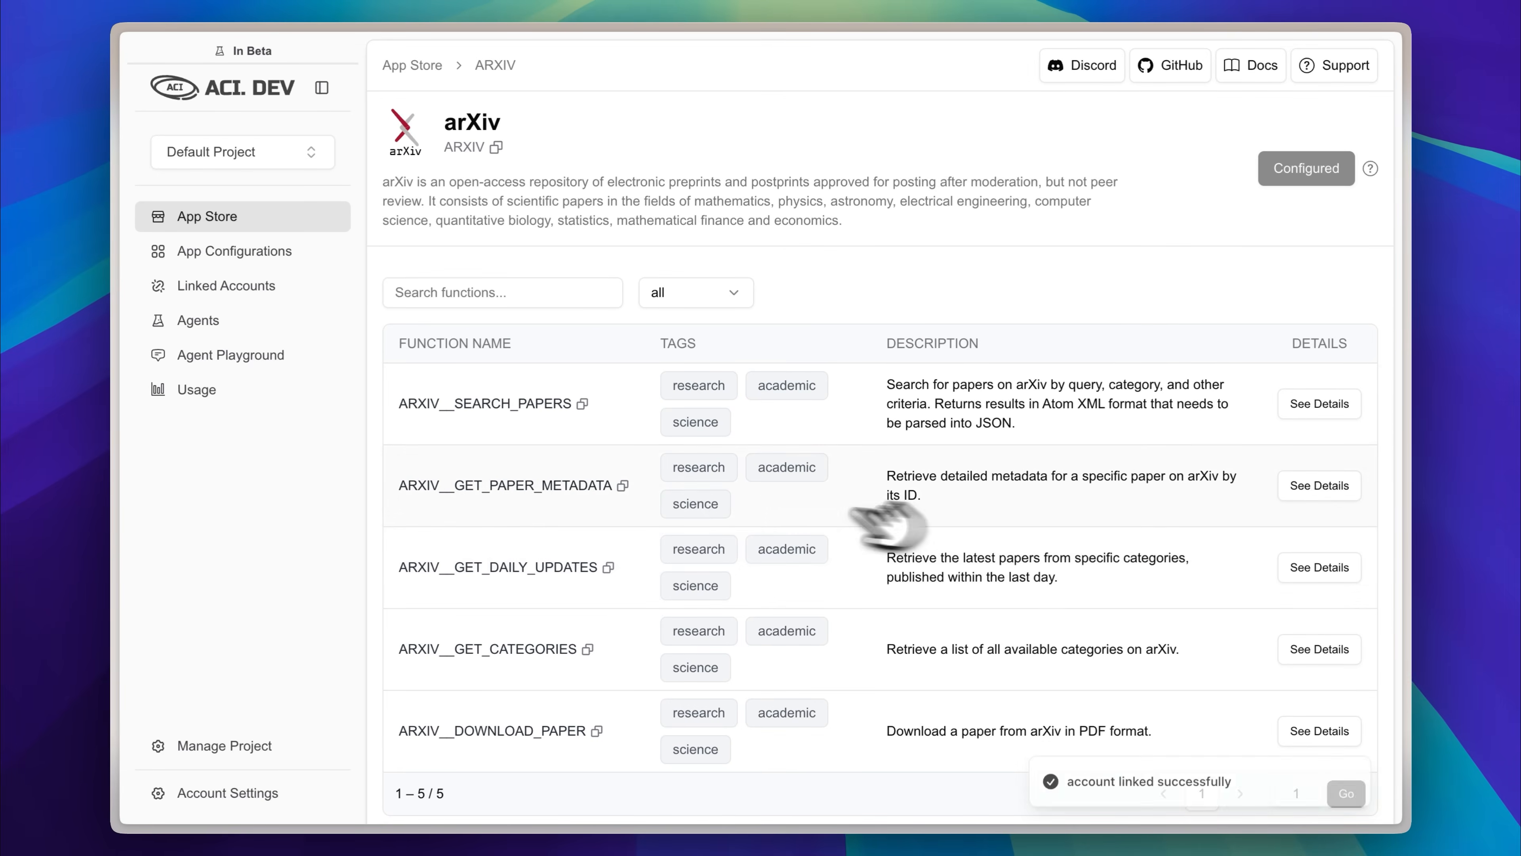
Step: In Agent Playground select Default Agent, the ailabs account owner and the arXiv app
click(231, 355)
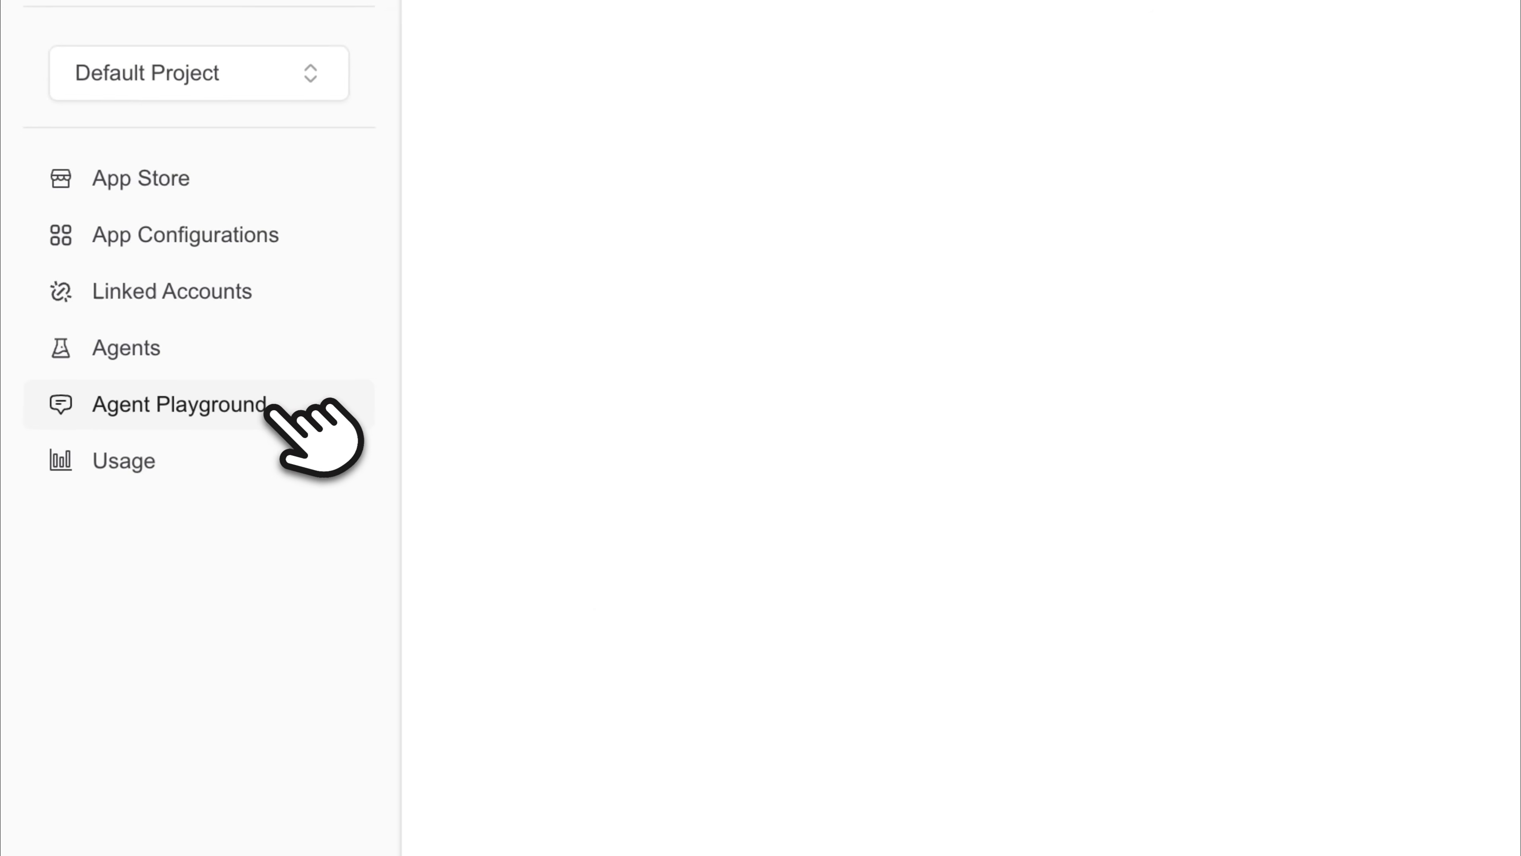
click(178, 404)
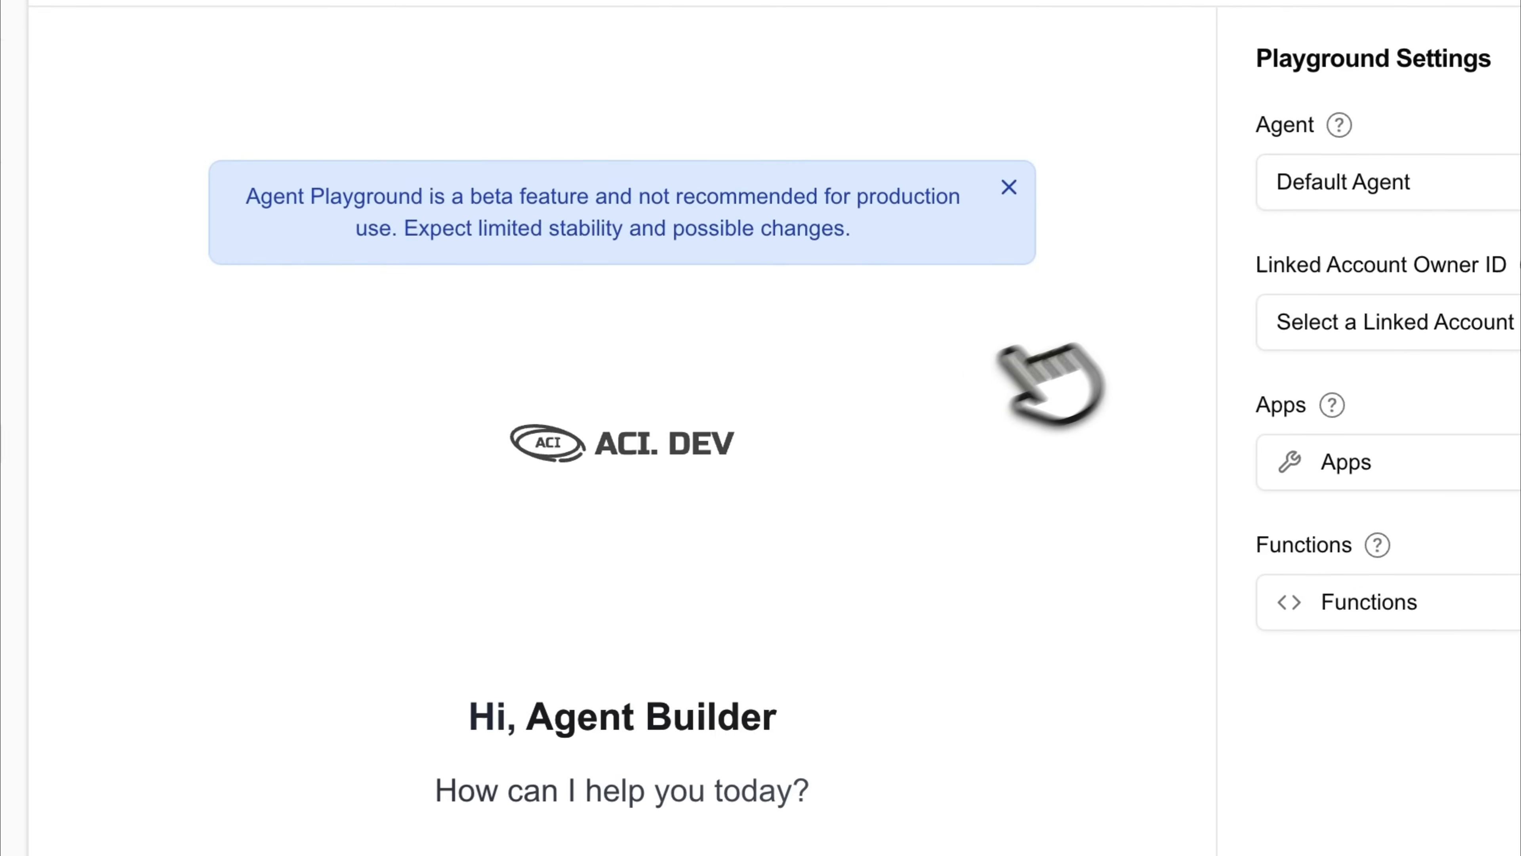
click(1388, 182)
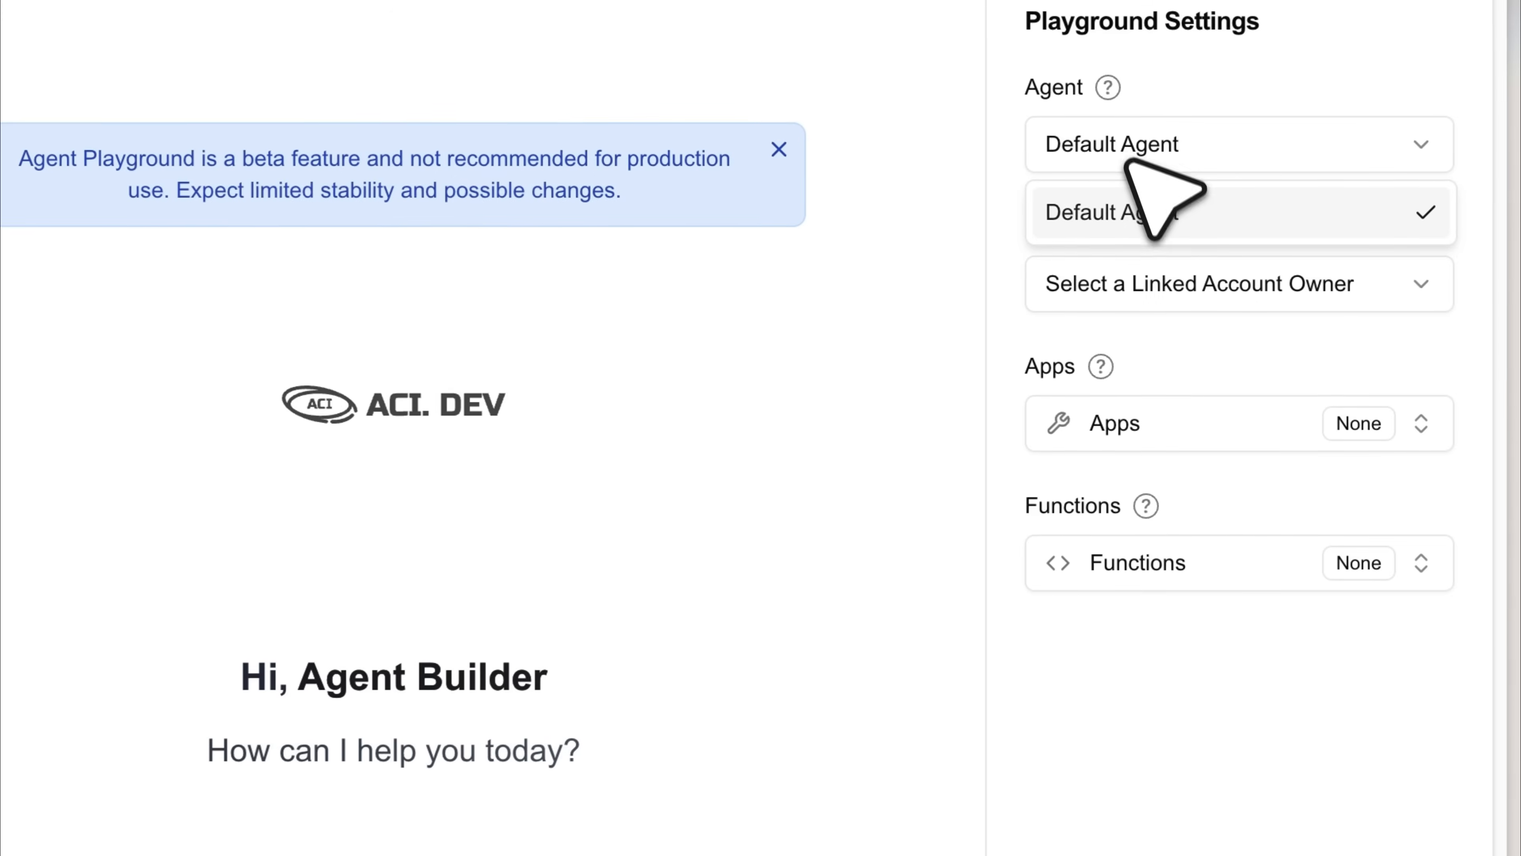
click(1238, 285)
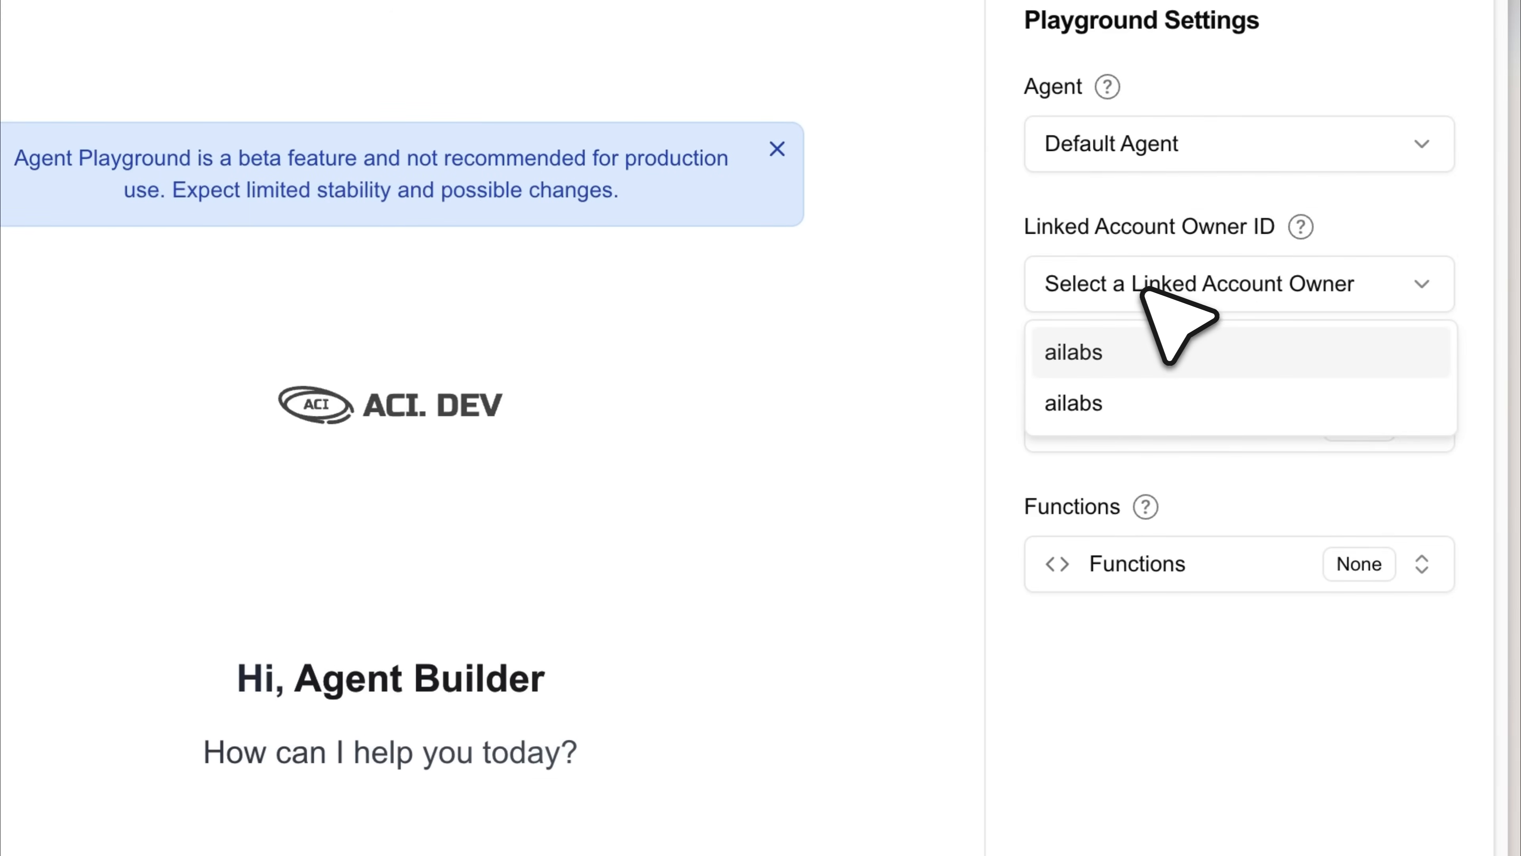
click(1073, 351)
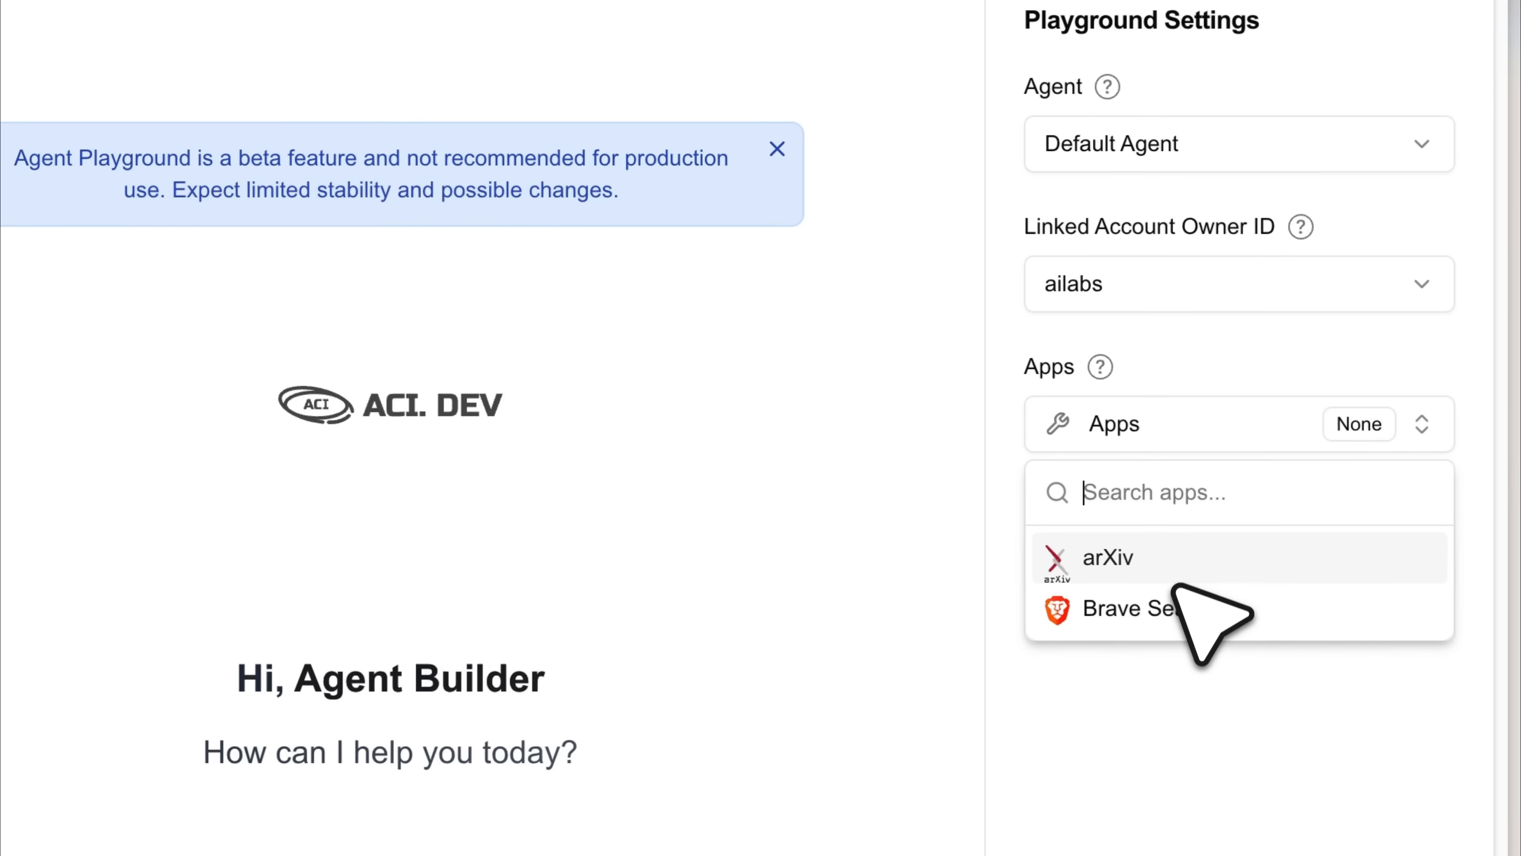
click(1107, 557)
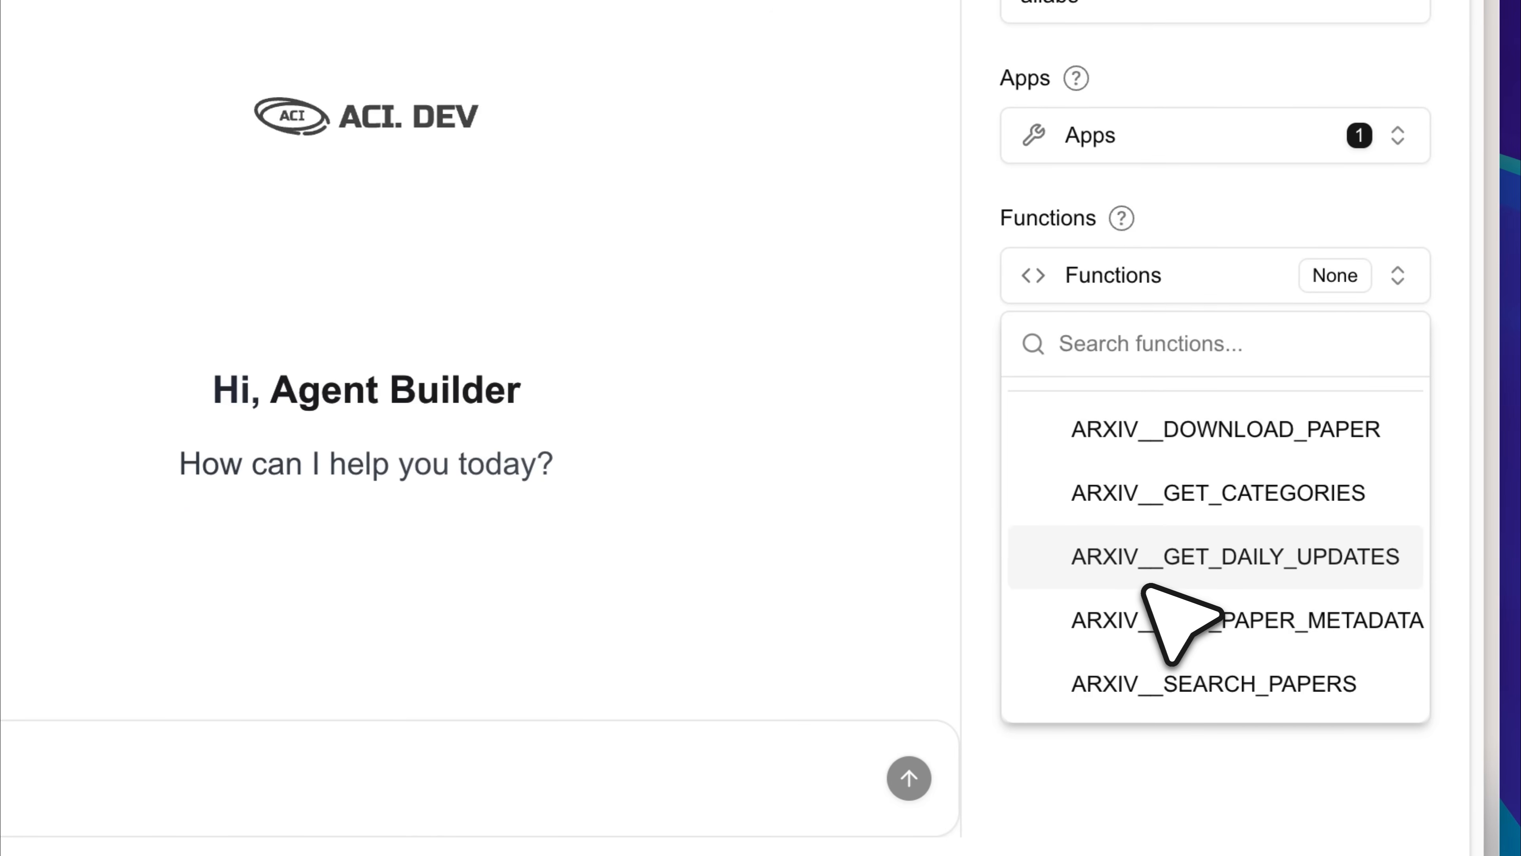
mouse_move(936, 539)
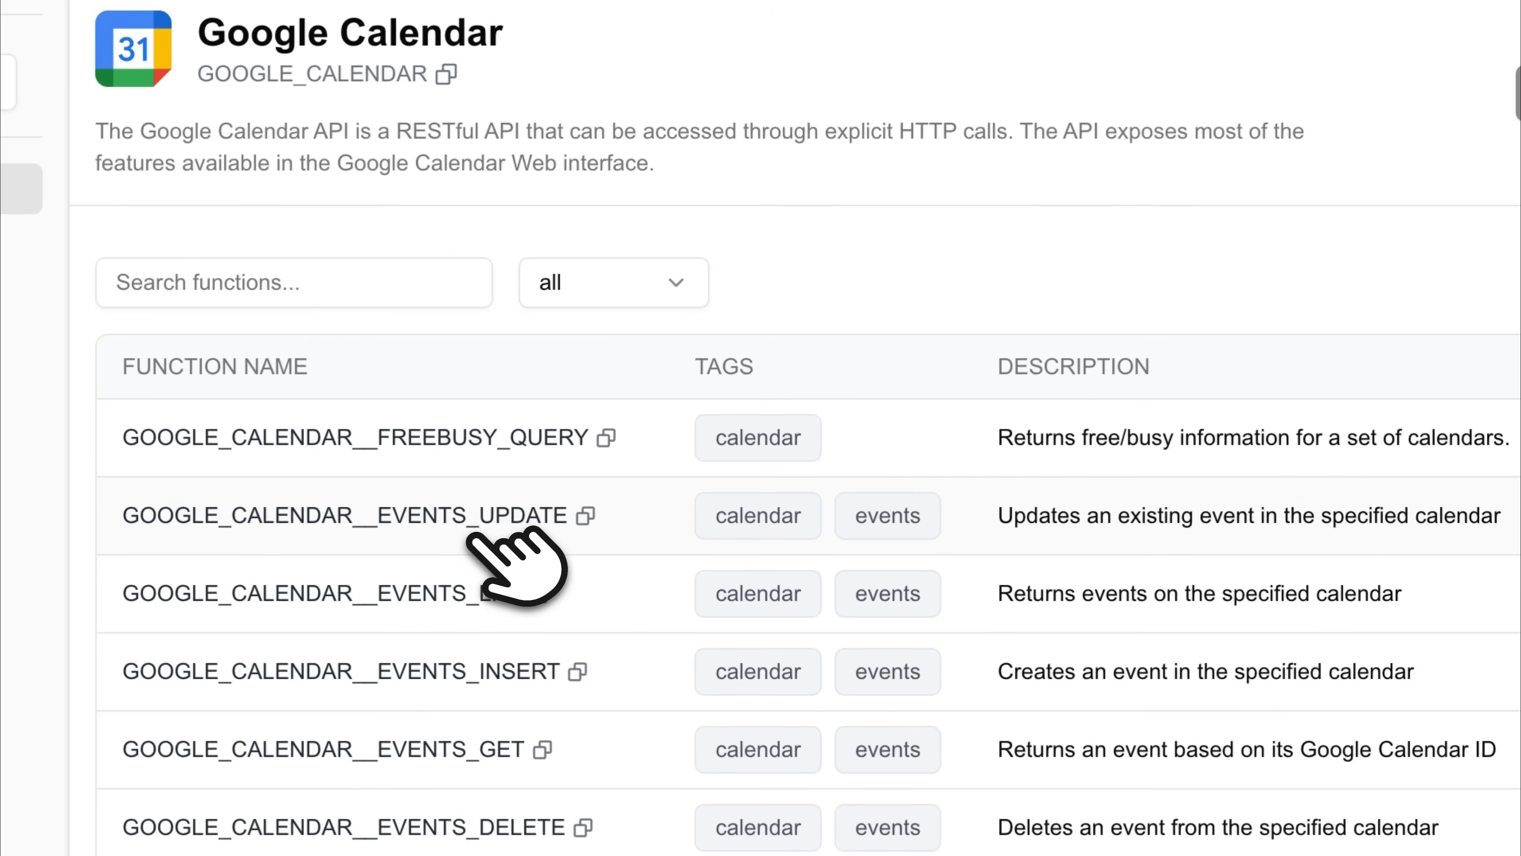
mouse_move(1087, 329)
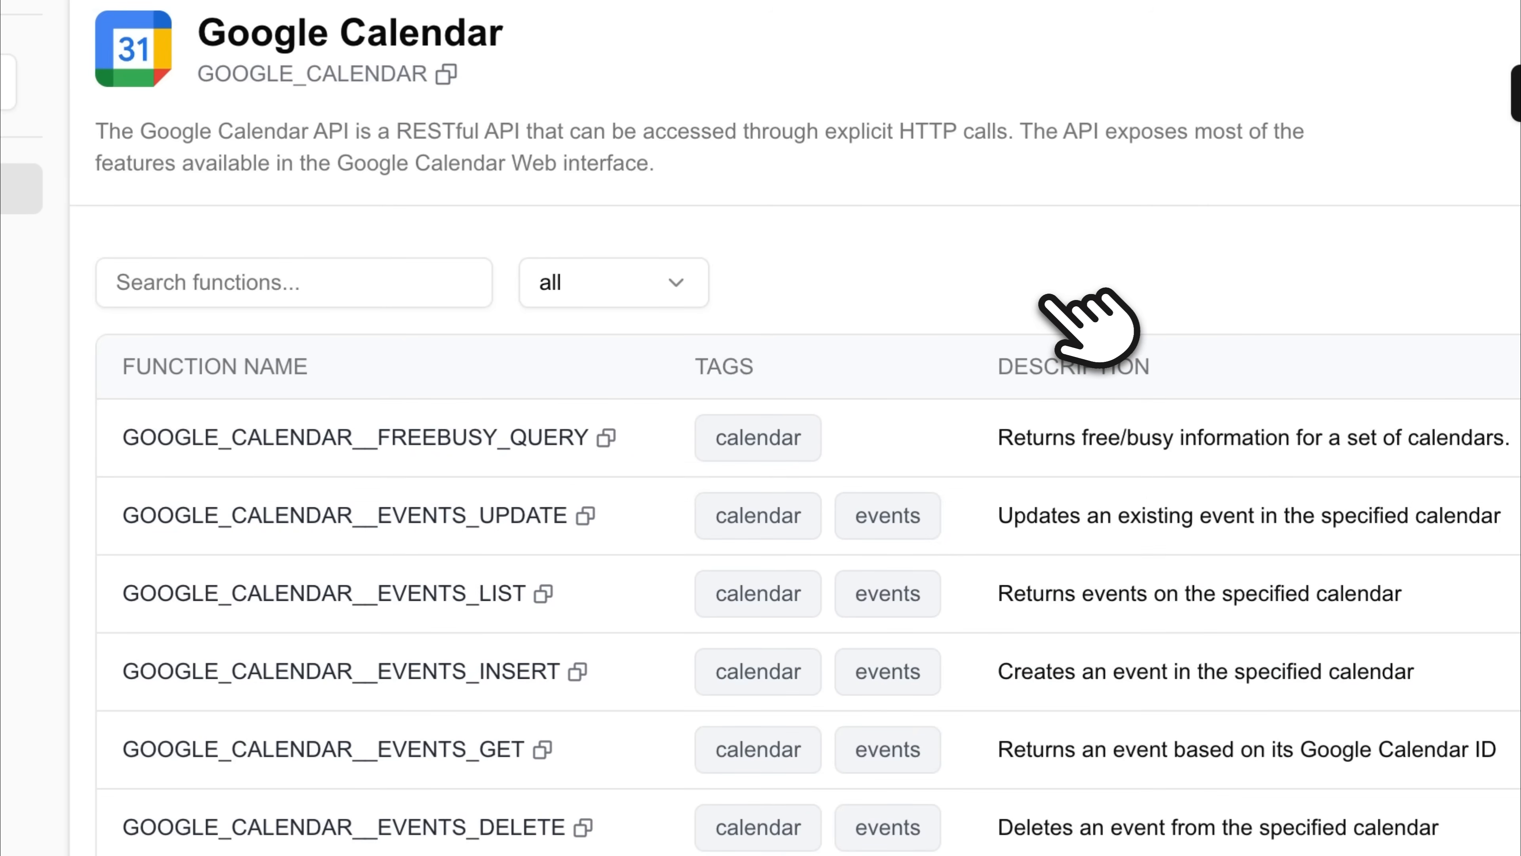
Step: Review Google Calendar's OAuth2 Configure App dialog, then view the linked app configurations
click(1341, 219)
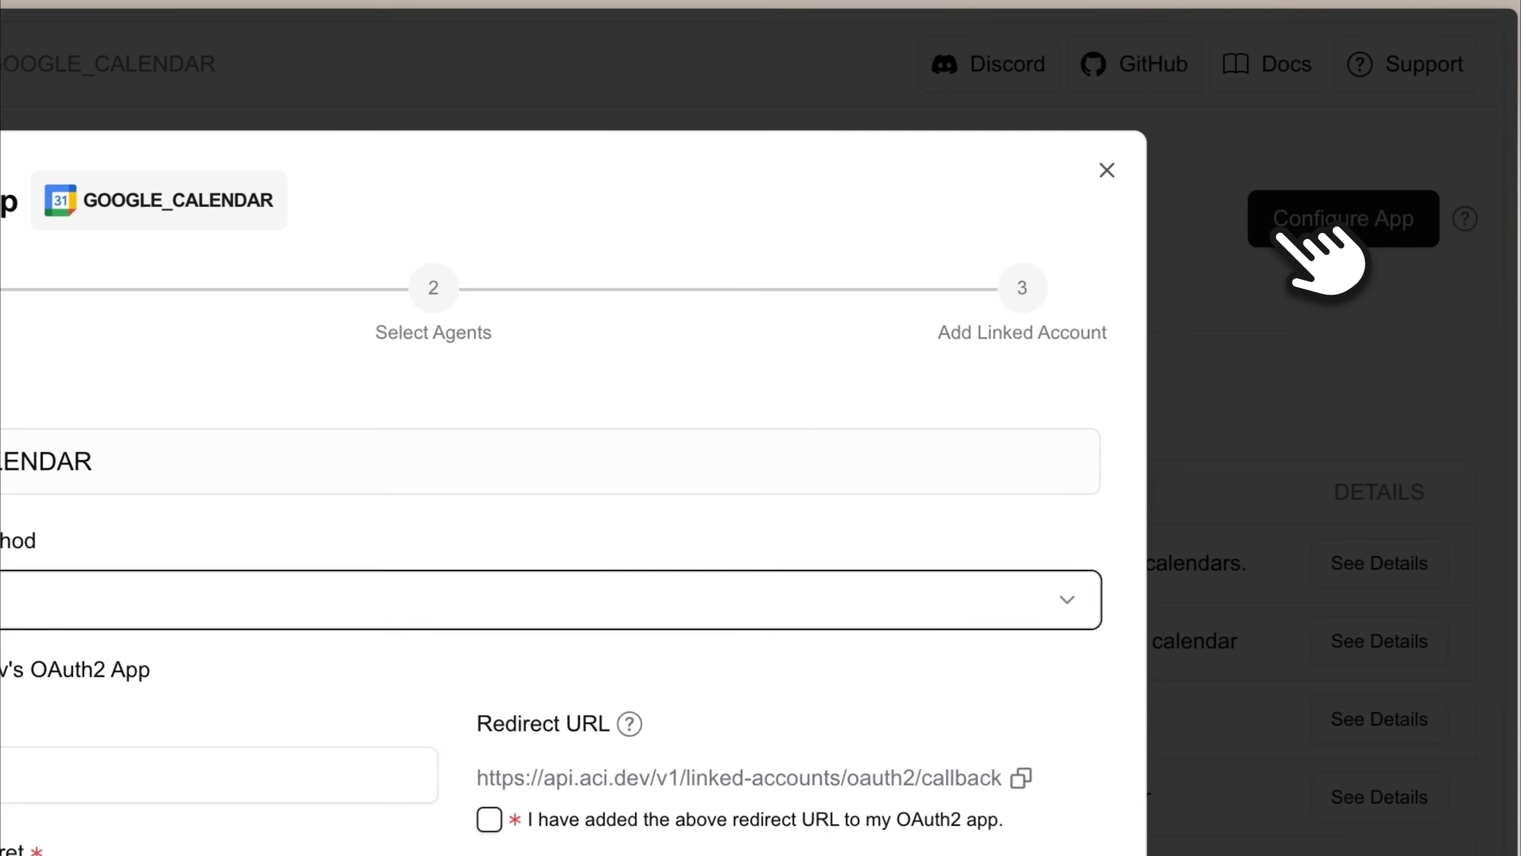
mouse_move(786, 485)
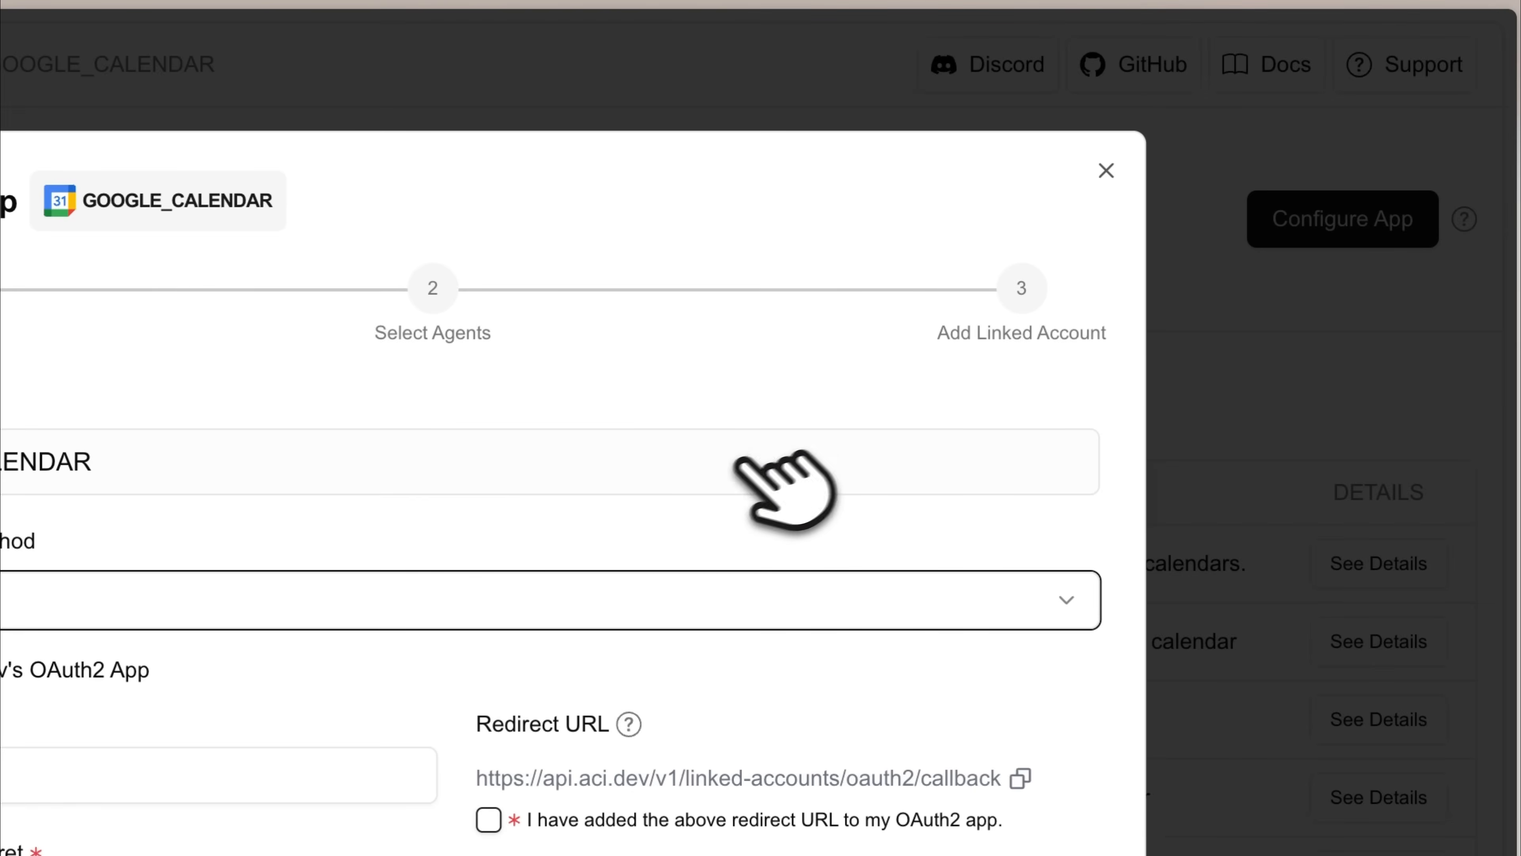
scroll(down, 3)
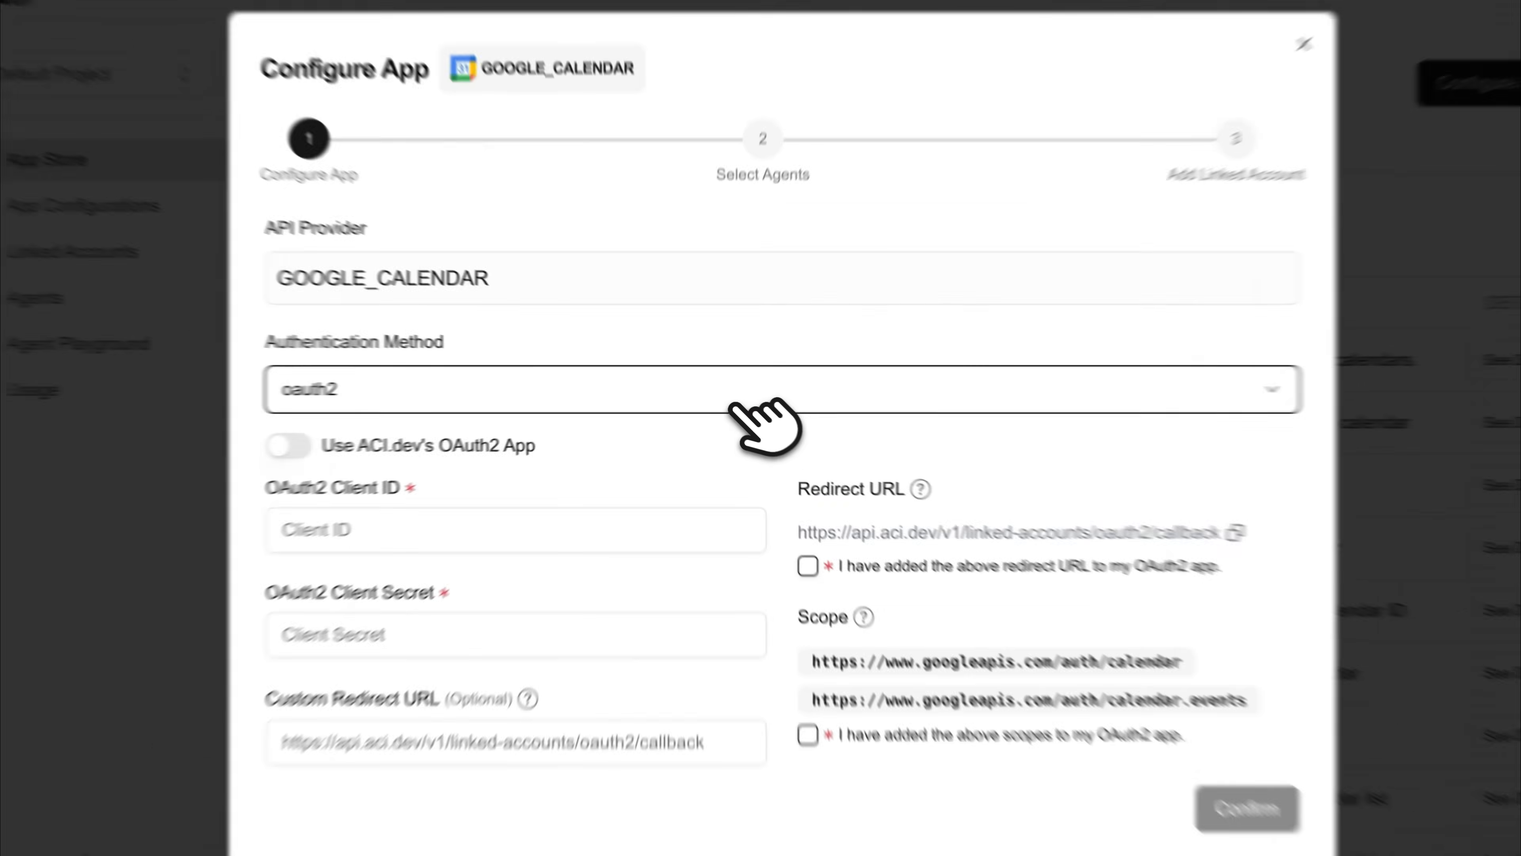
click(782, 389)
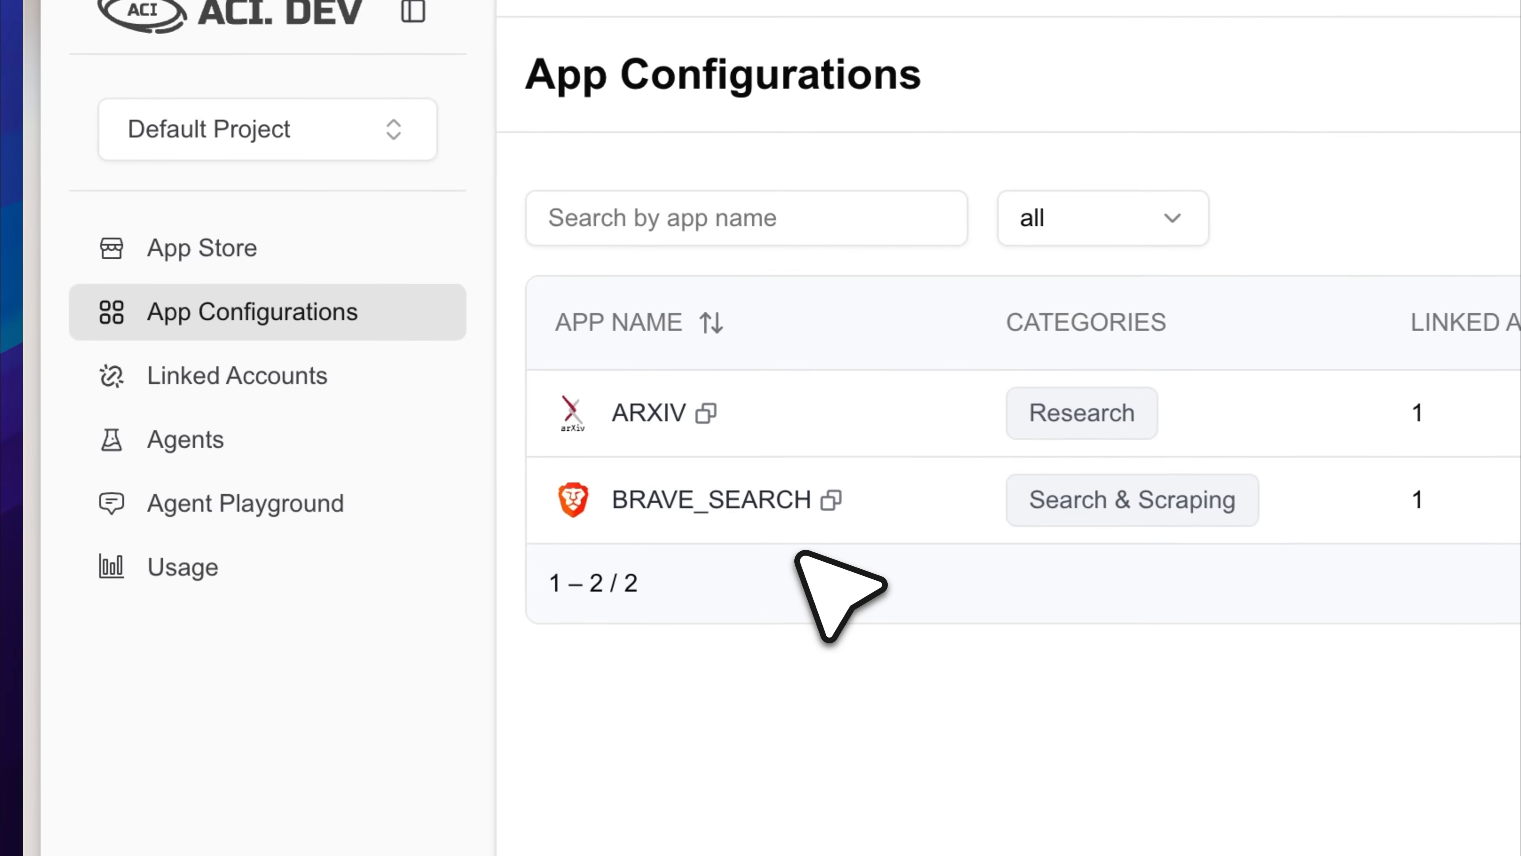
mouse_move(417, 379)
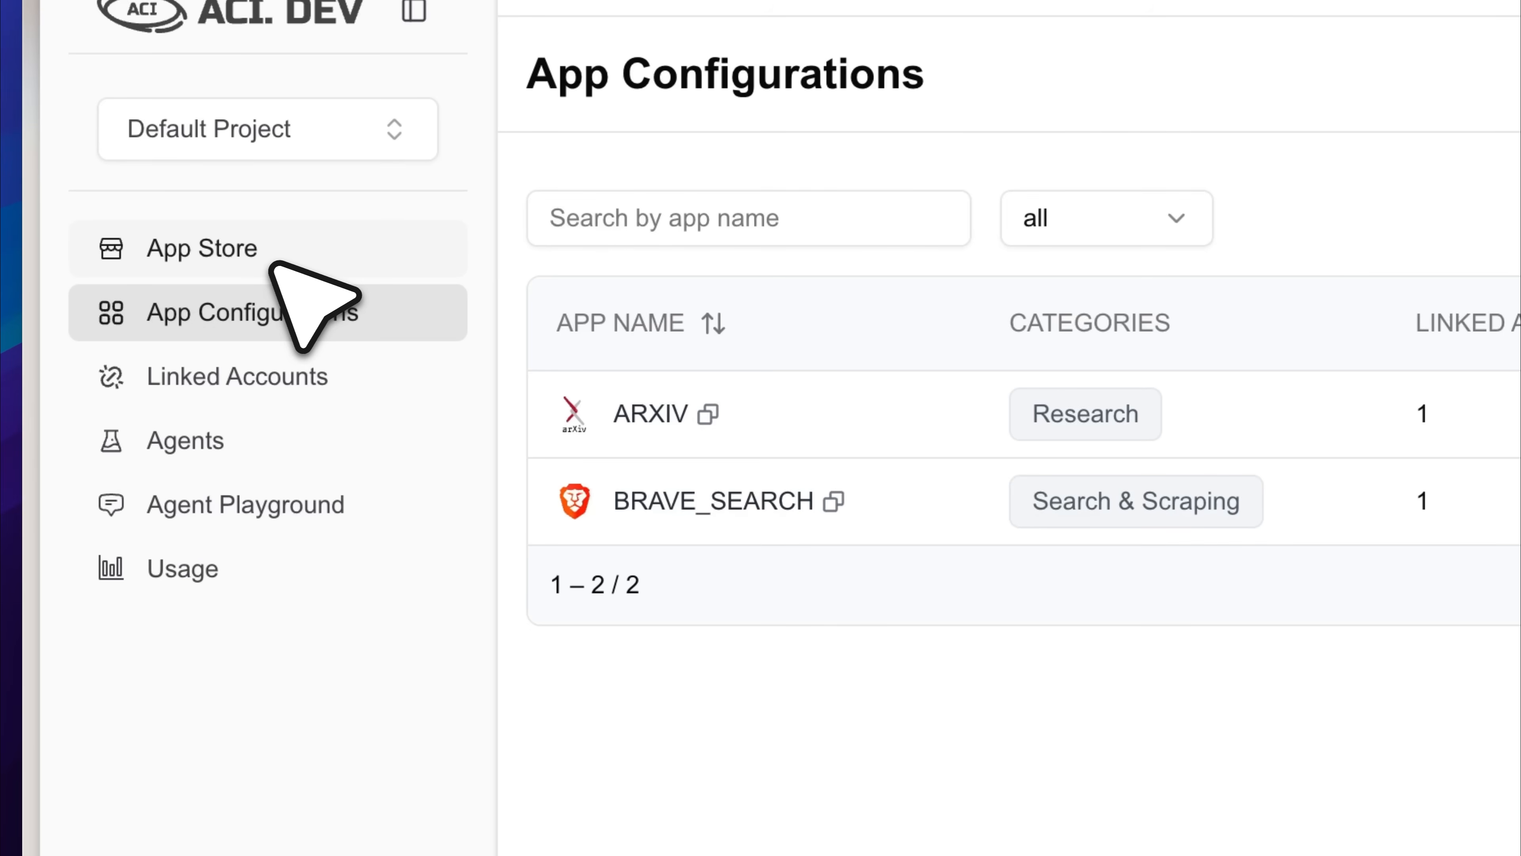
mouse_move(291, 407)
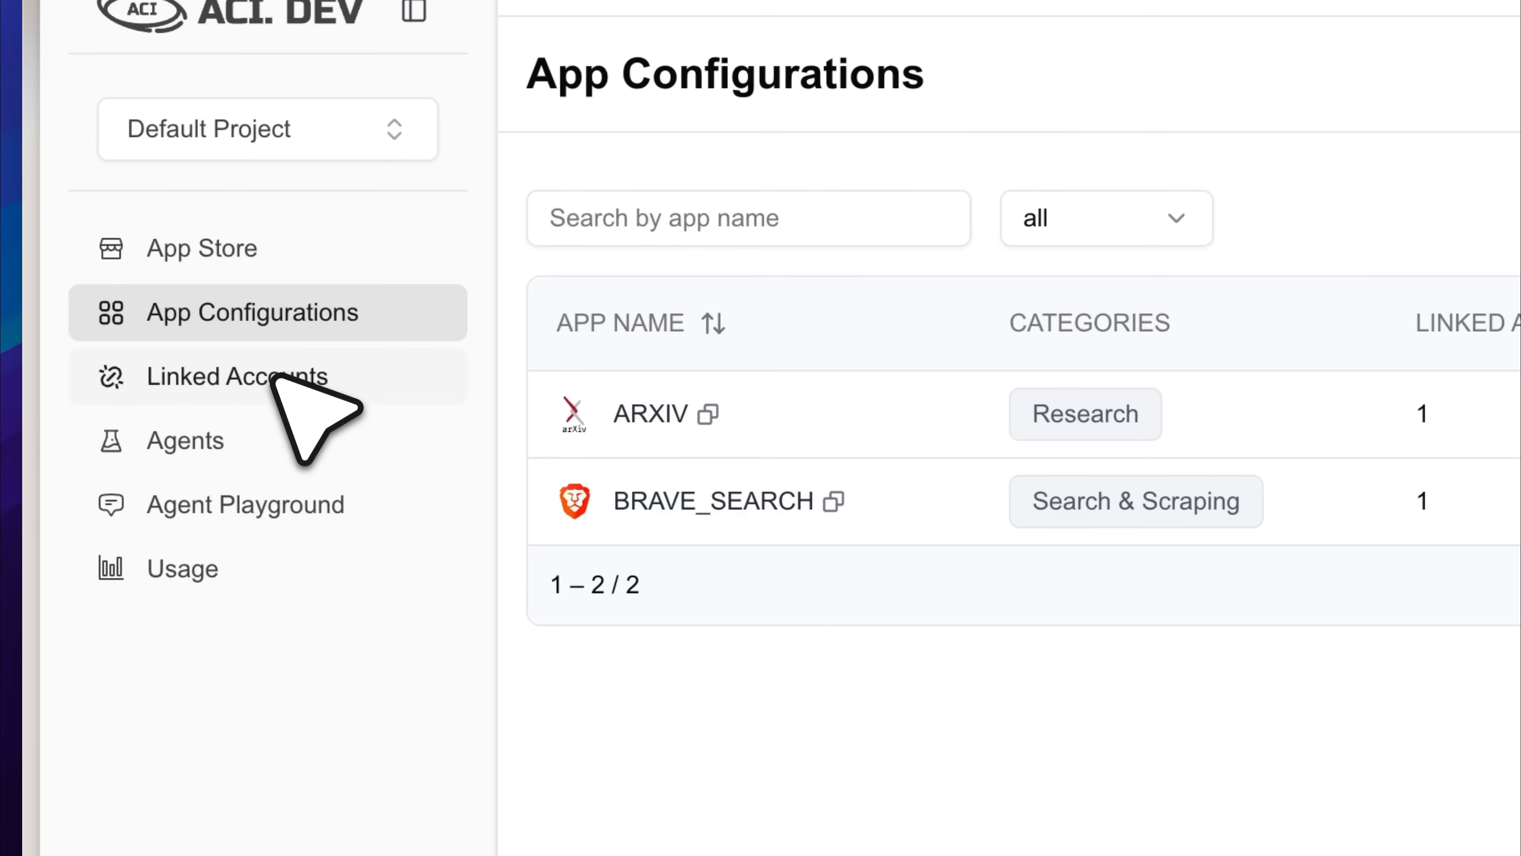
click(237, 377)
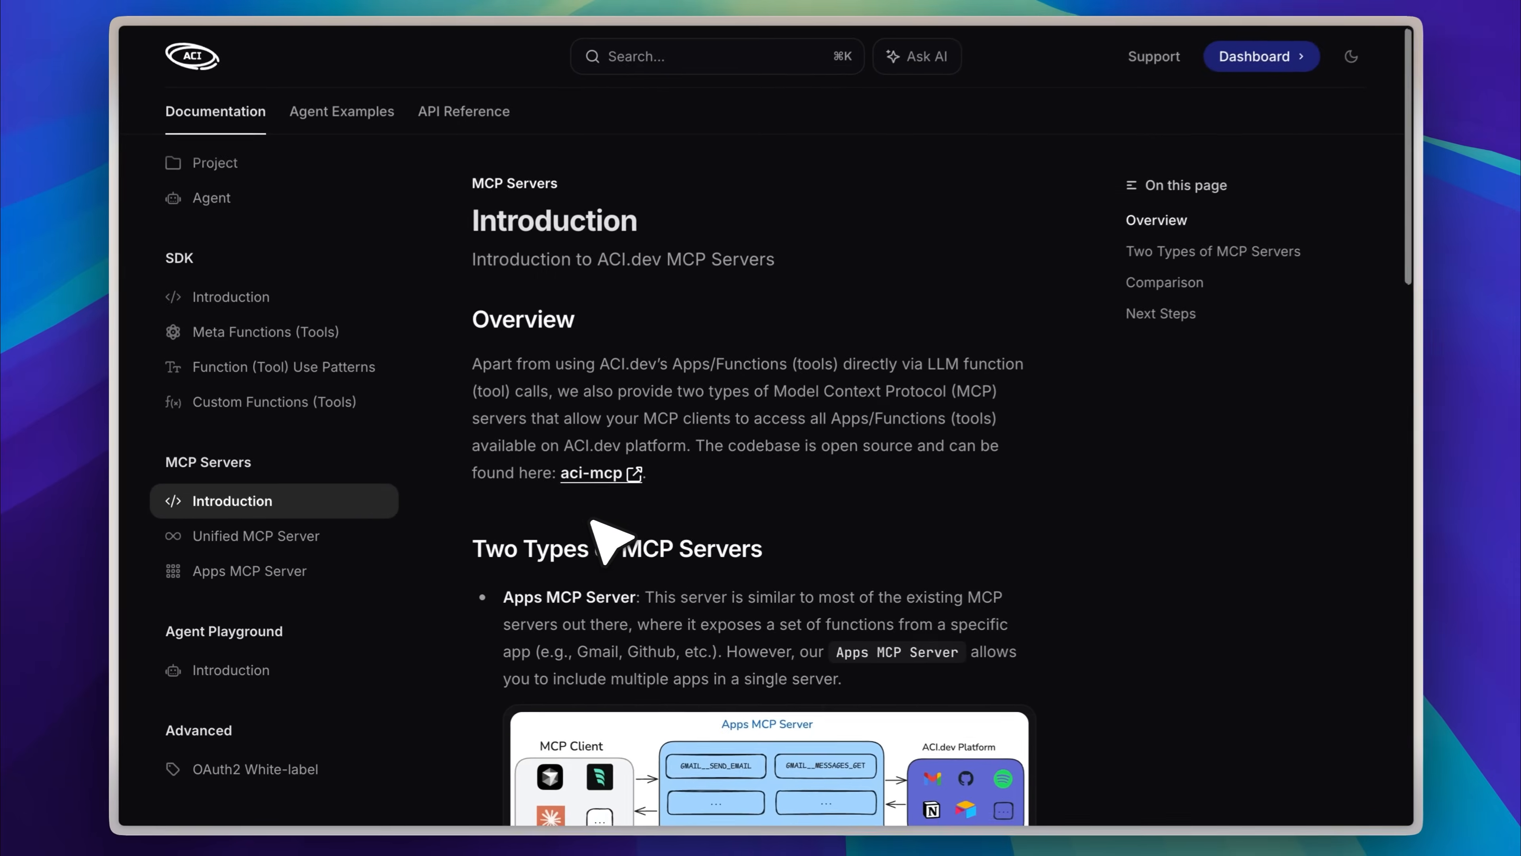
Step: Scroll the MCP Servers introduction to the Two Types of MCP Servers section
scroll(down, 3)
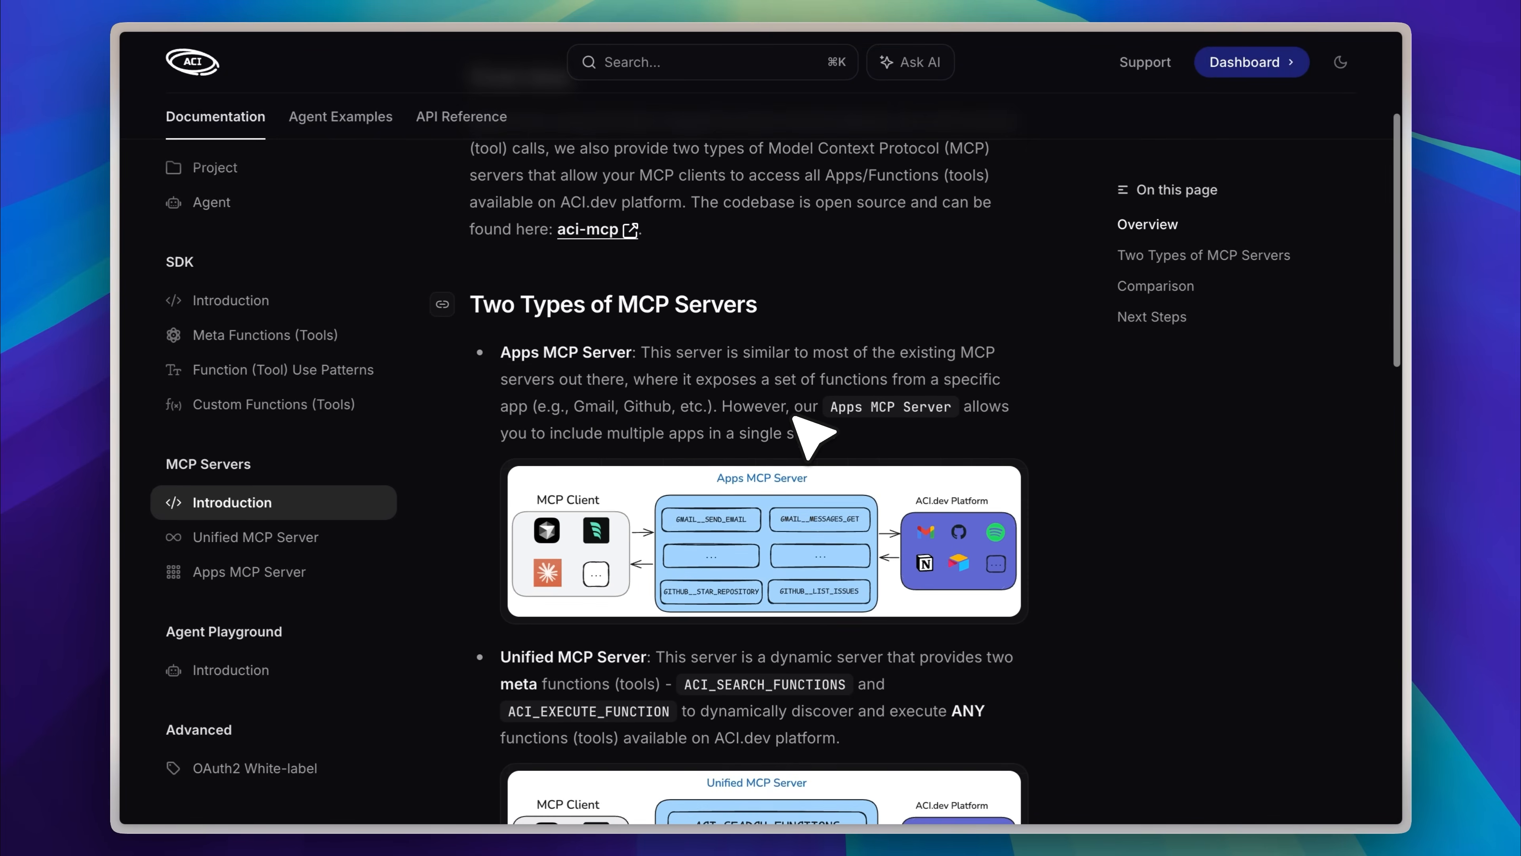
scroll(down, 3)
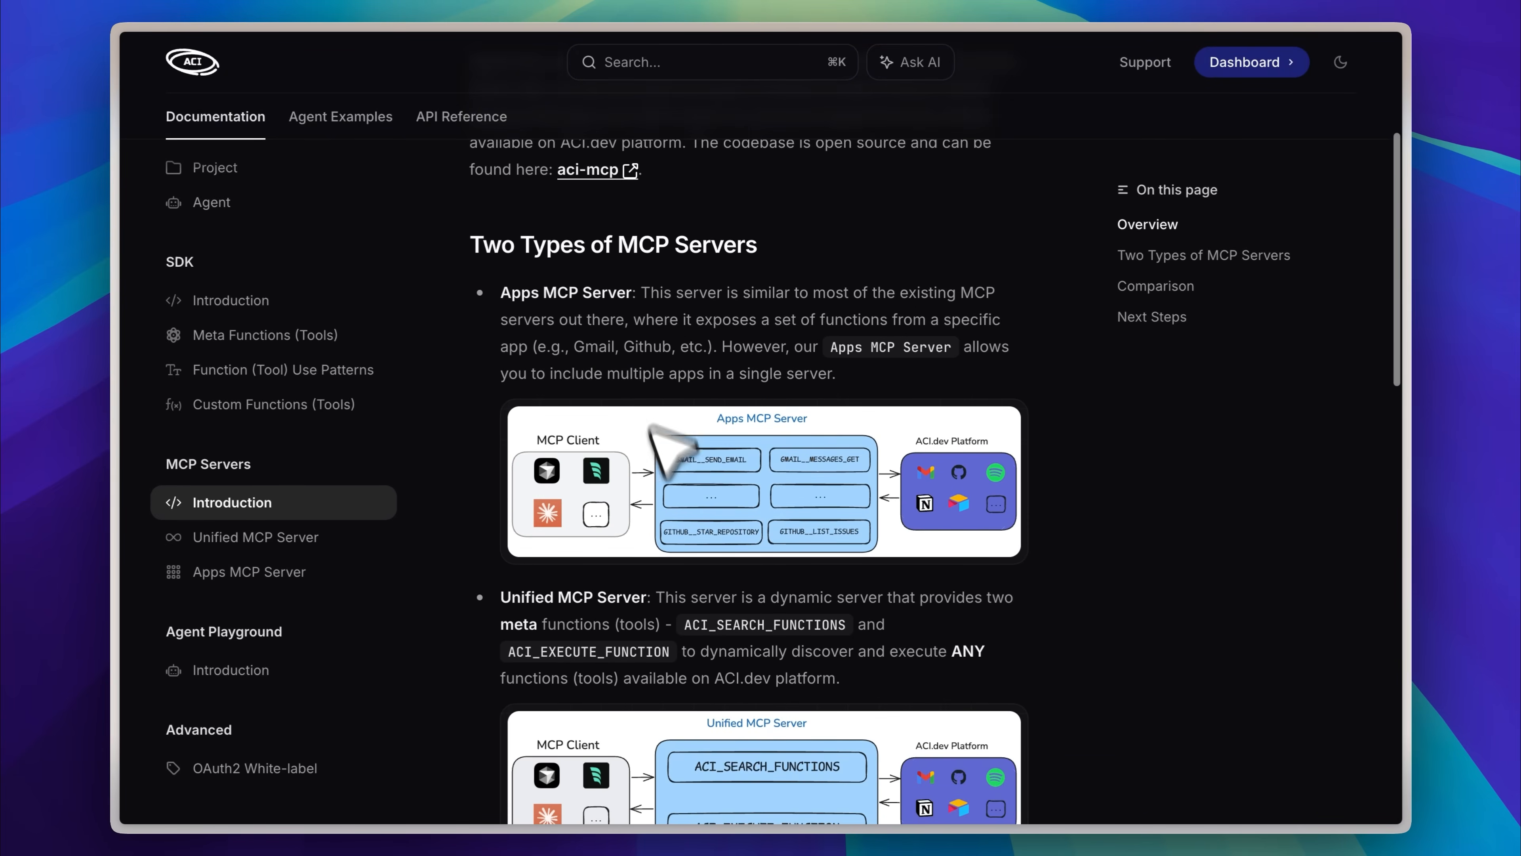
mouse_move(679, 636)
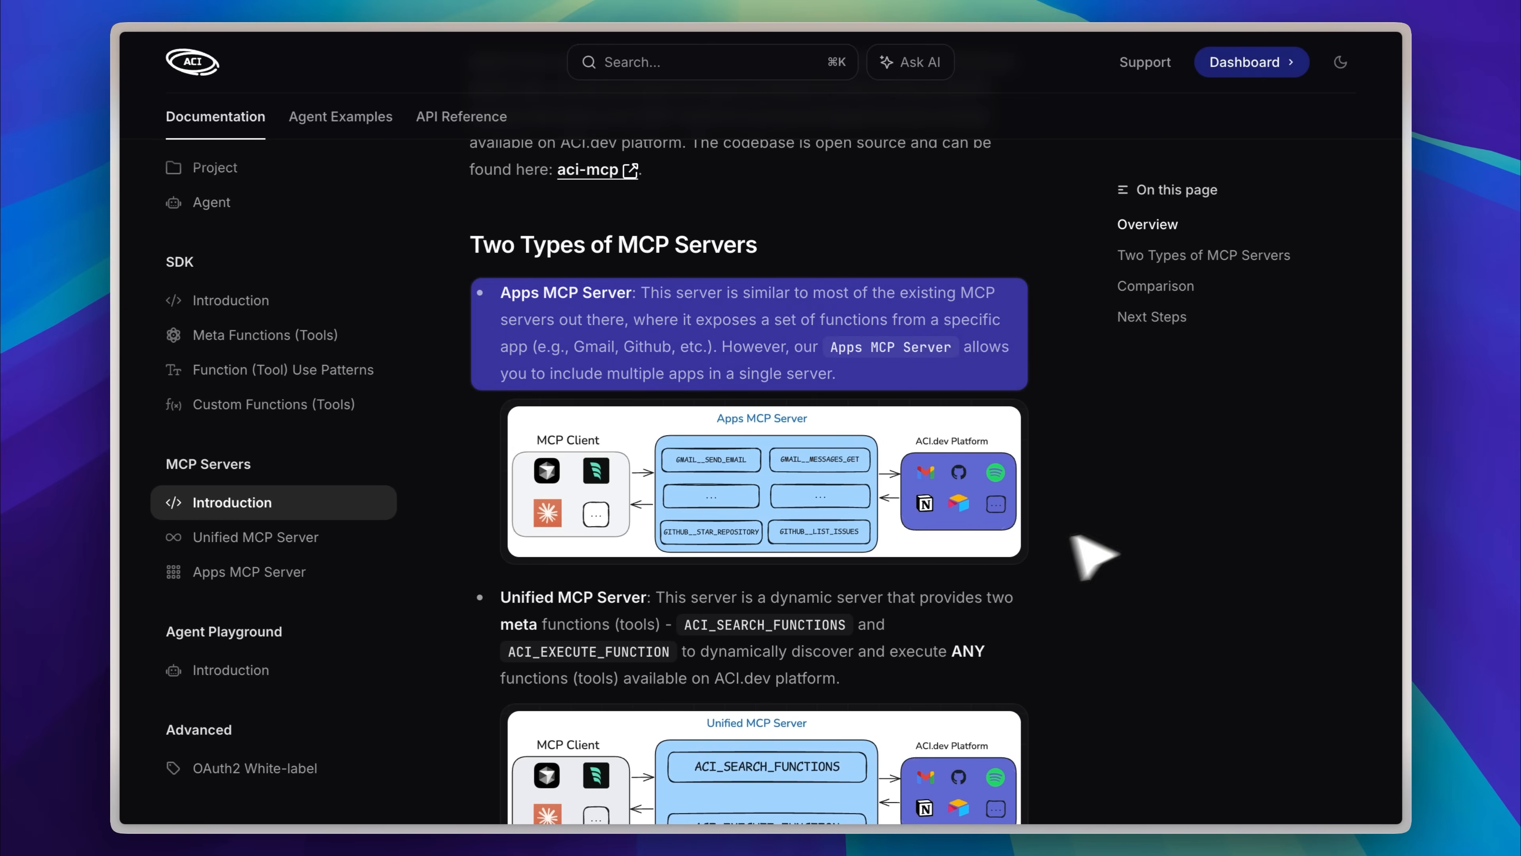
mouse_move(1159, 544)
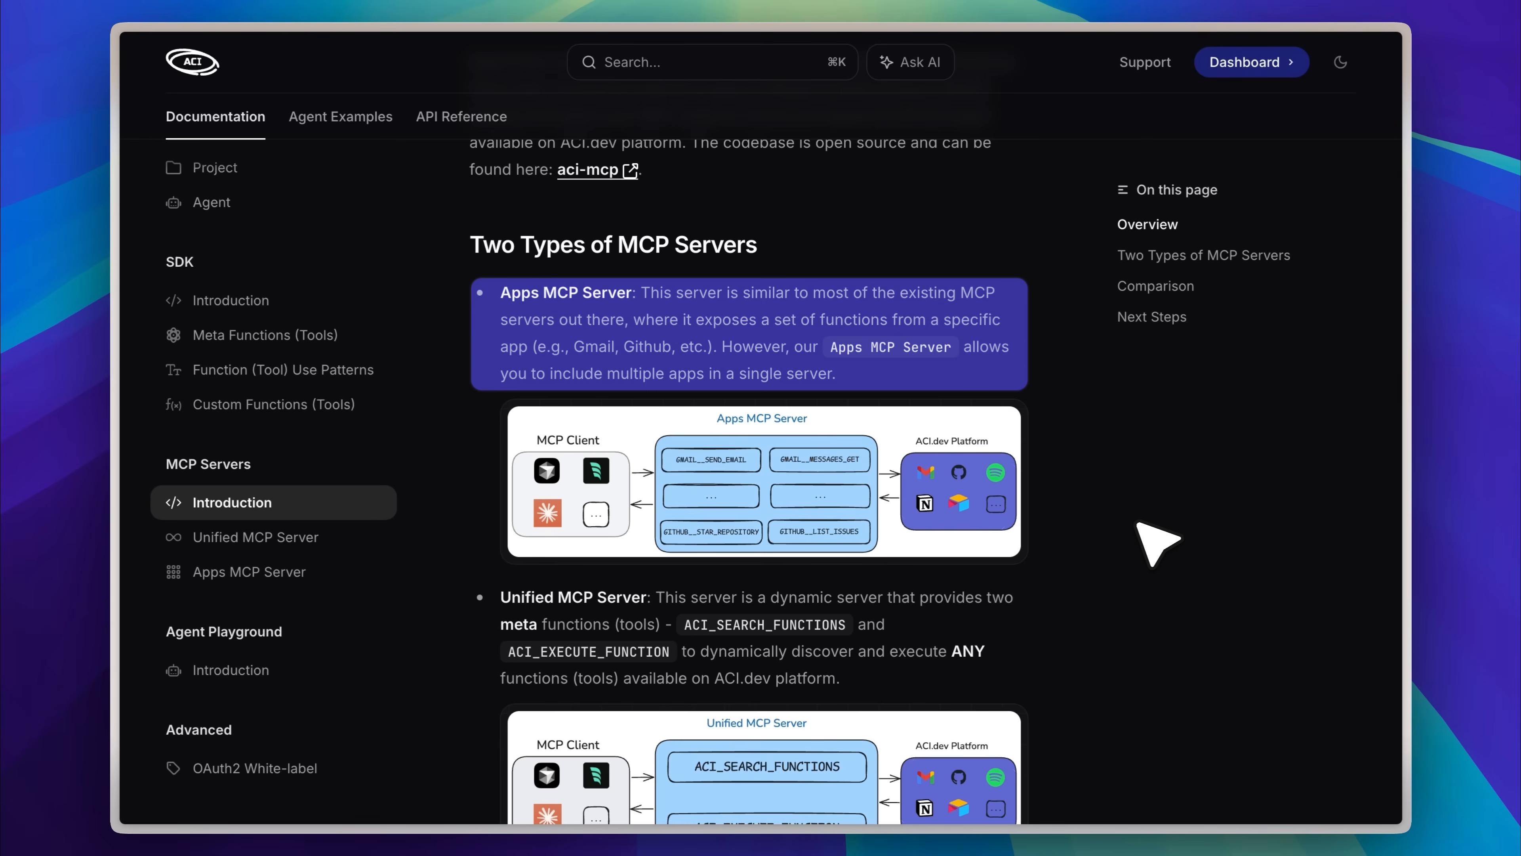
scroll(down, 3)
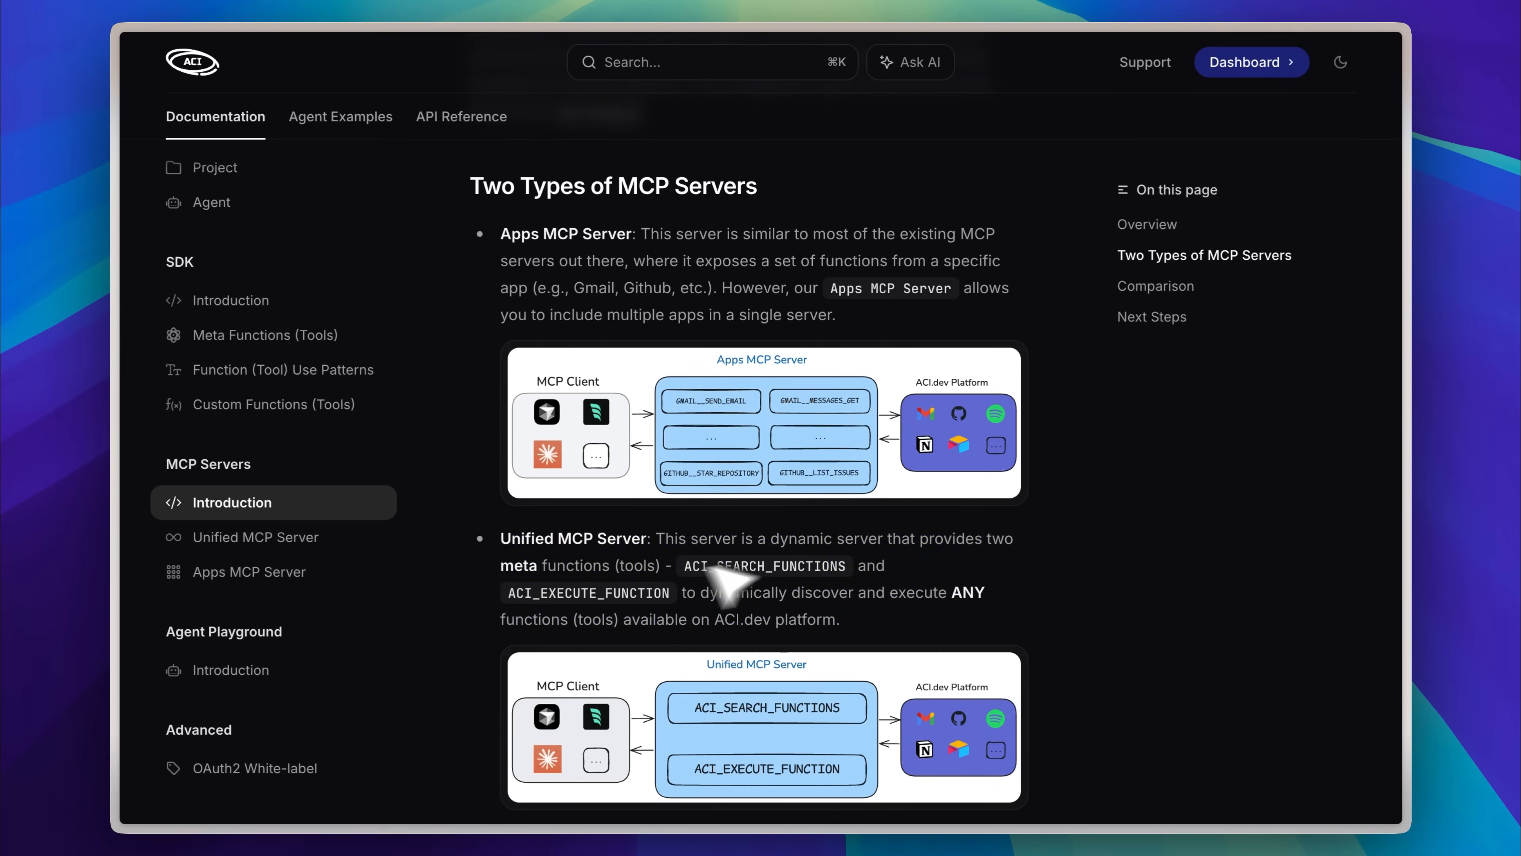
Step: Show the Unified MCP Server docs' Cursor & Windsurf mcp.json configuration for aci-mcp-unified
click(255, 537)
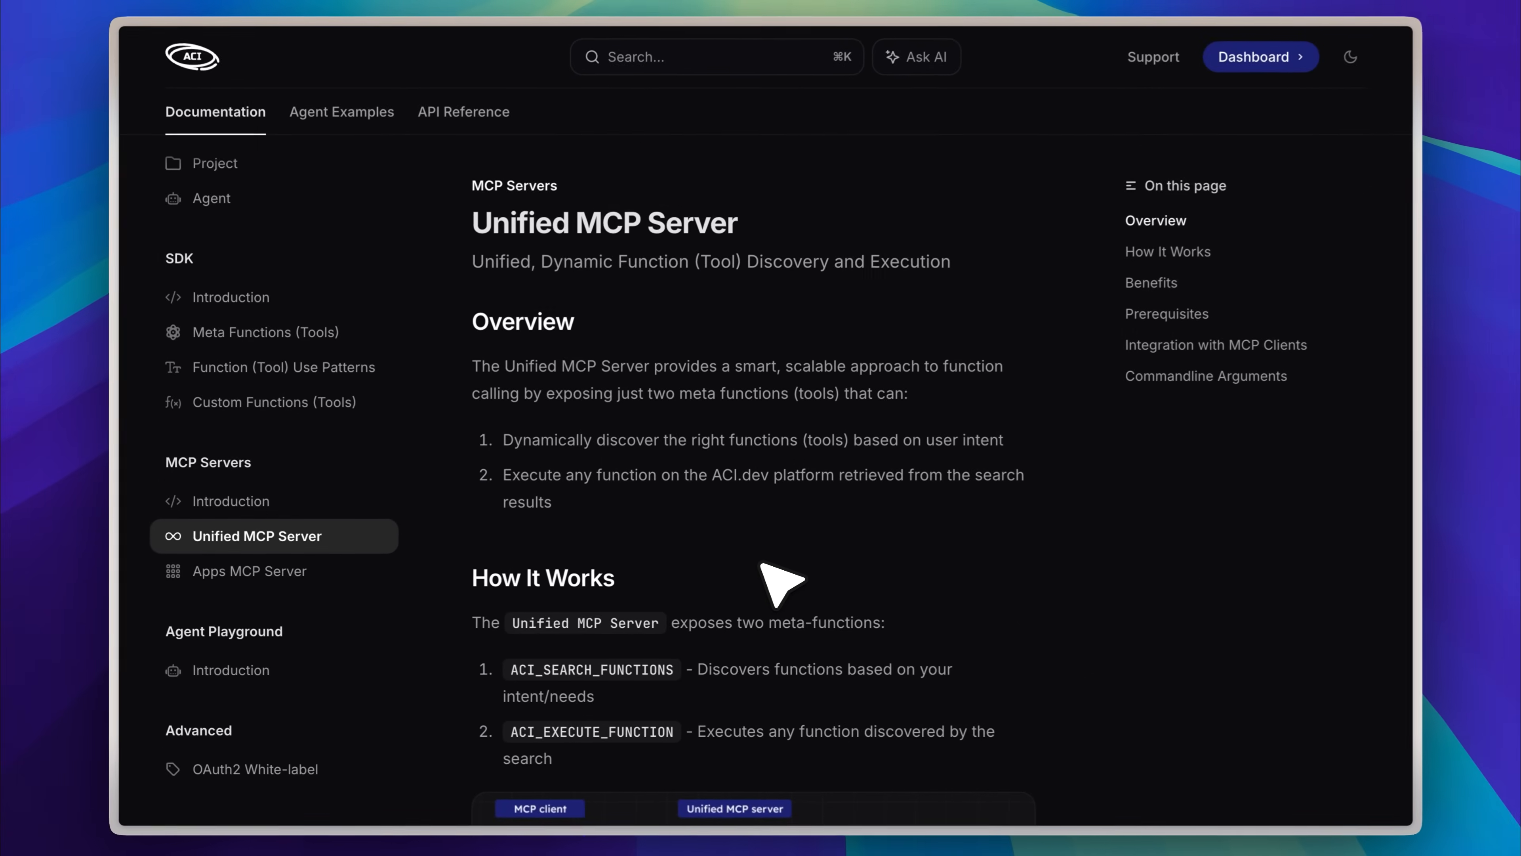
scroll(down, 3)
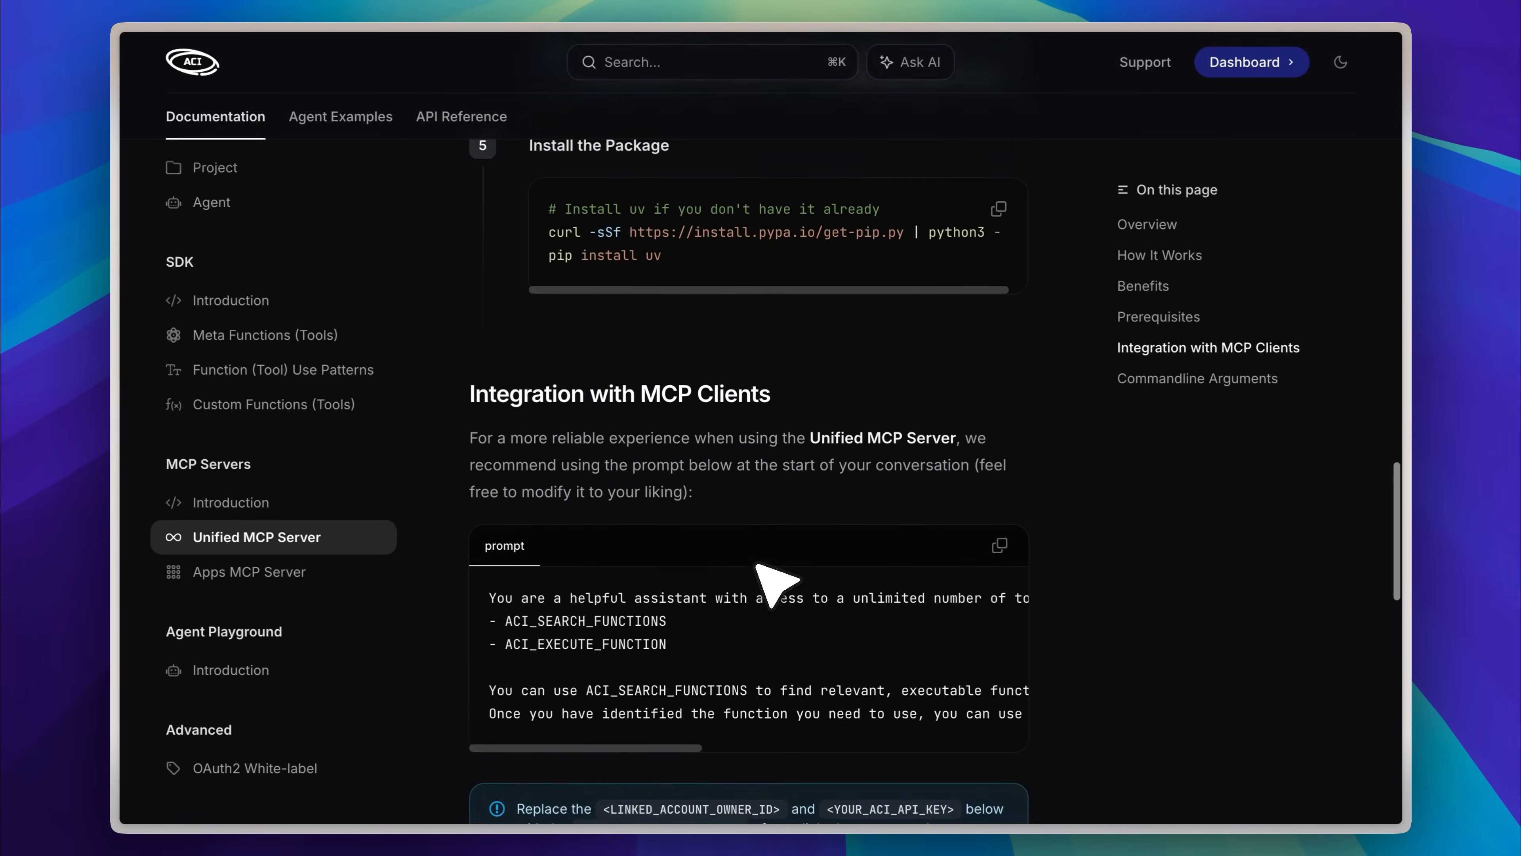
scroll(down, 3)
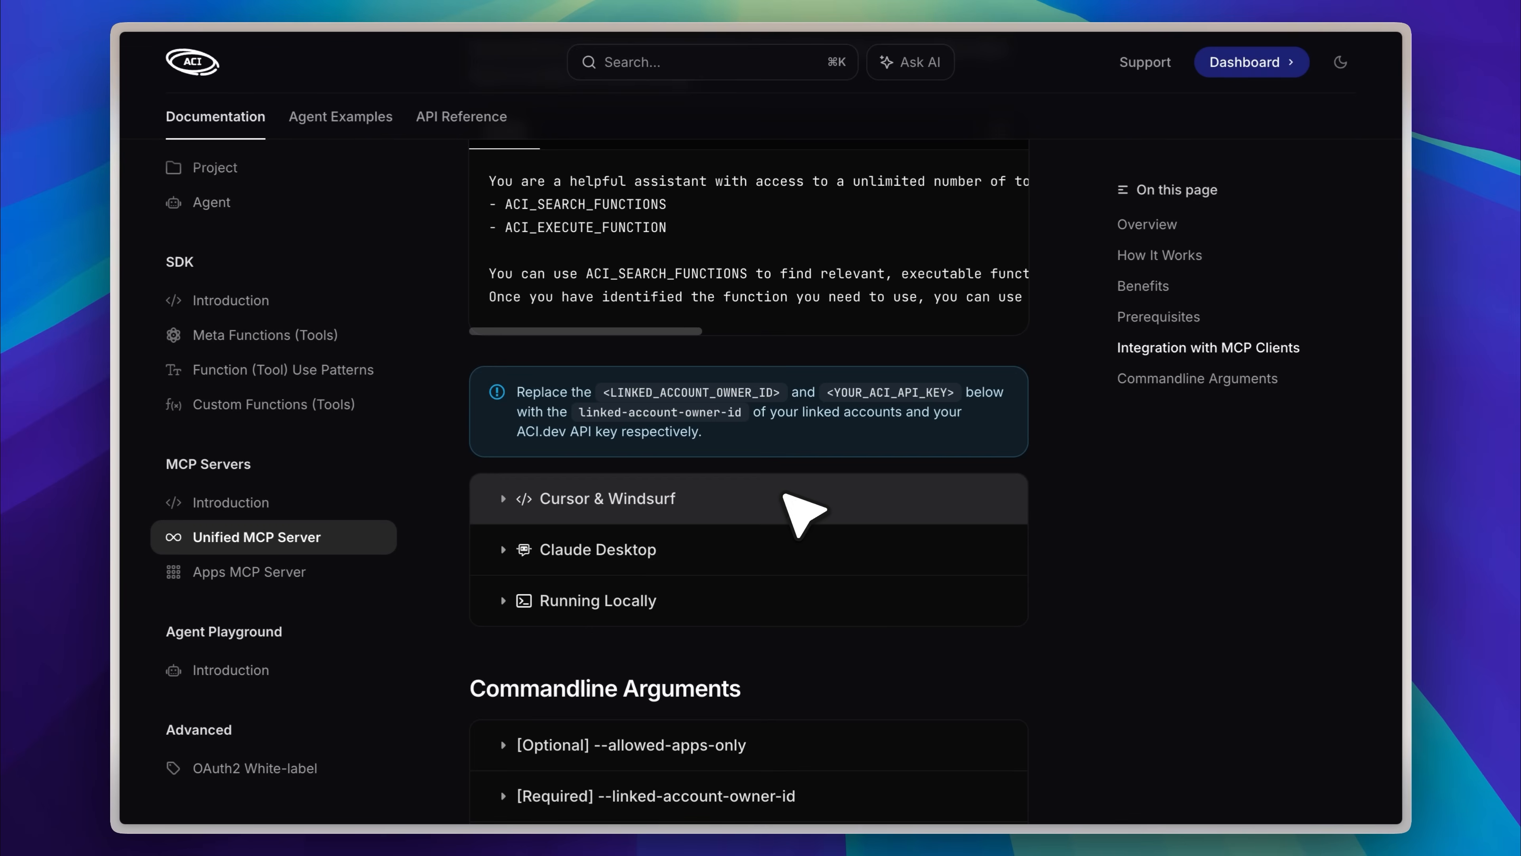
mouse_move(712, 623)
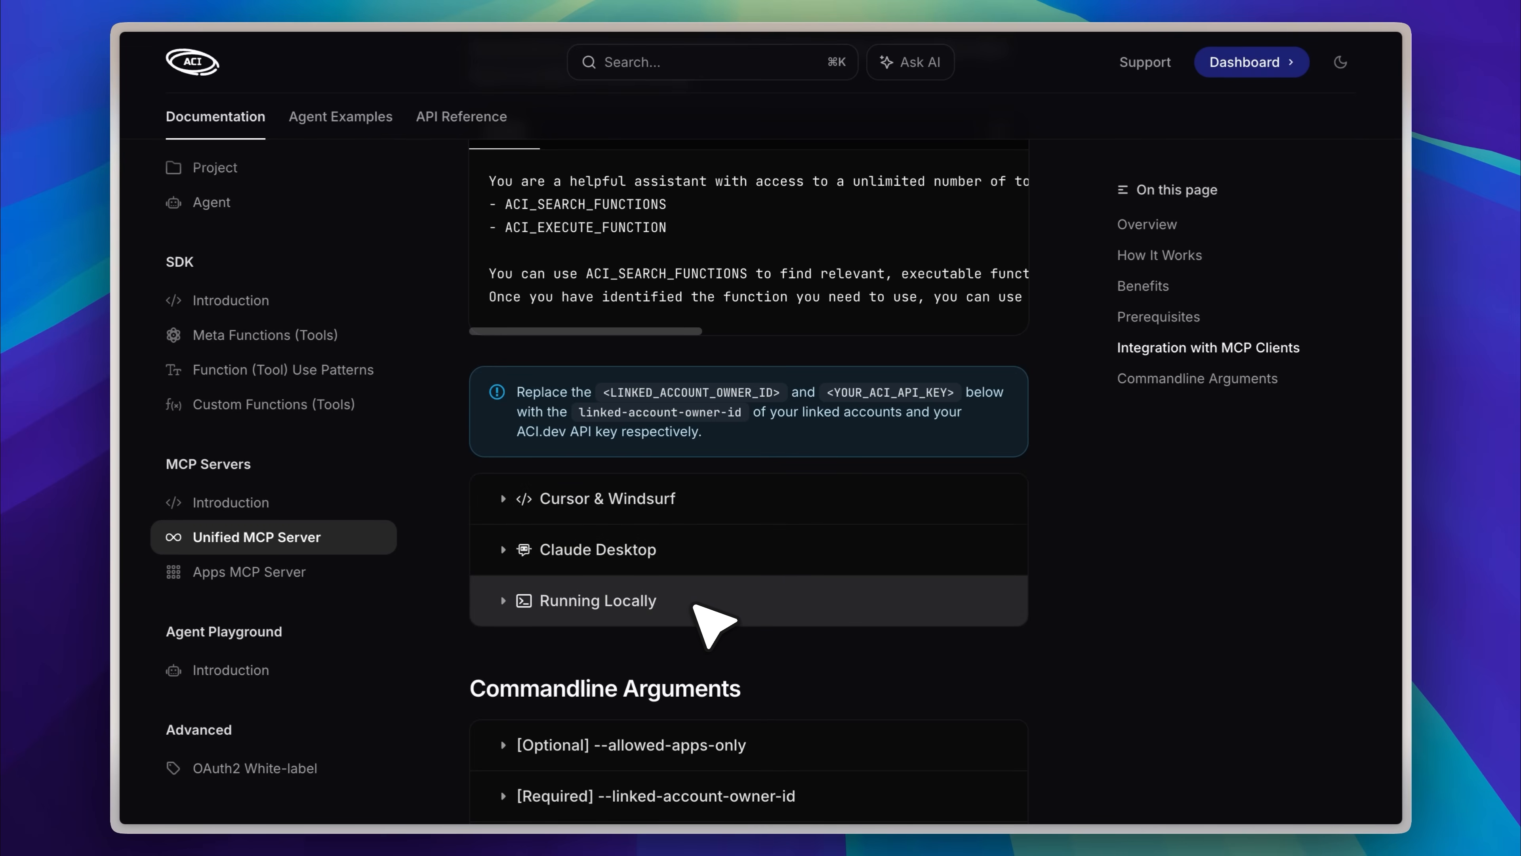
click(608, 498)
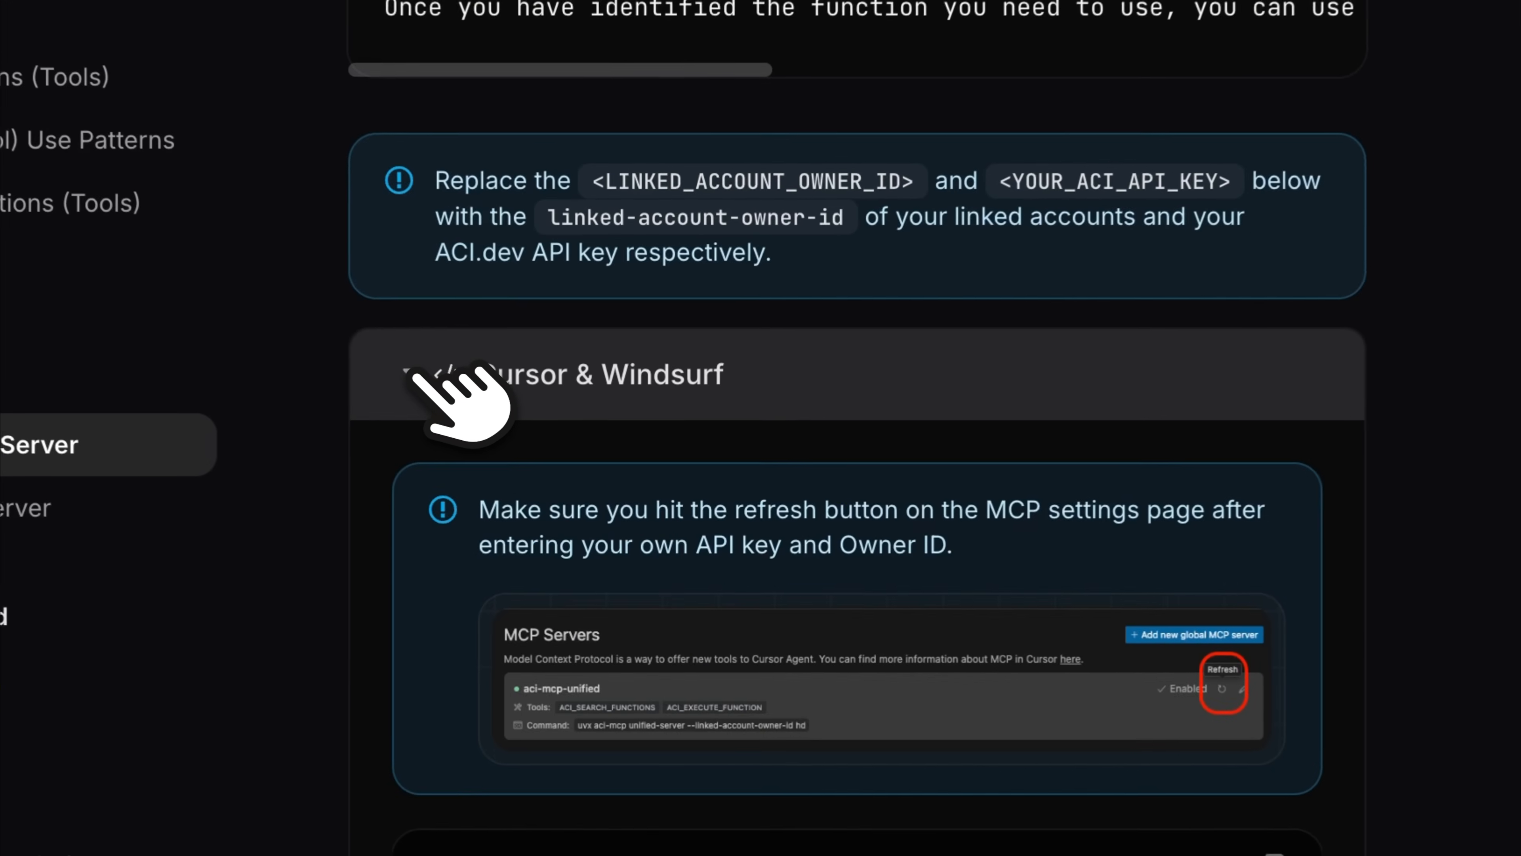
scroll(down, 3)
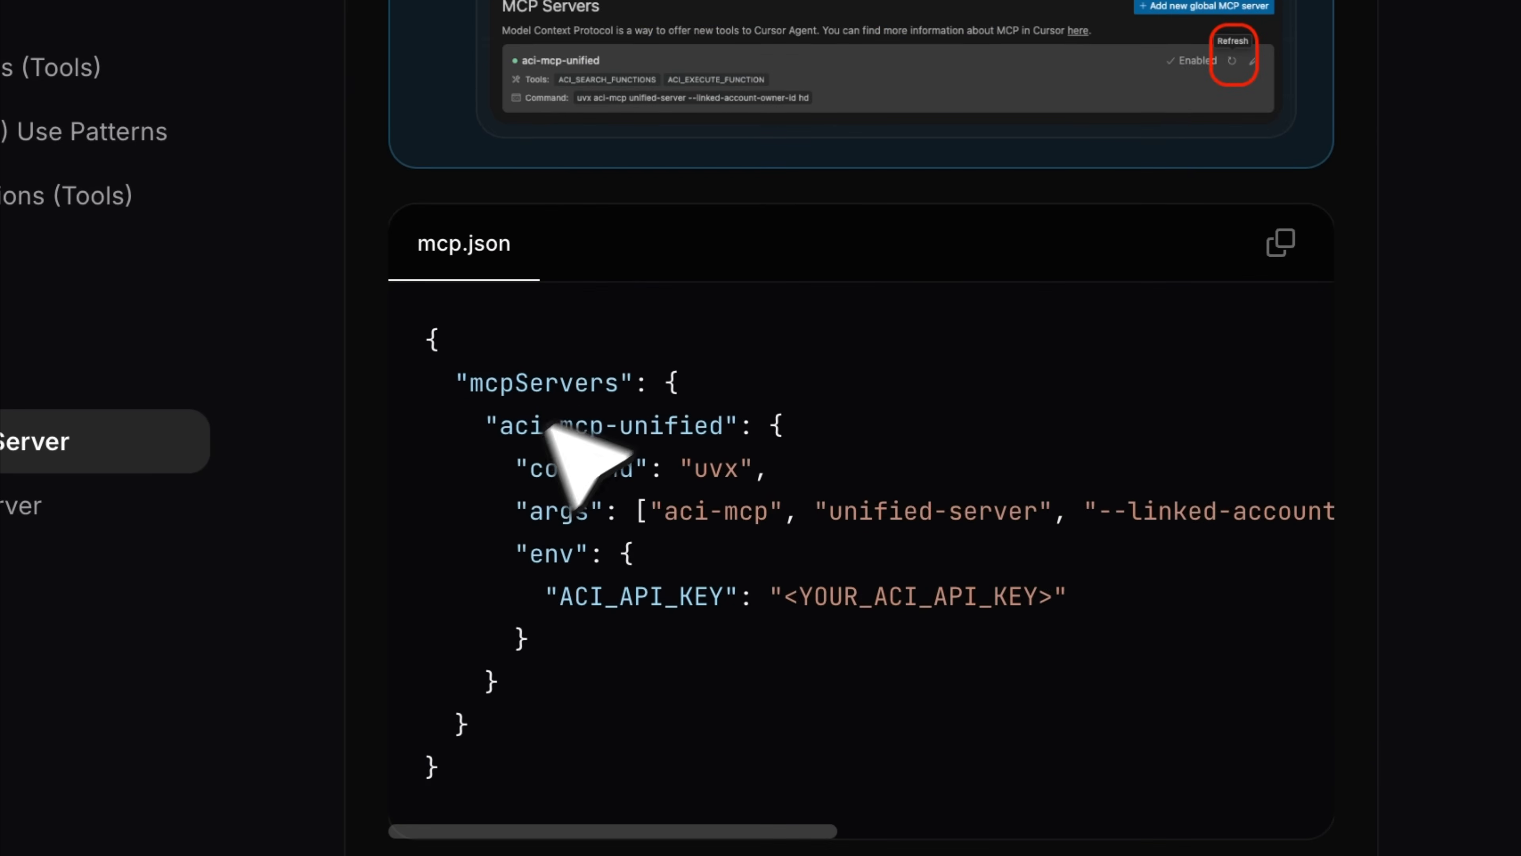
mouse_move(883, 394)
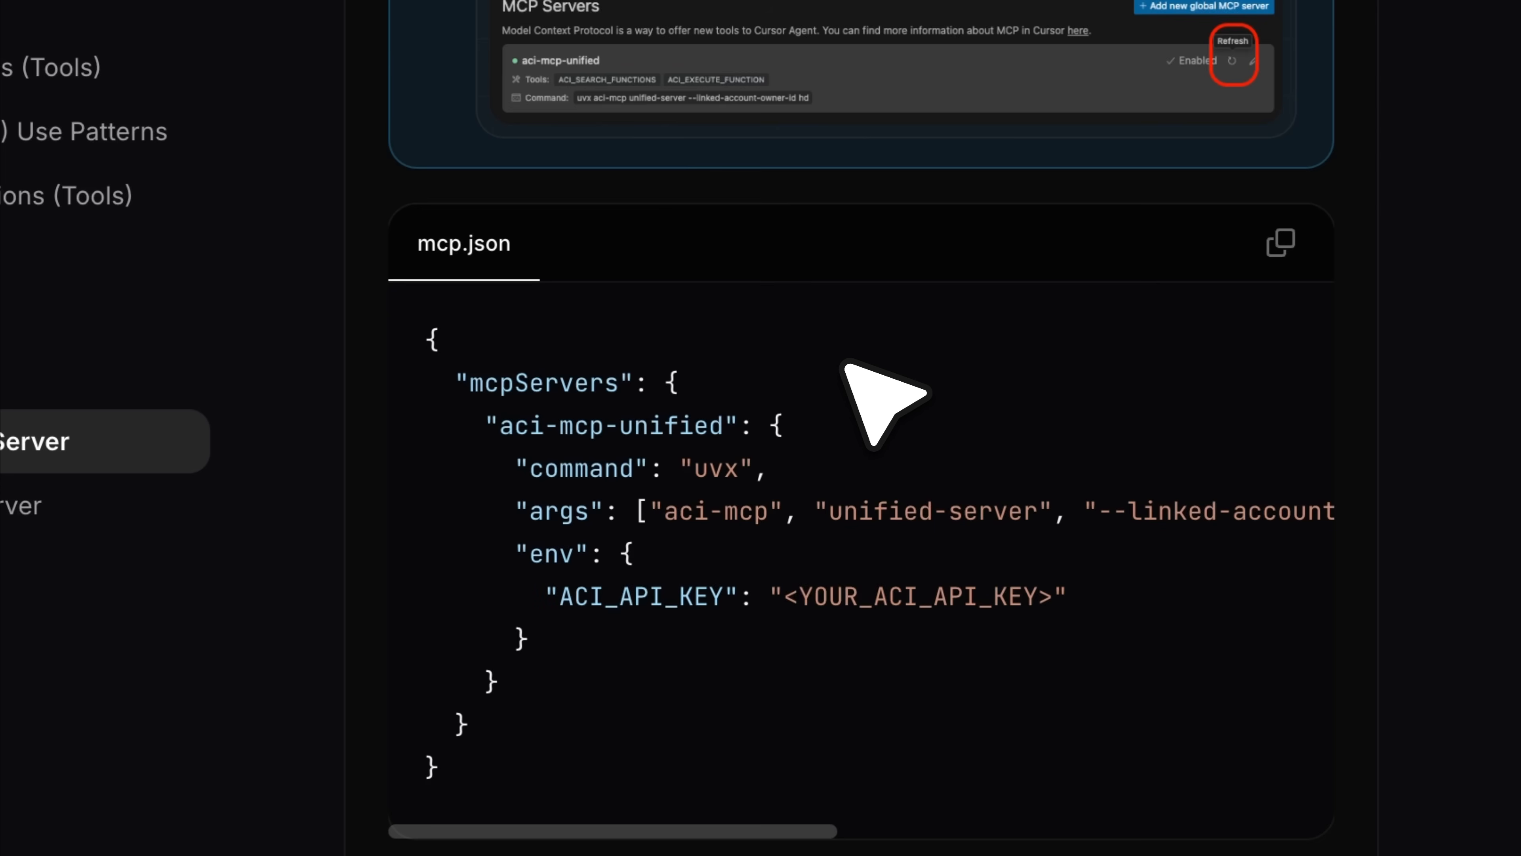
mouse_move(922, 450)
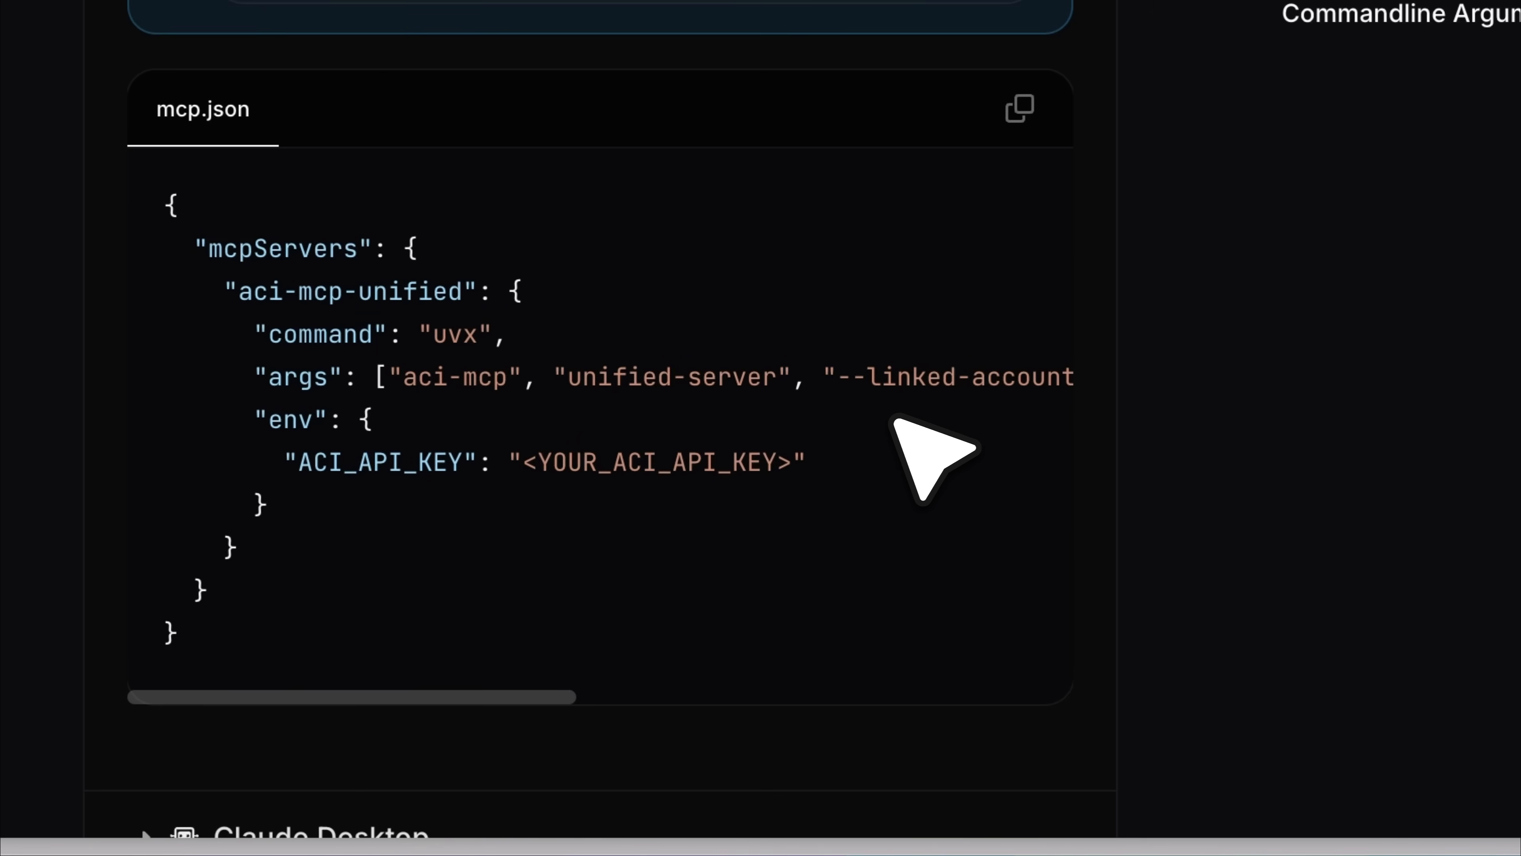
mouse_move(742, 543)
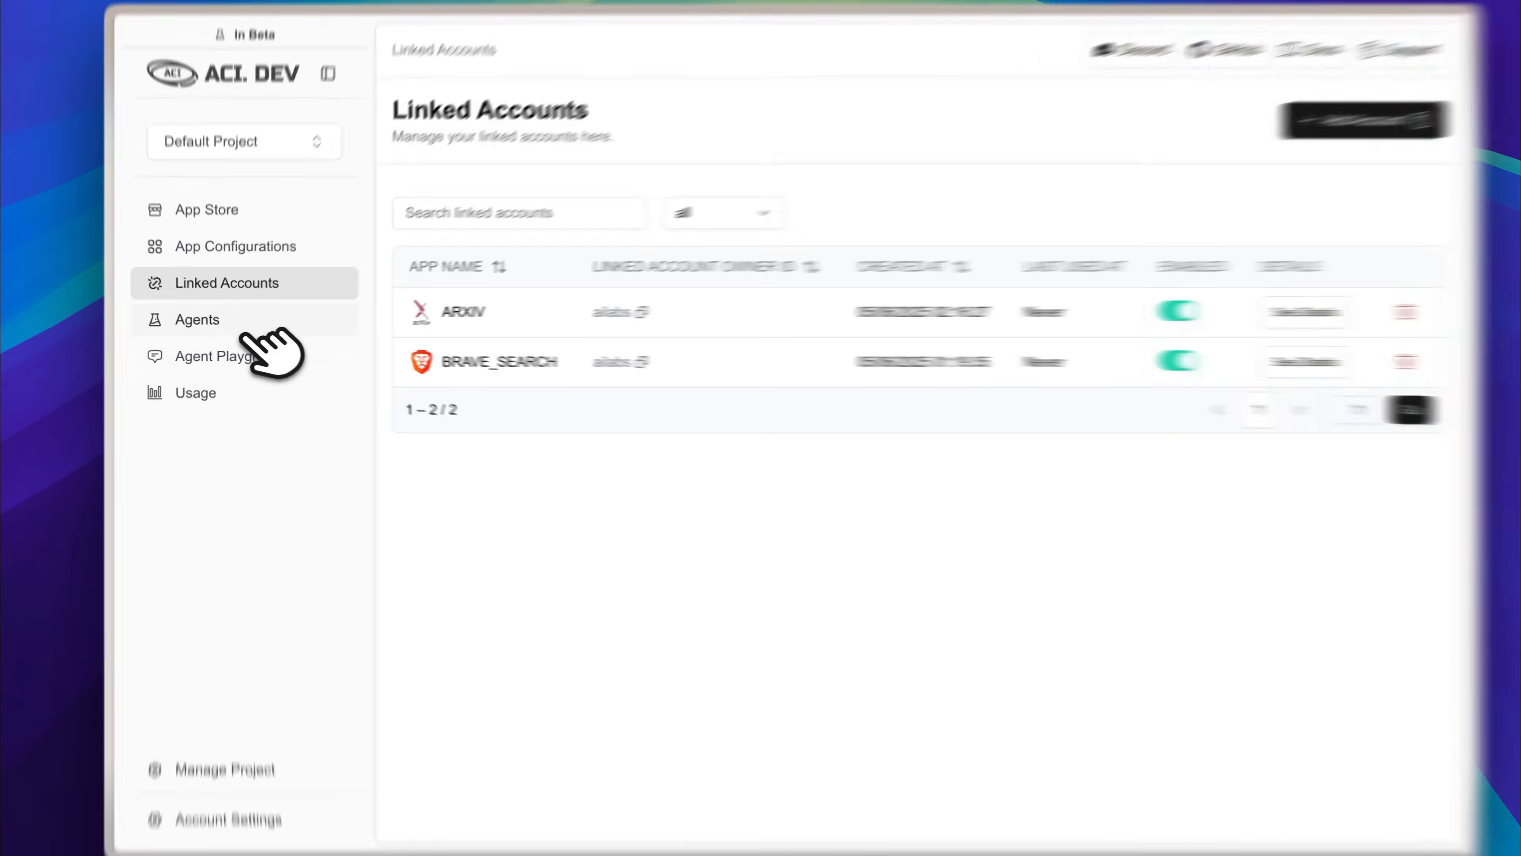
Step: Go to the Agents section after reviewing the ARXIV and BRAVE_SEARCH linked accounts
click(198, 319)
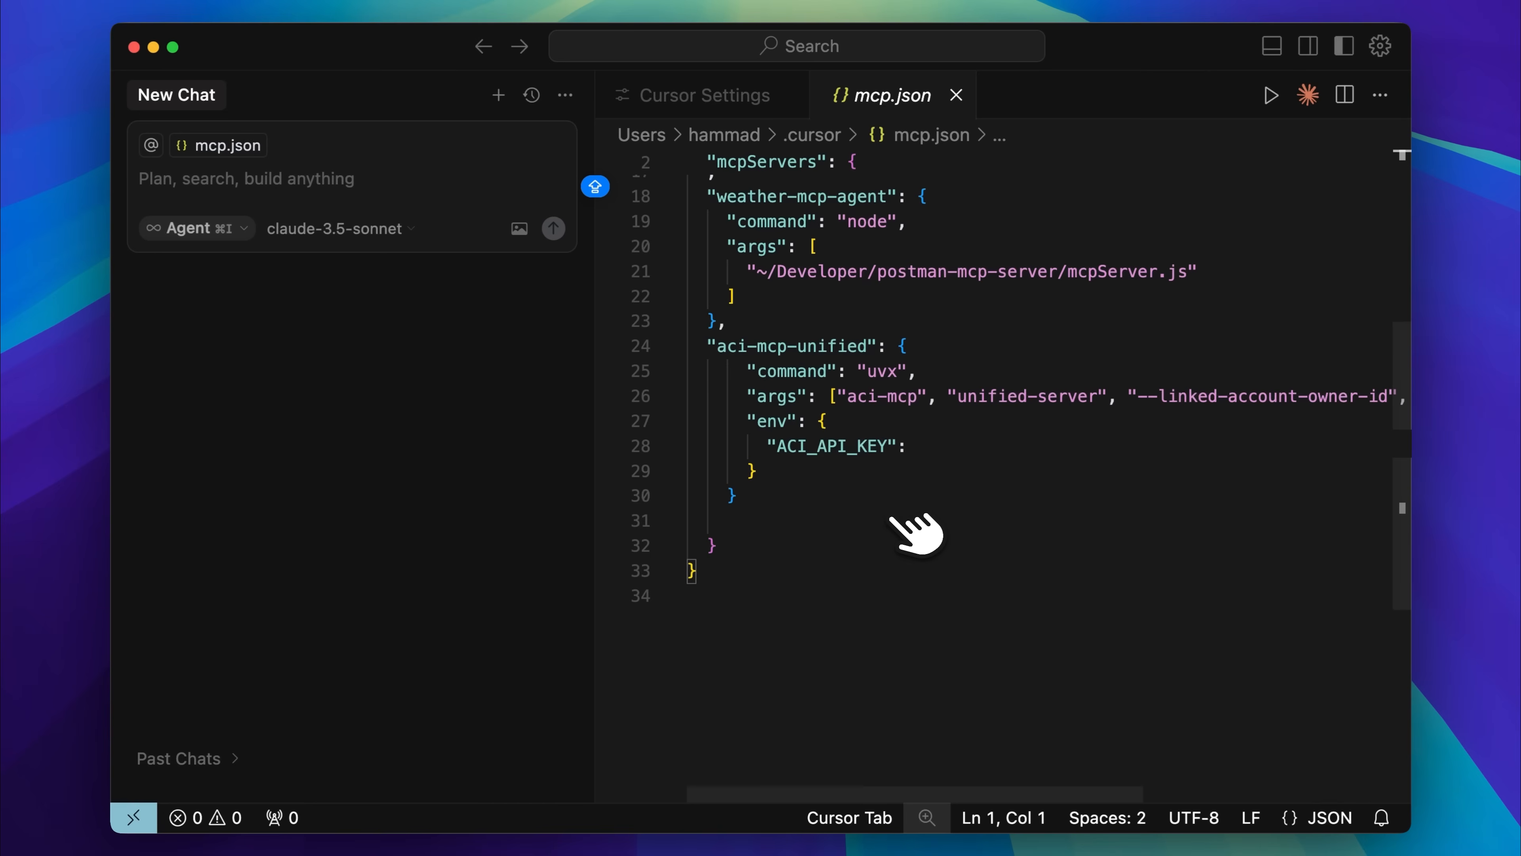
mouse_move(887, 466)
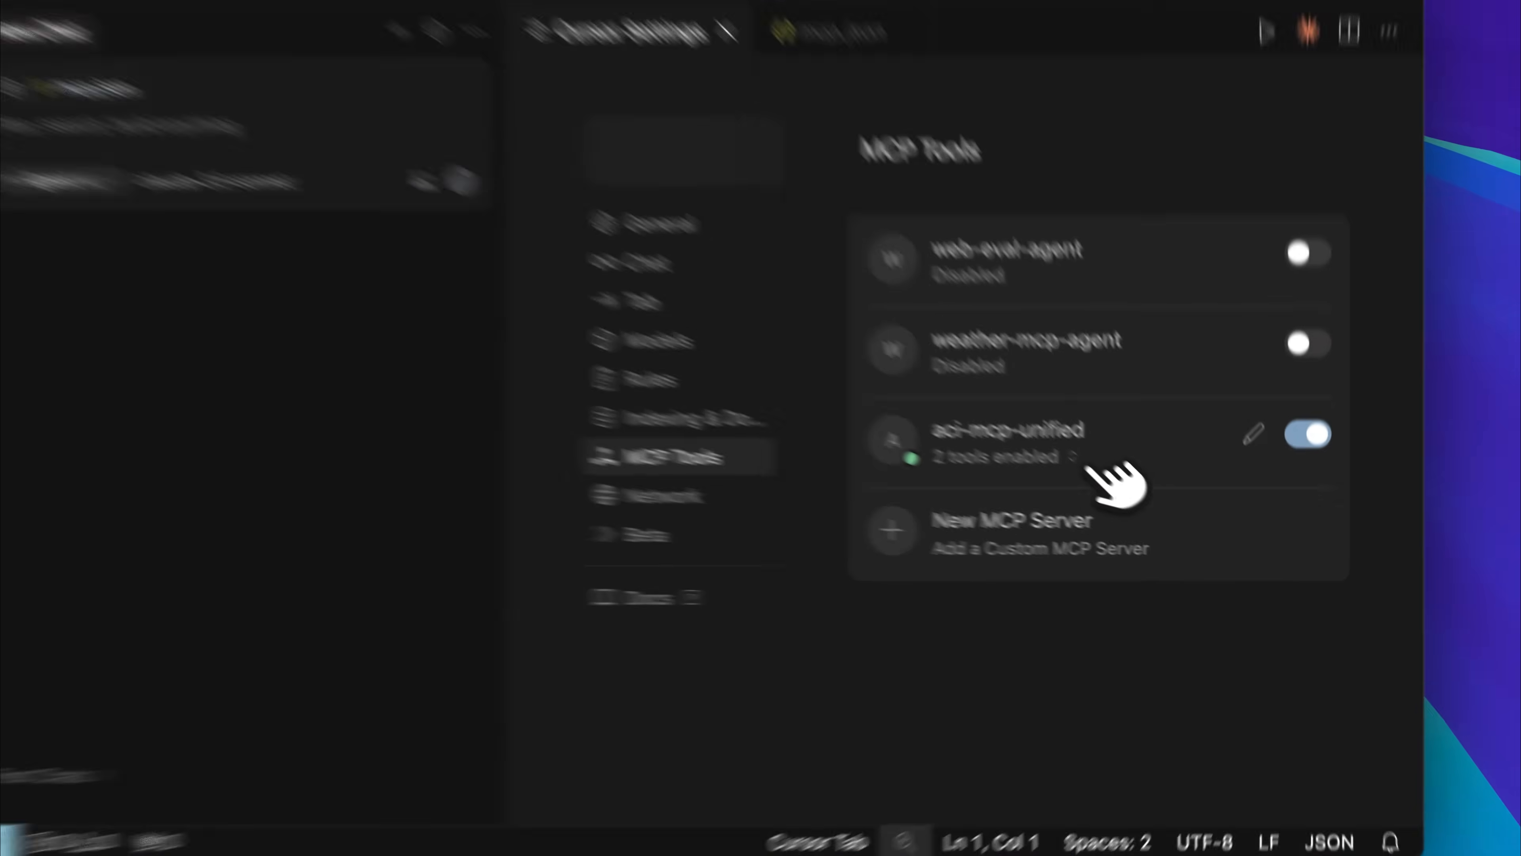
Step: Expand the enabled aci-mcp-unified server in Cursor to show its two tools
click(1007, 429)
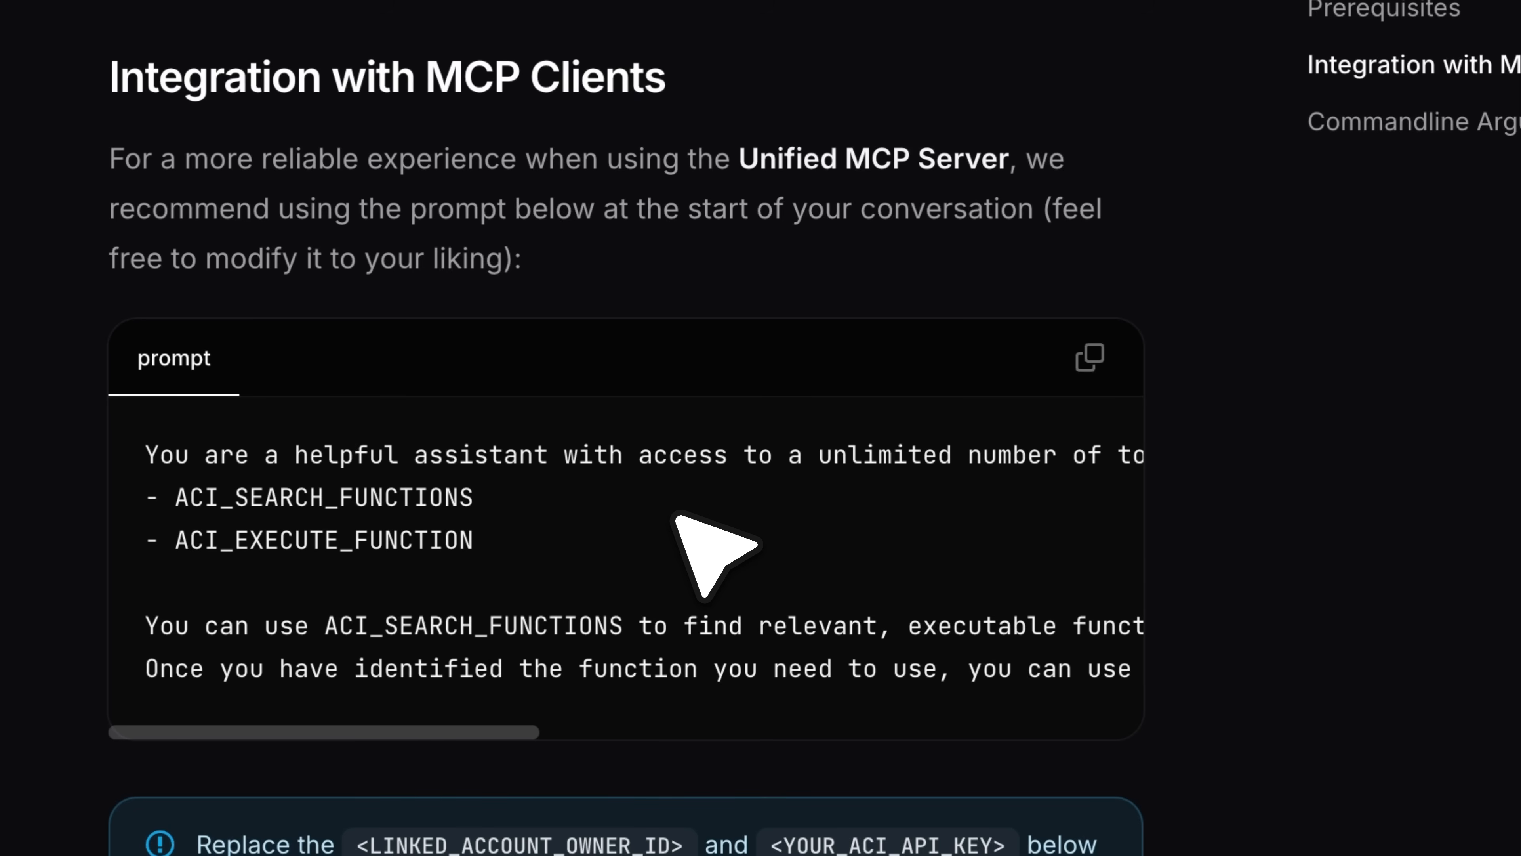
mouse_move(878, 476)
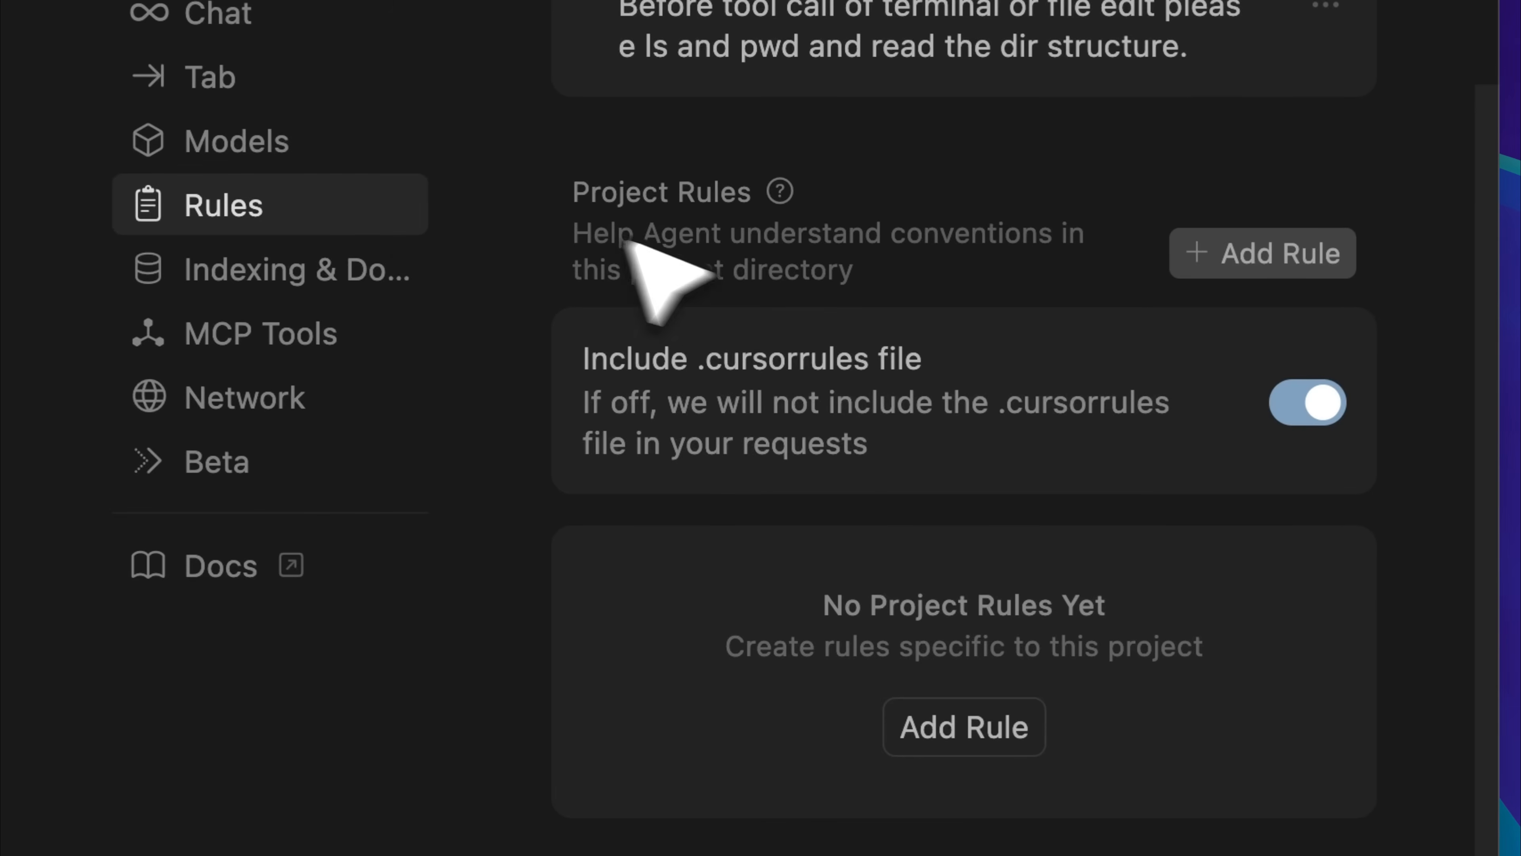
mouse_move(956, 334)
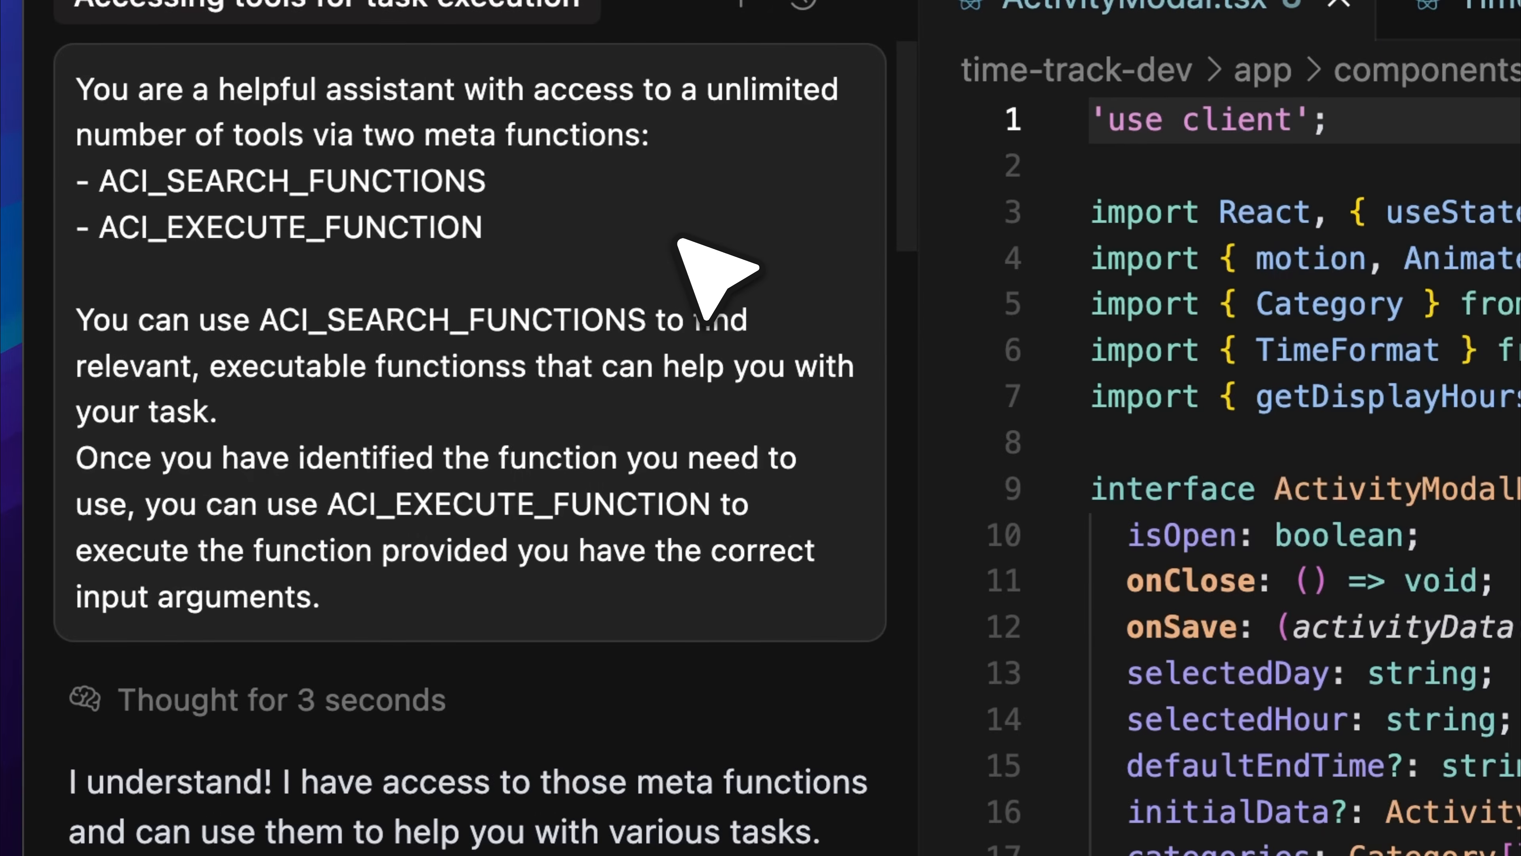
mouse_move(660, 271)
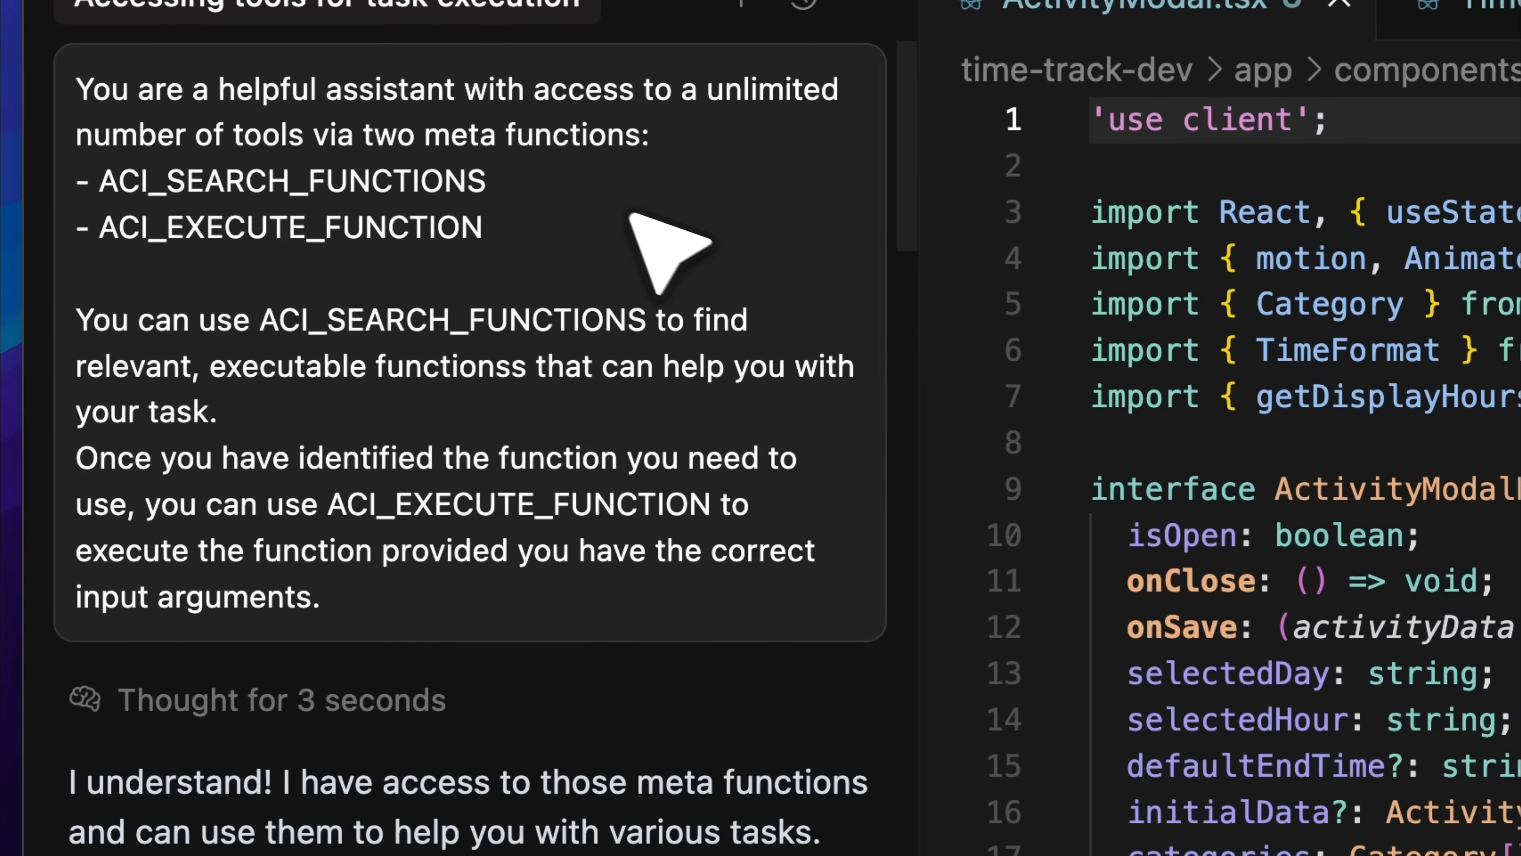
mouse_move(669, 281)
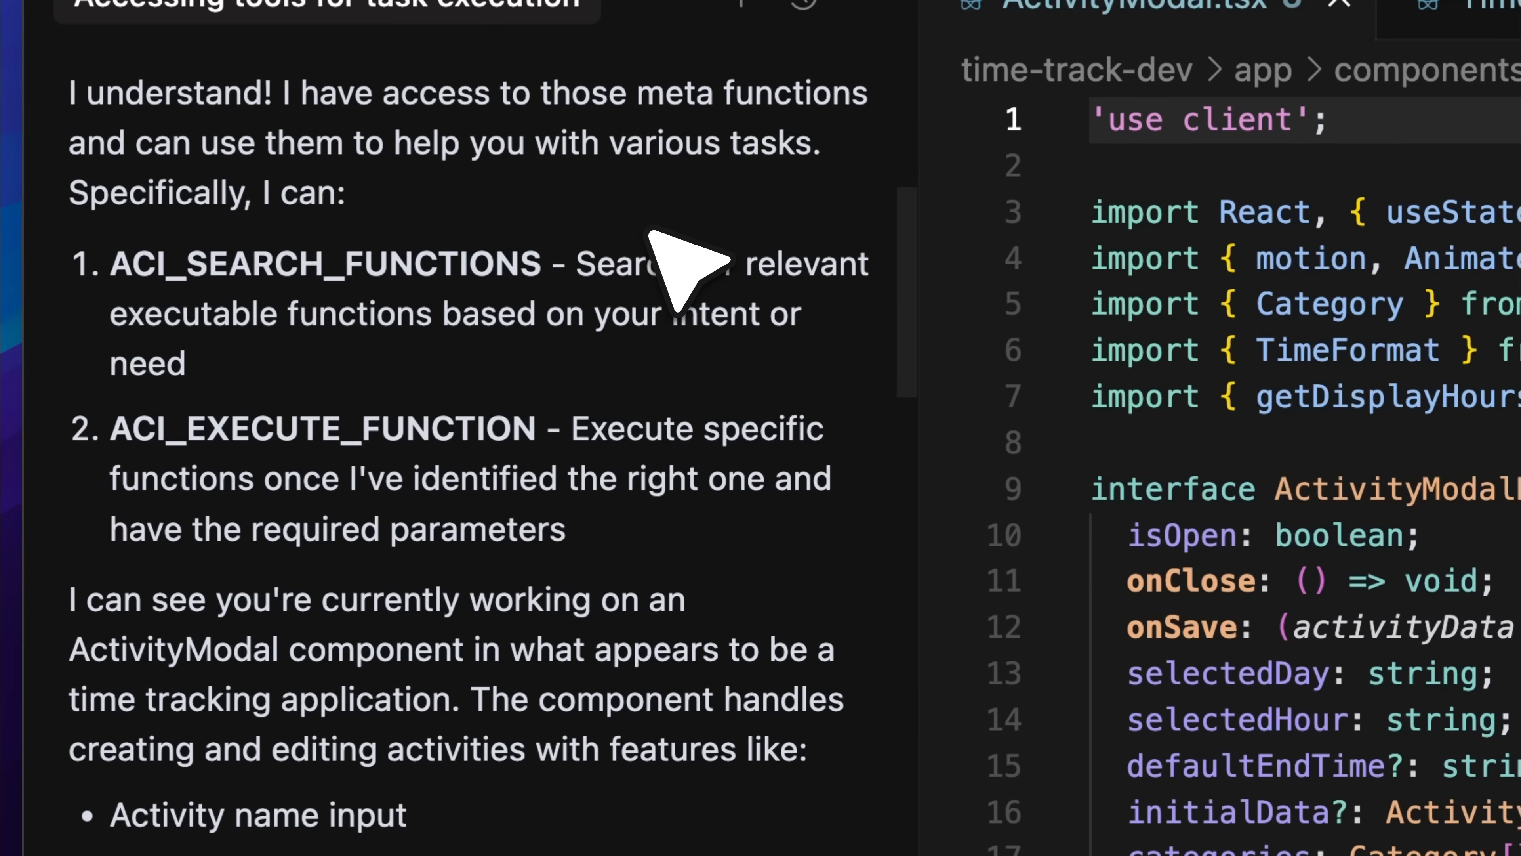
mouse_move(665, 219)
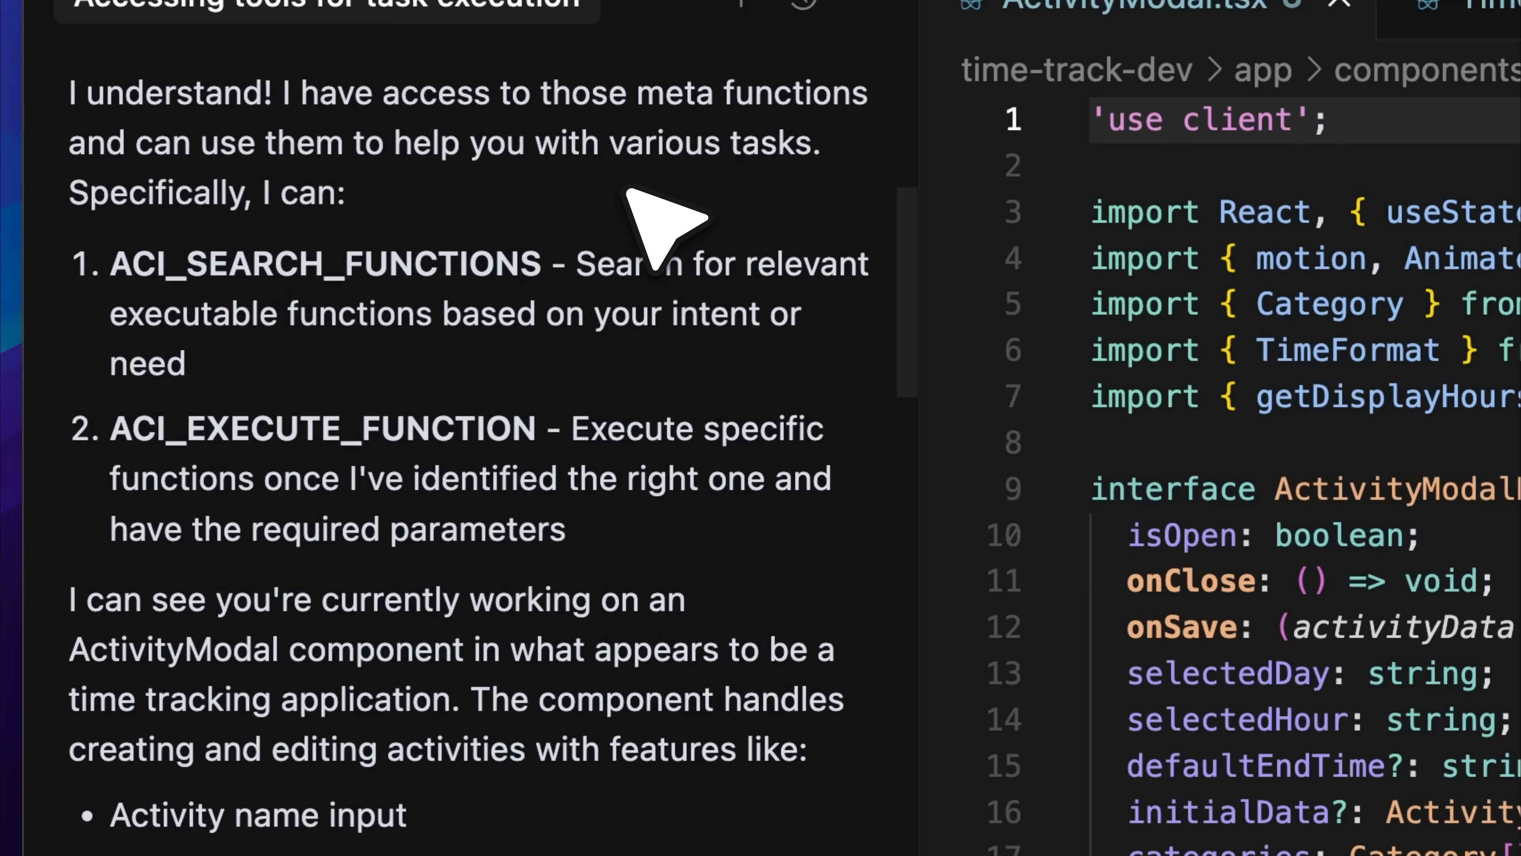
Step: Ask the agent 'can you list the mcp apps that i have access to' and review the arXiv and Brave Search results
text(can you list the mcp apps that i have access to..)
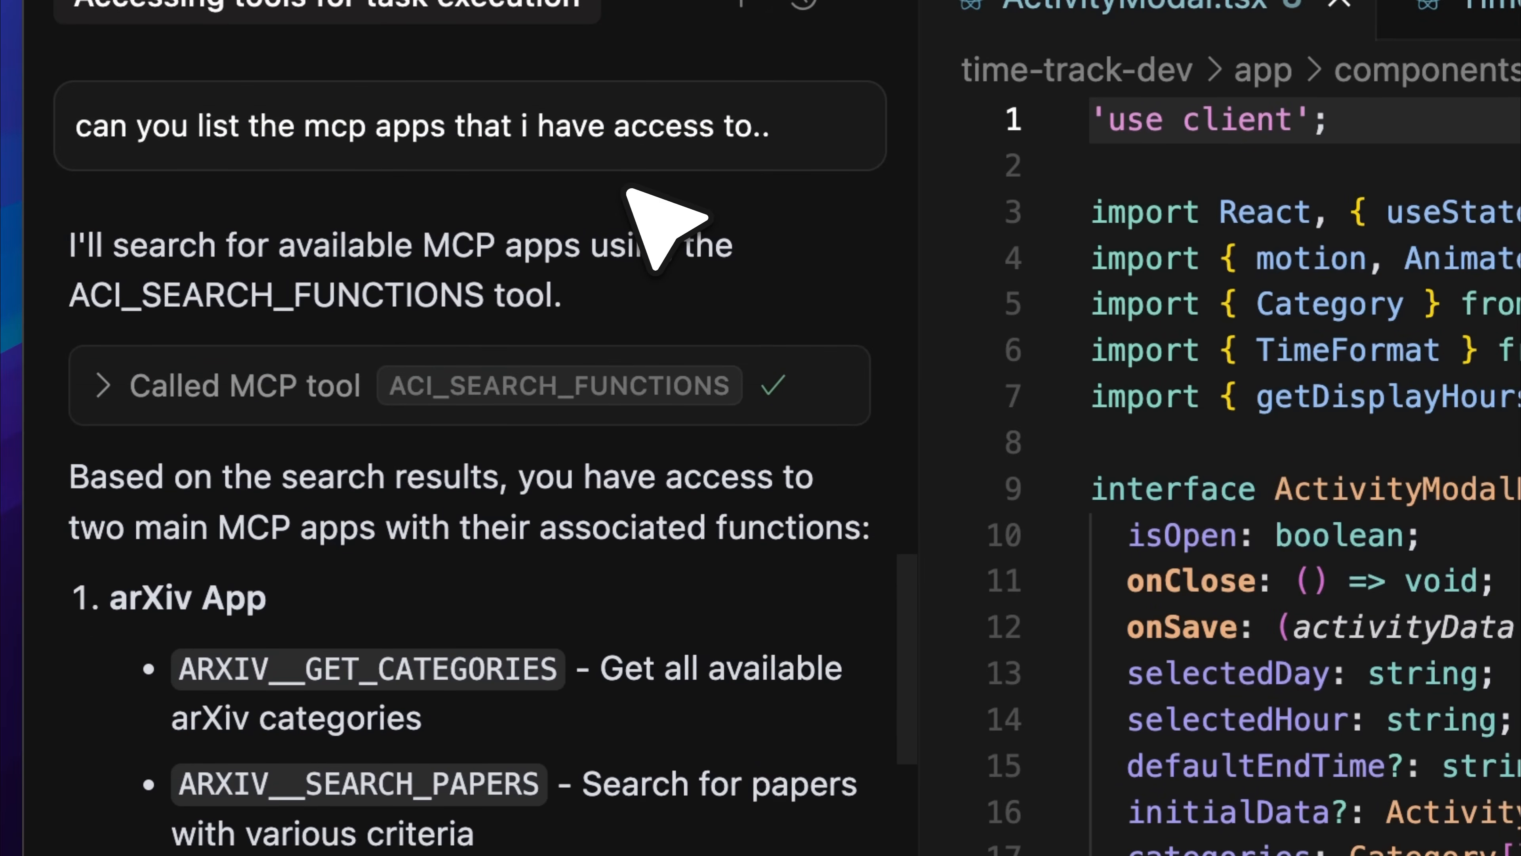
mouse_move(189, 223)
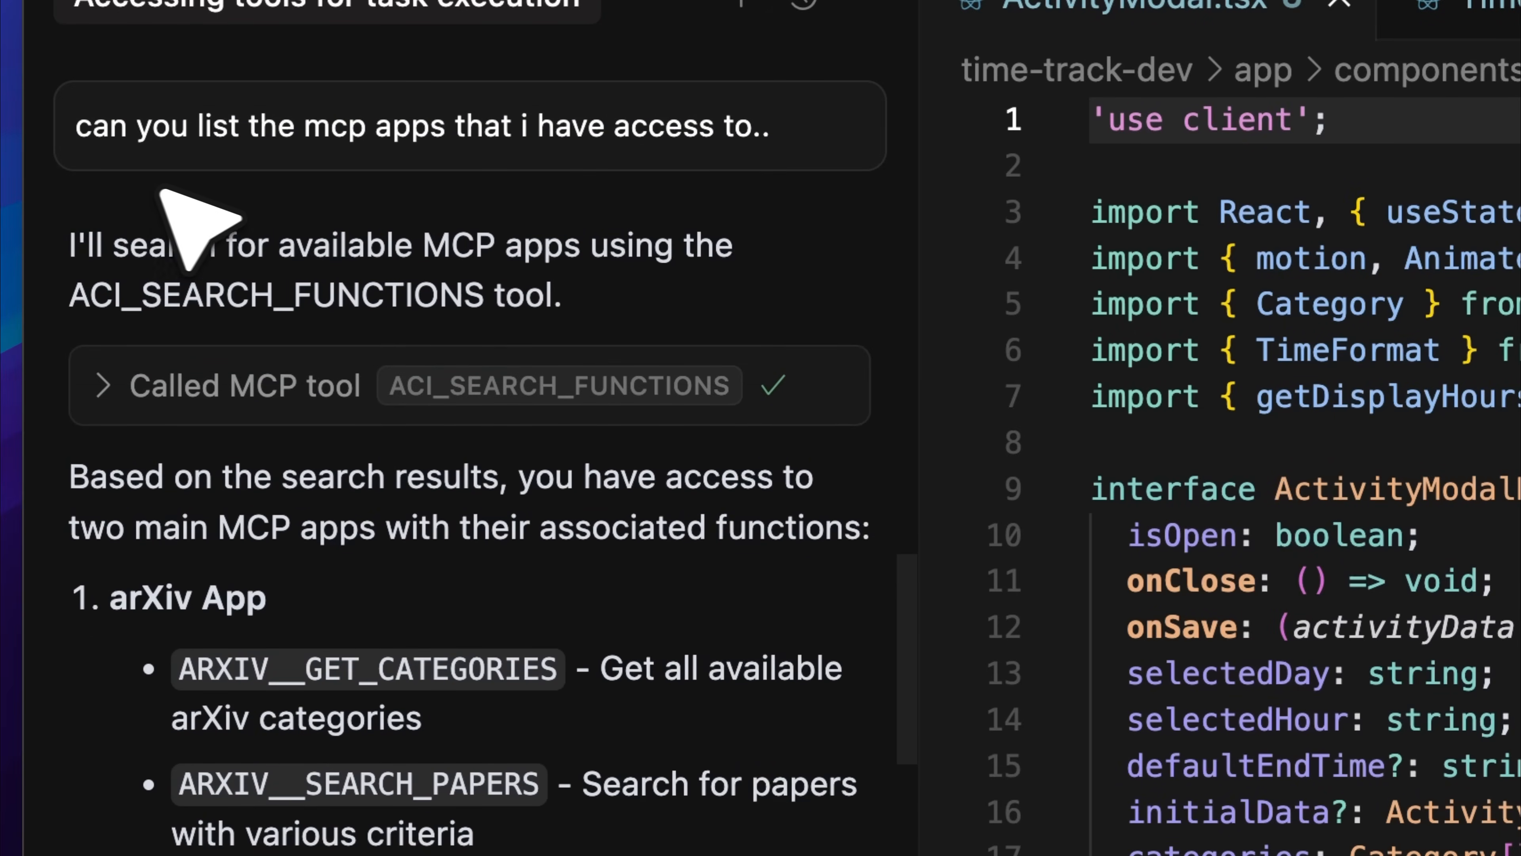
mouse_move(466, 208)
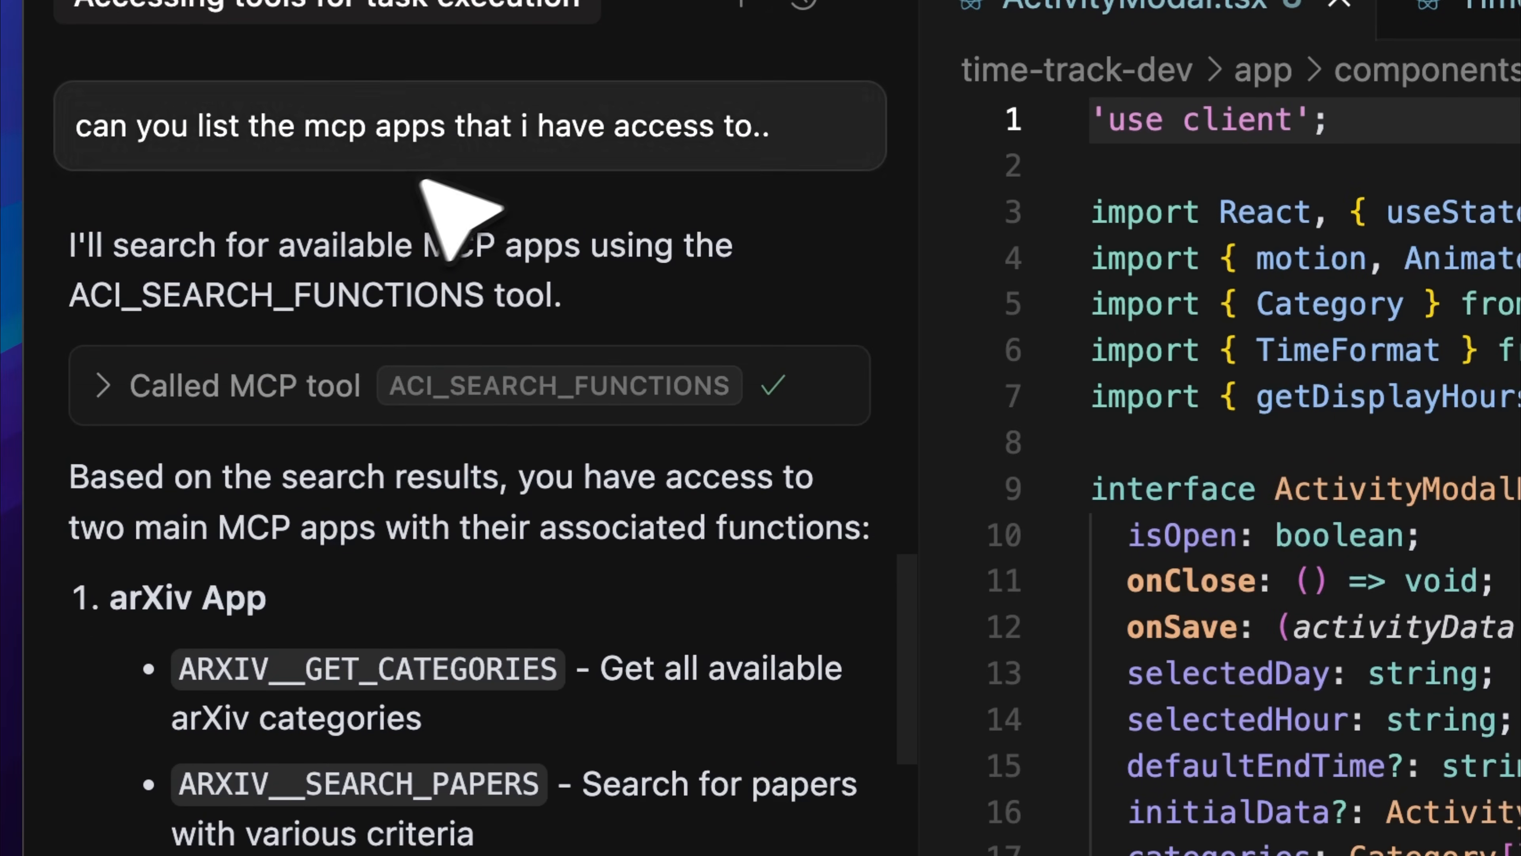
mouse_move(601, 194)
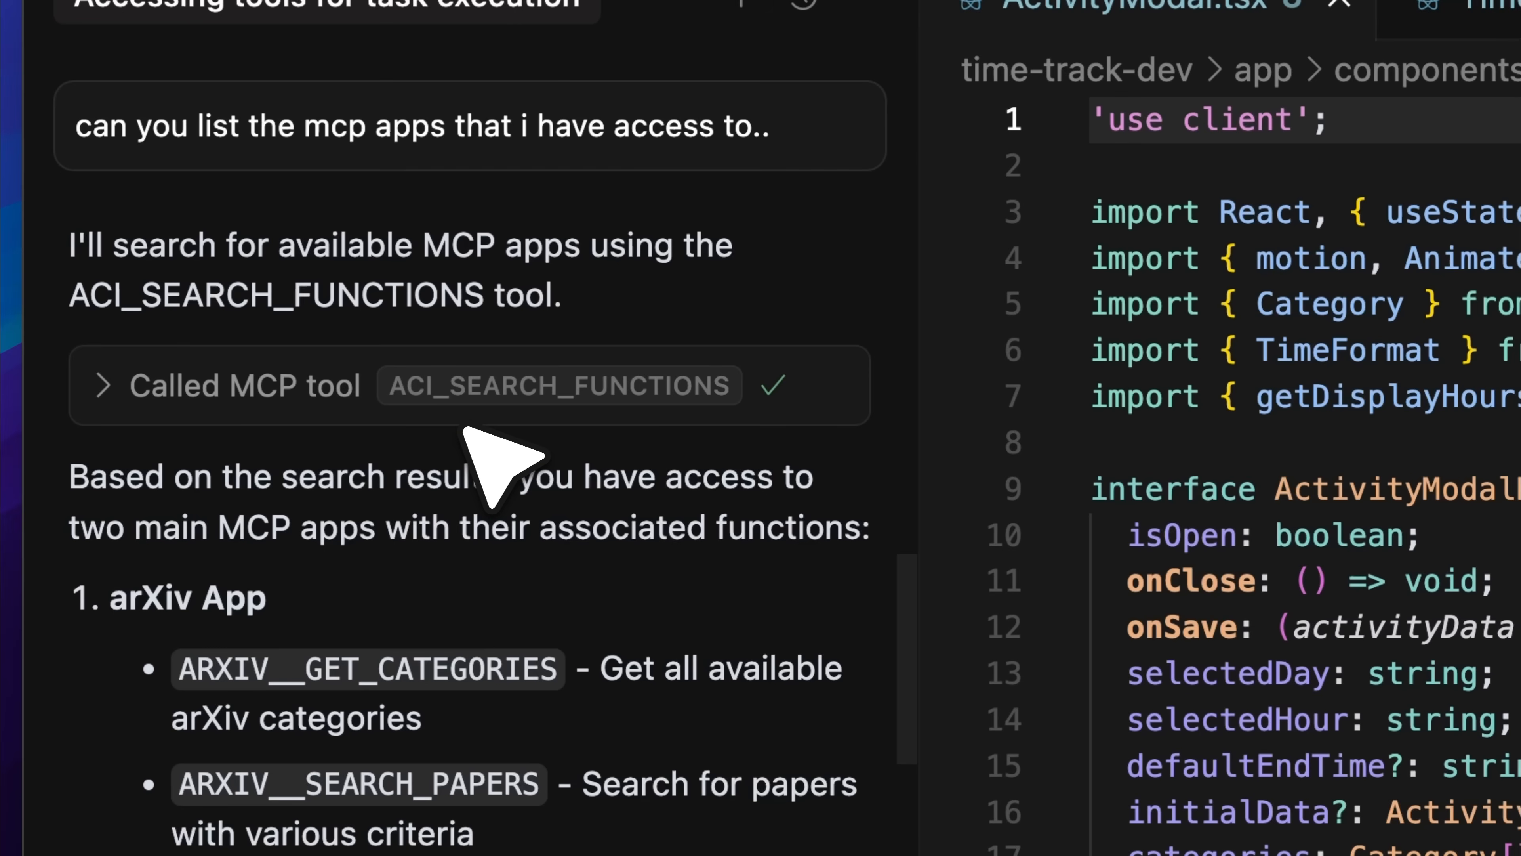
mouse_move(245, 441)
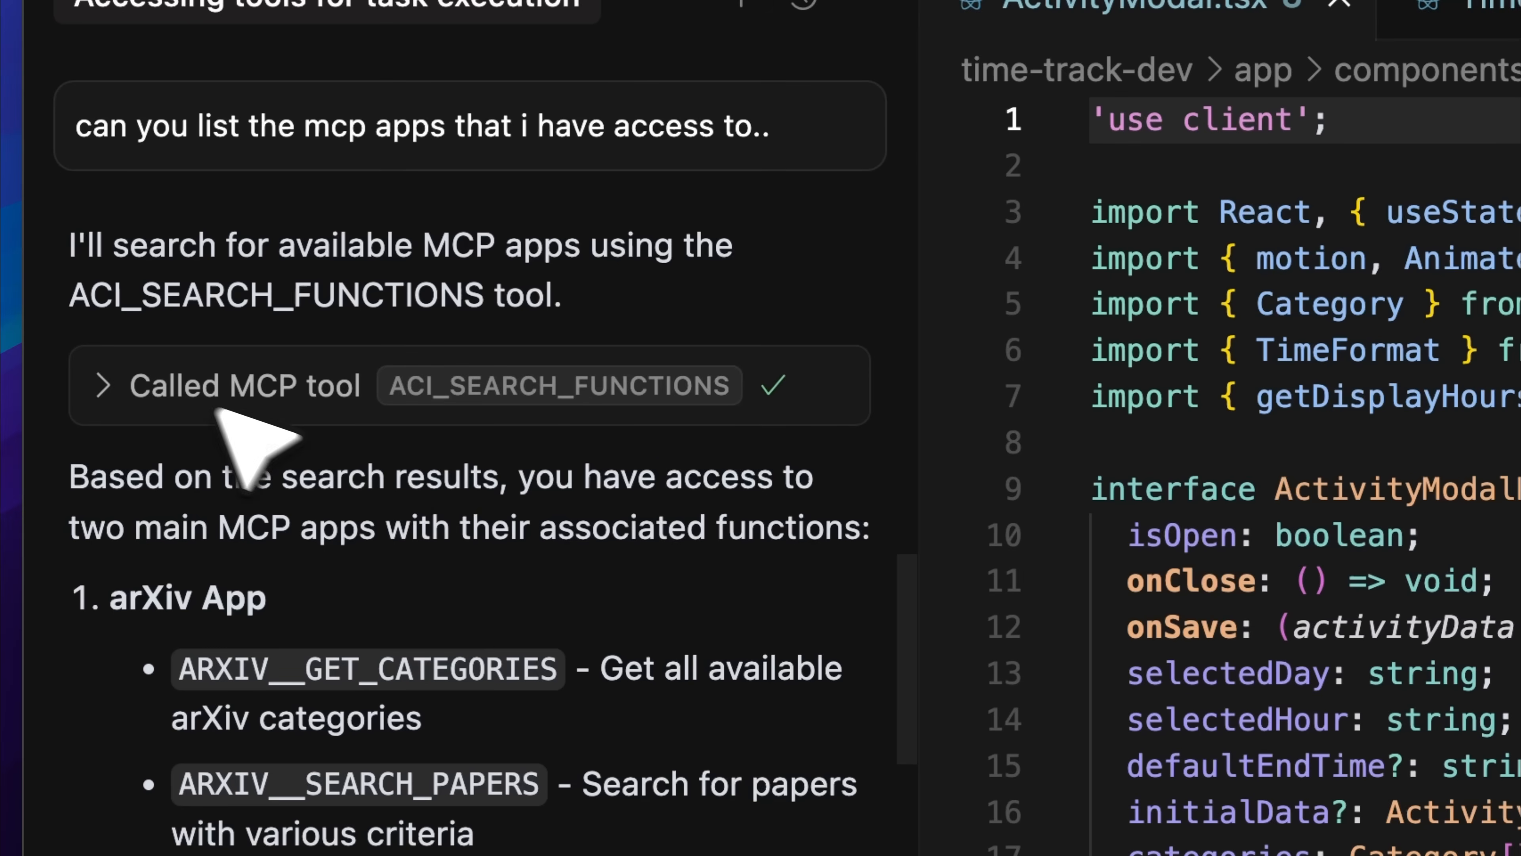
click(103, 385)
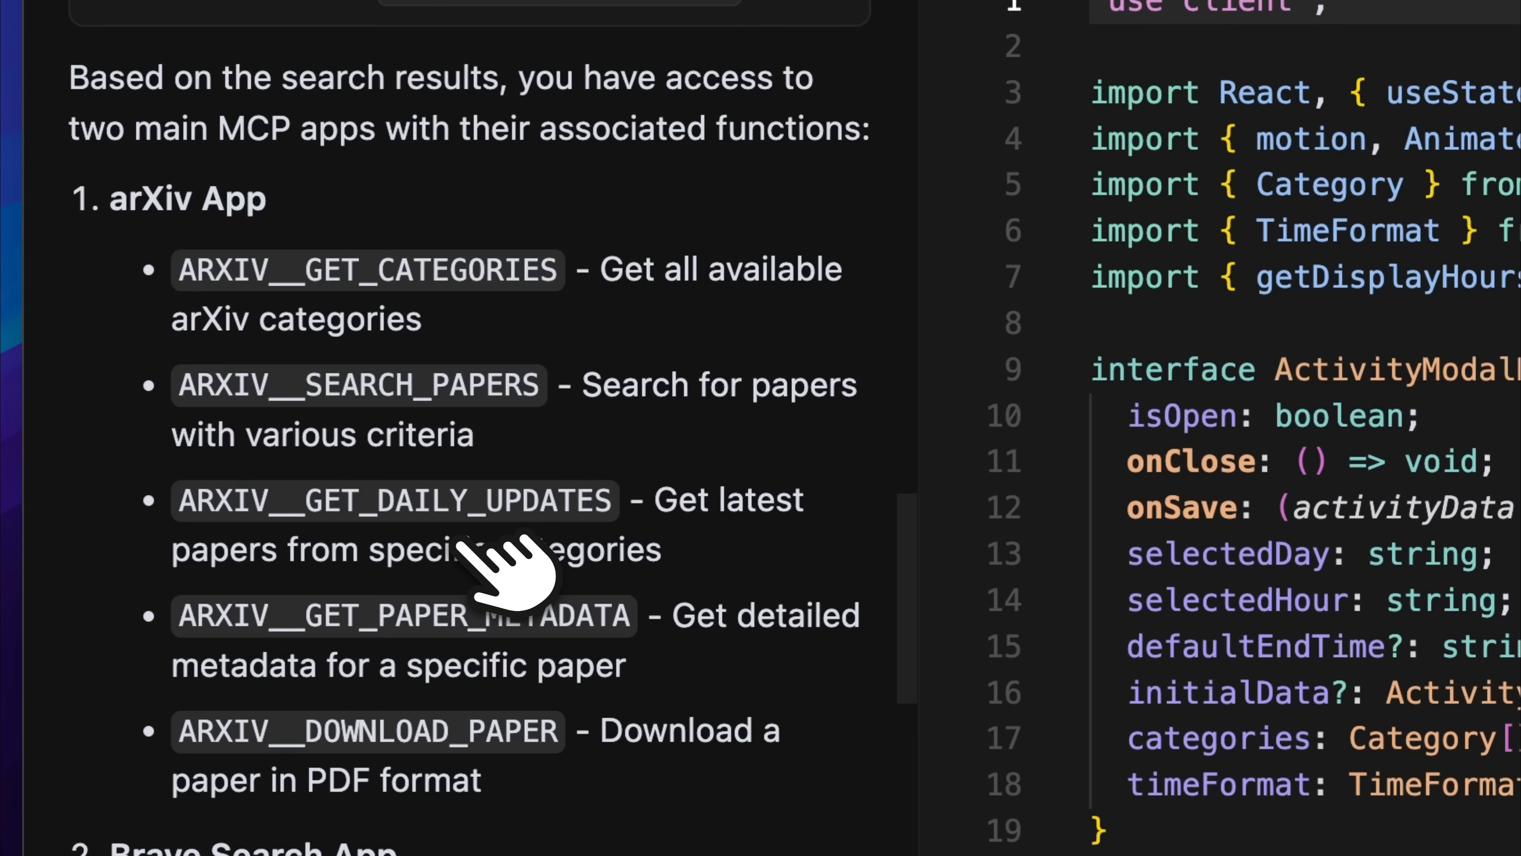
mouse_move(388, 233)
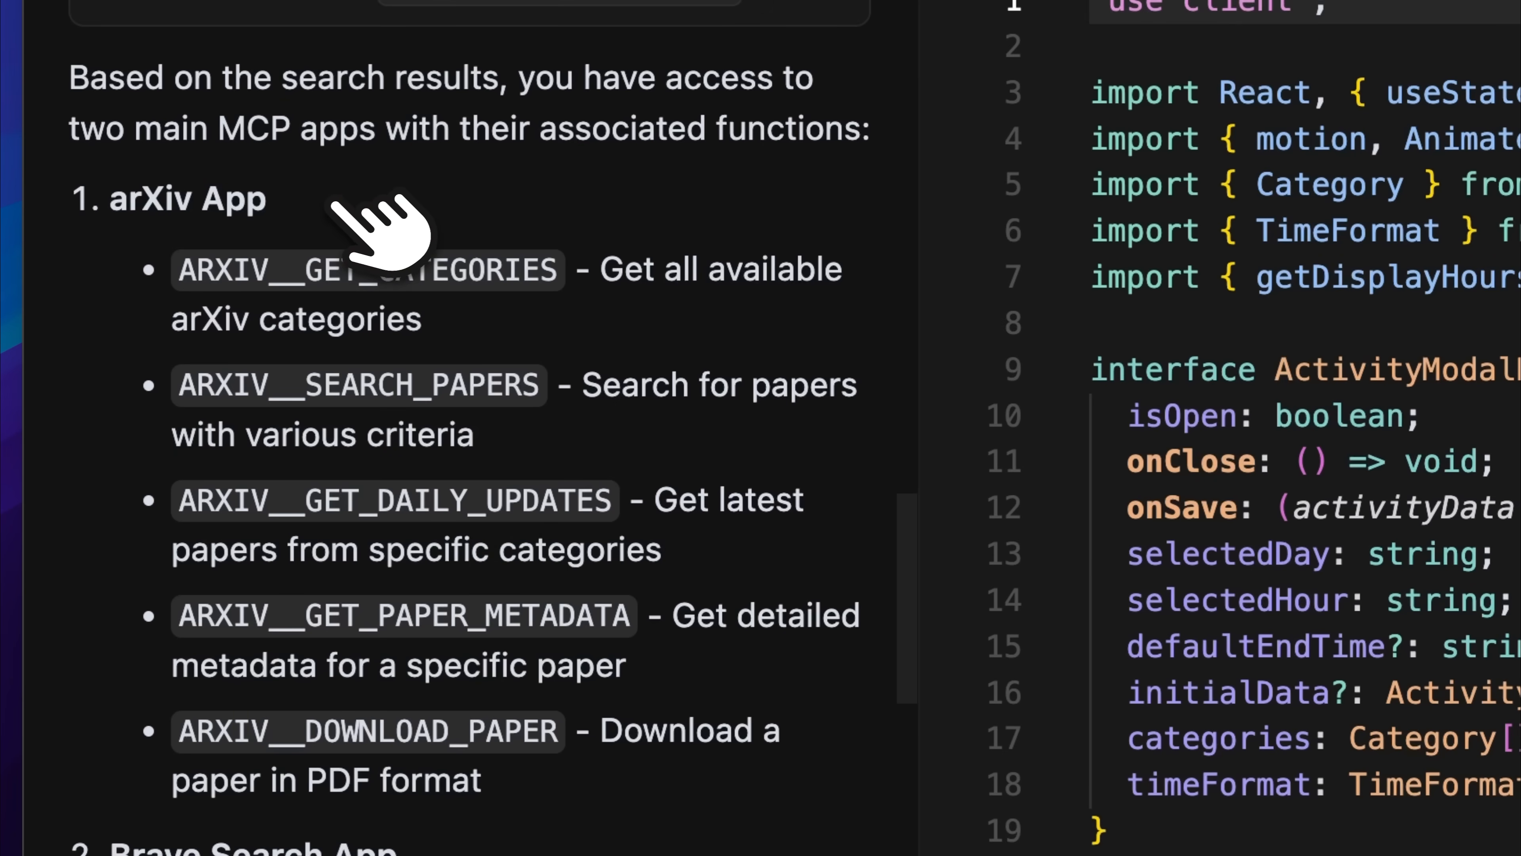
scroll(down, 3)
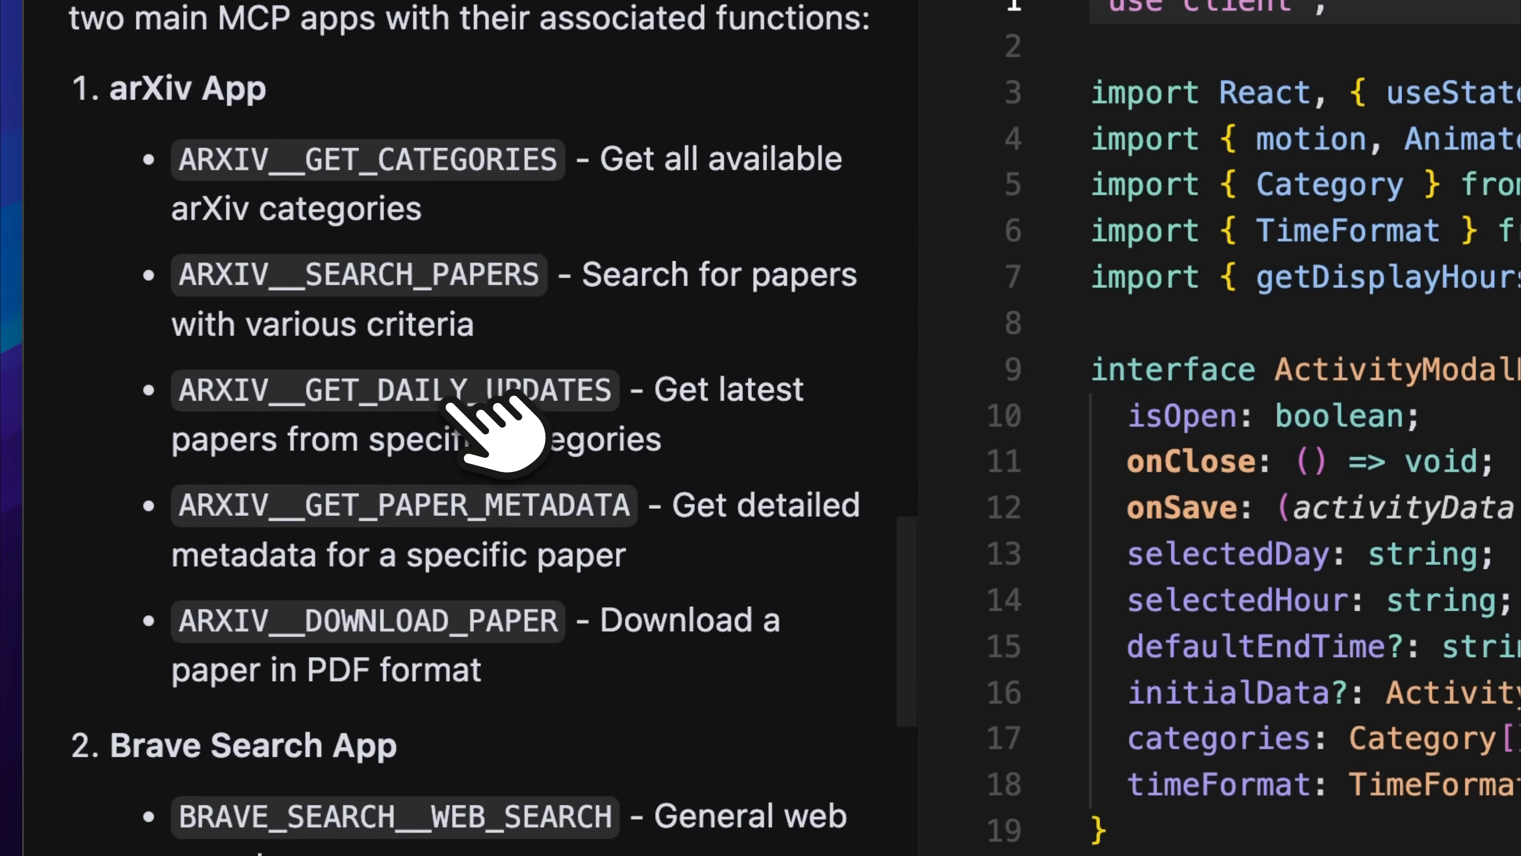
mouse_move(630, 252)
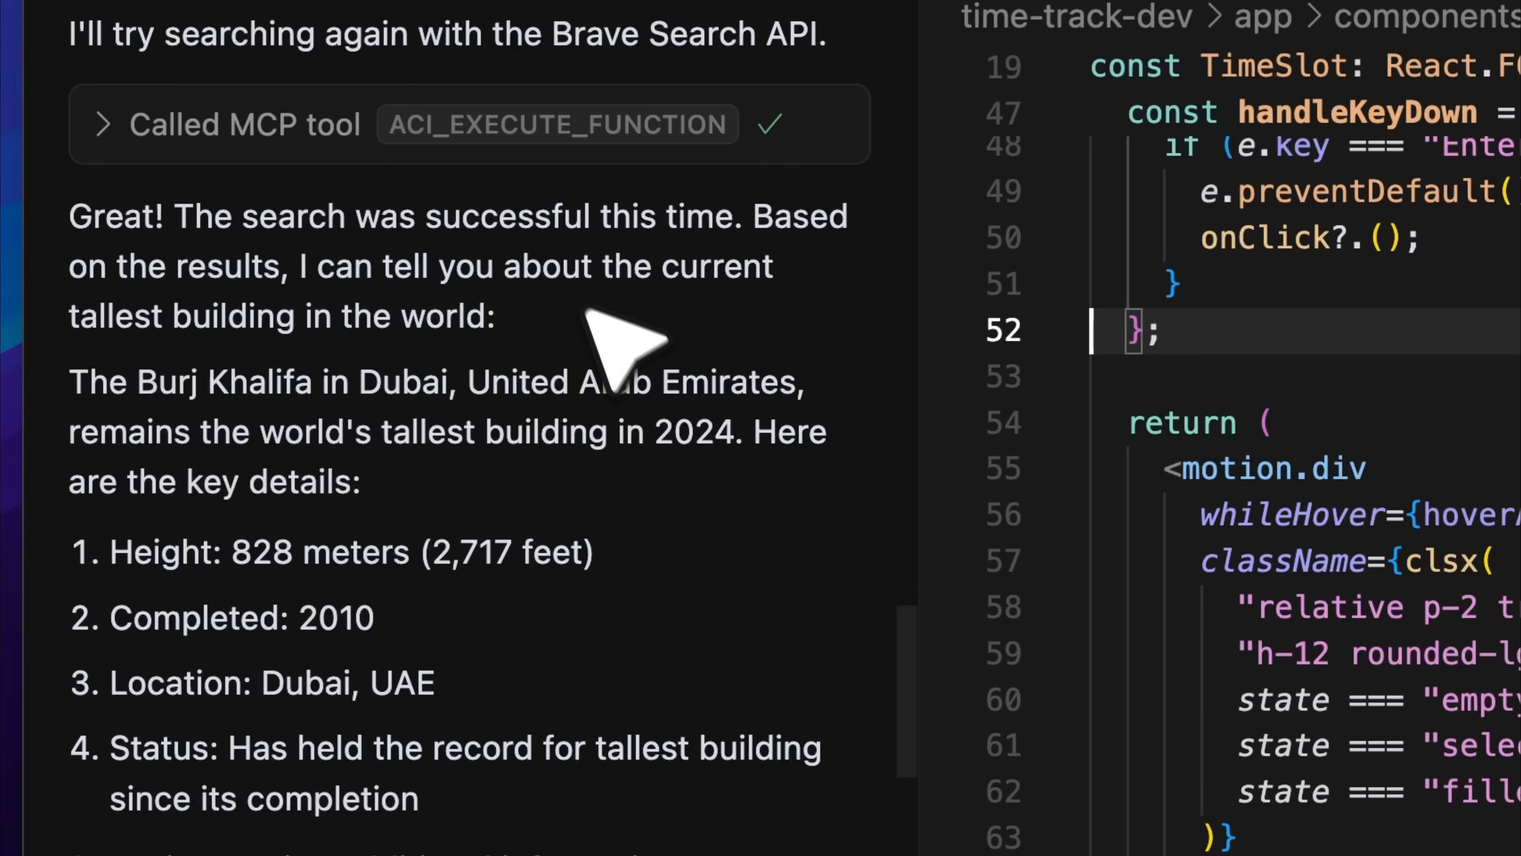
mouse_move(635, 378)
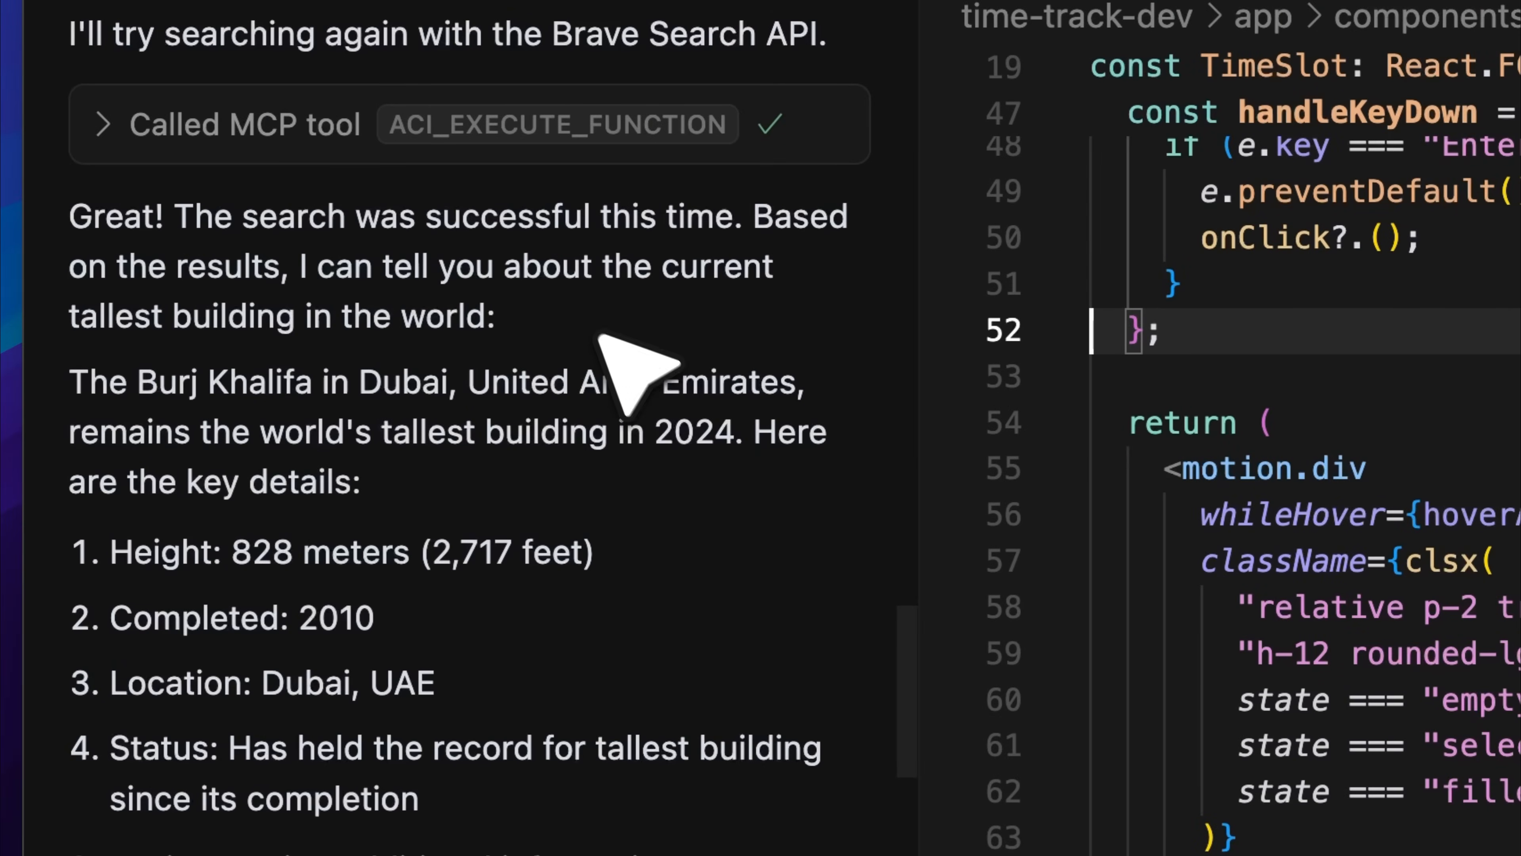
click(96, 123)
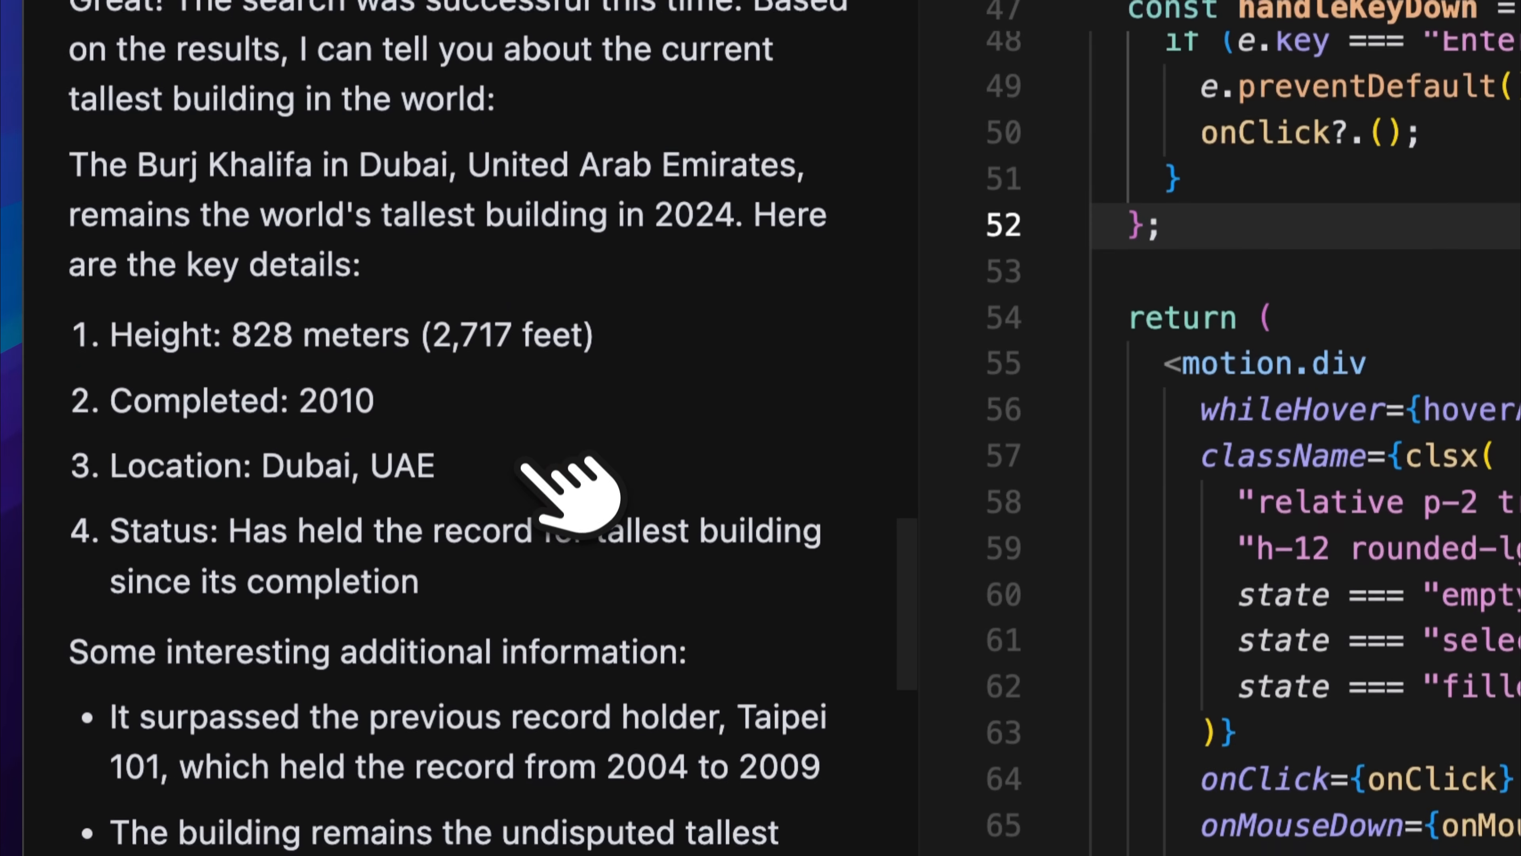
scroll(down, 3)
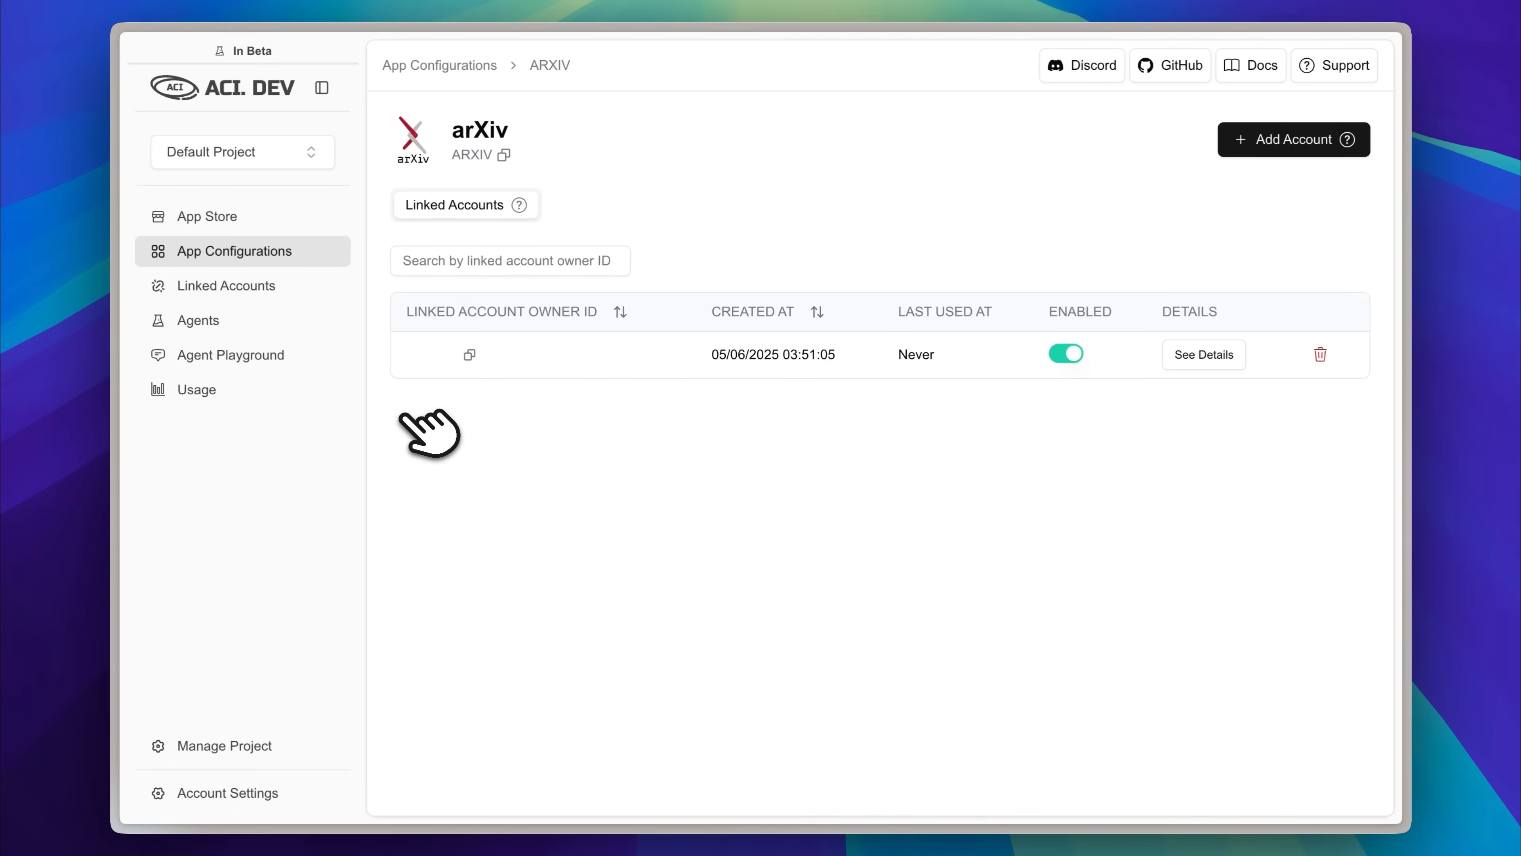
mouse_move(540, 463)
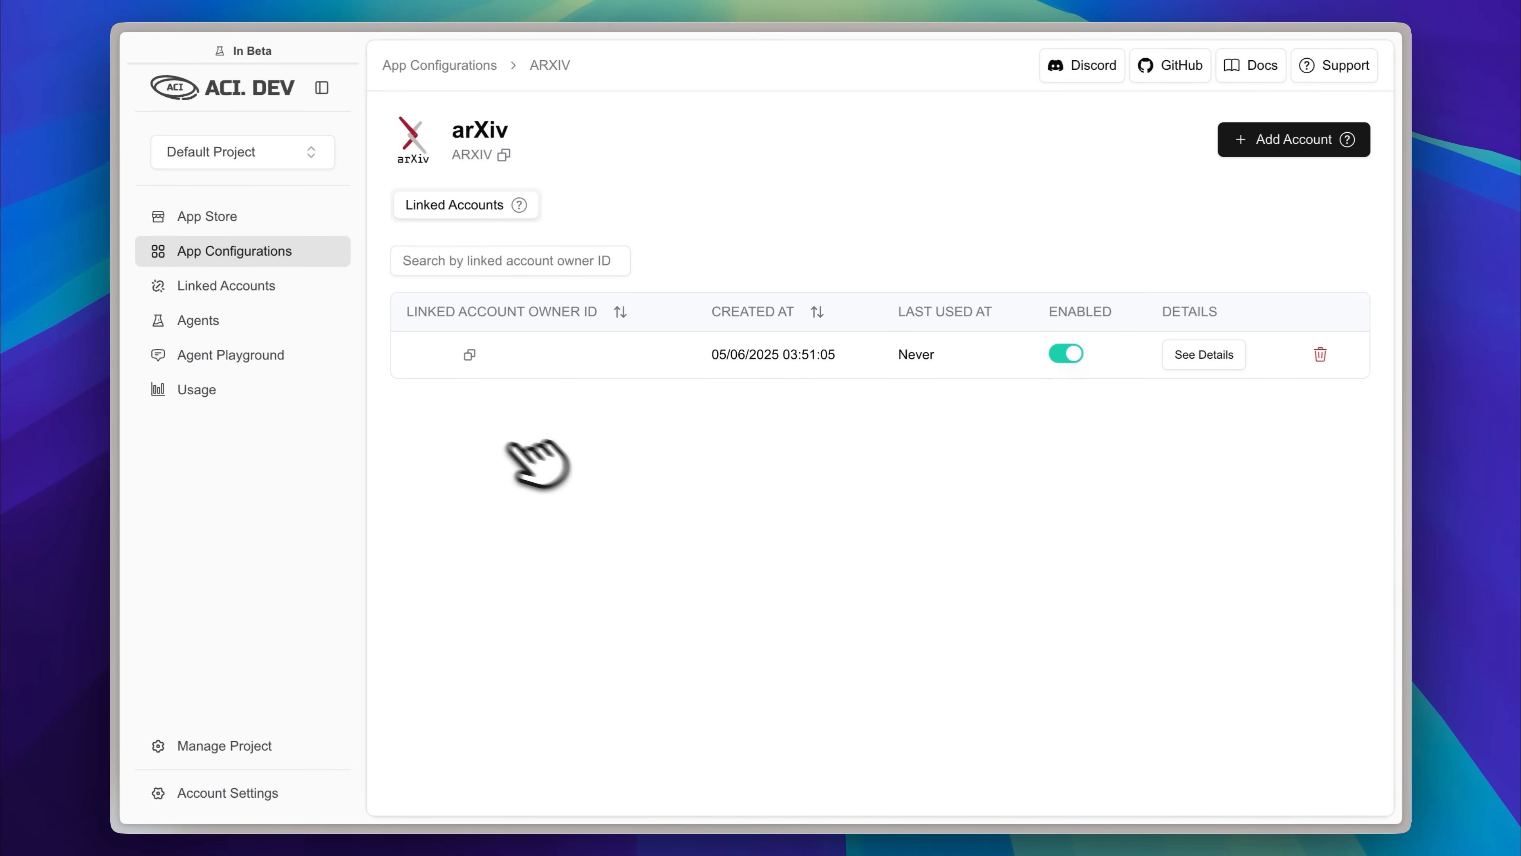
mouse_move(606, 160)
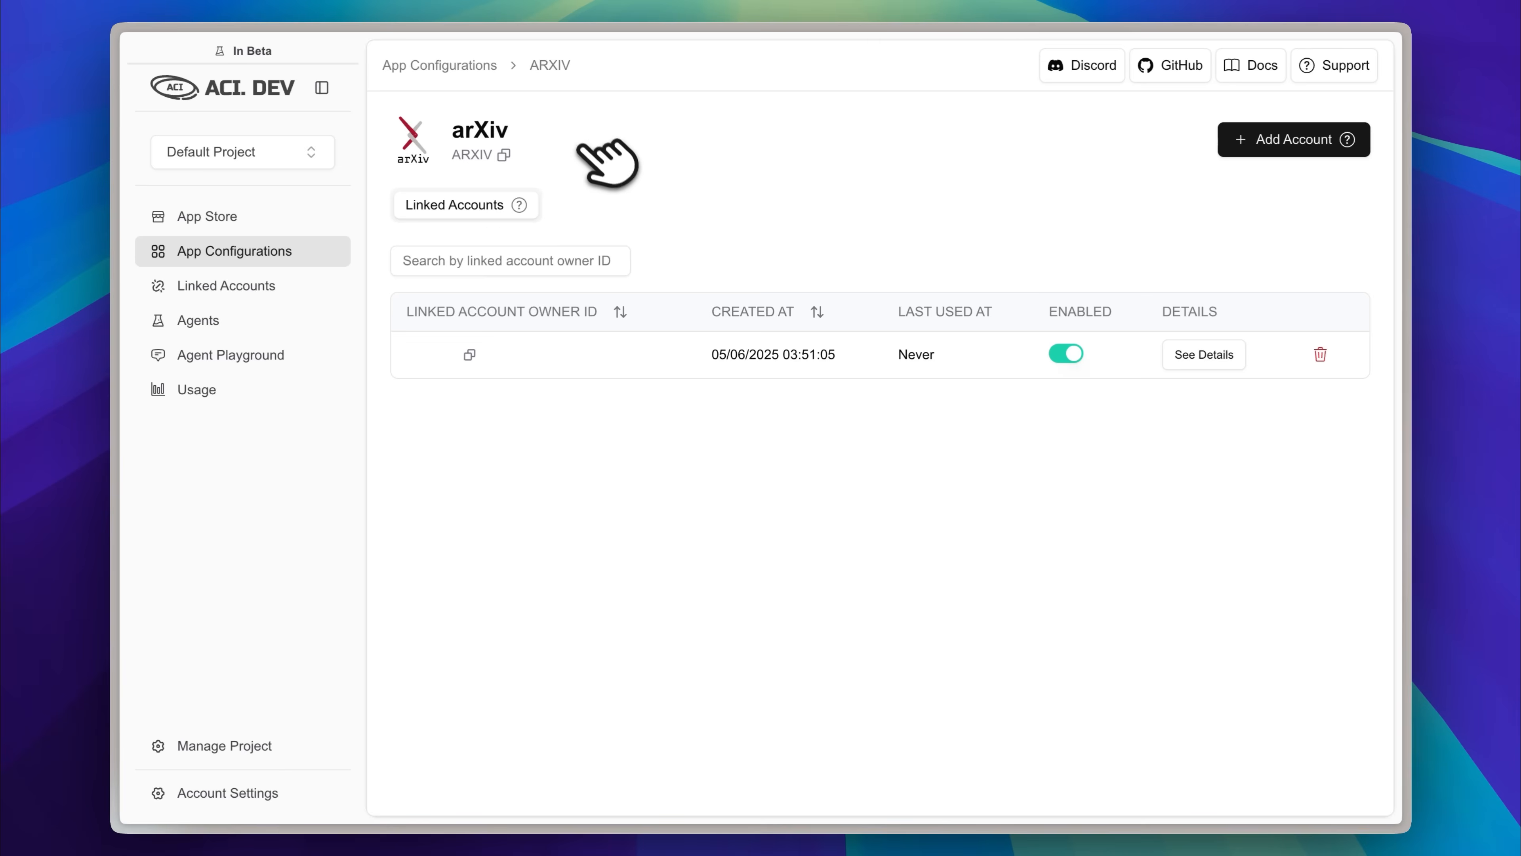
mouse_move(883, 228)
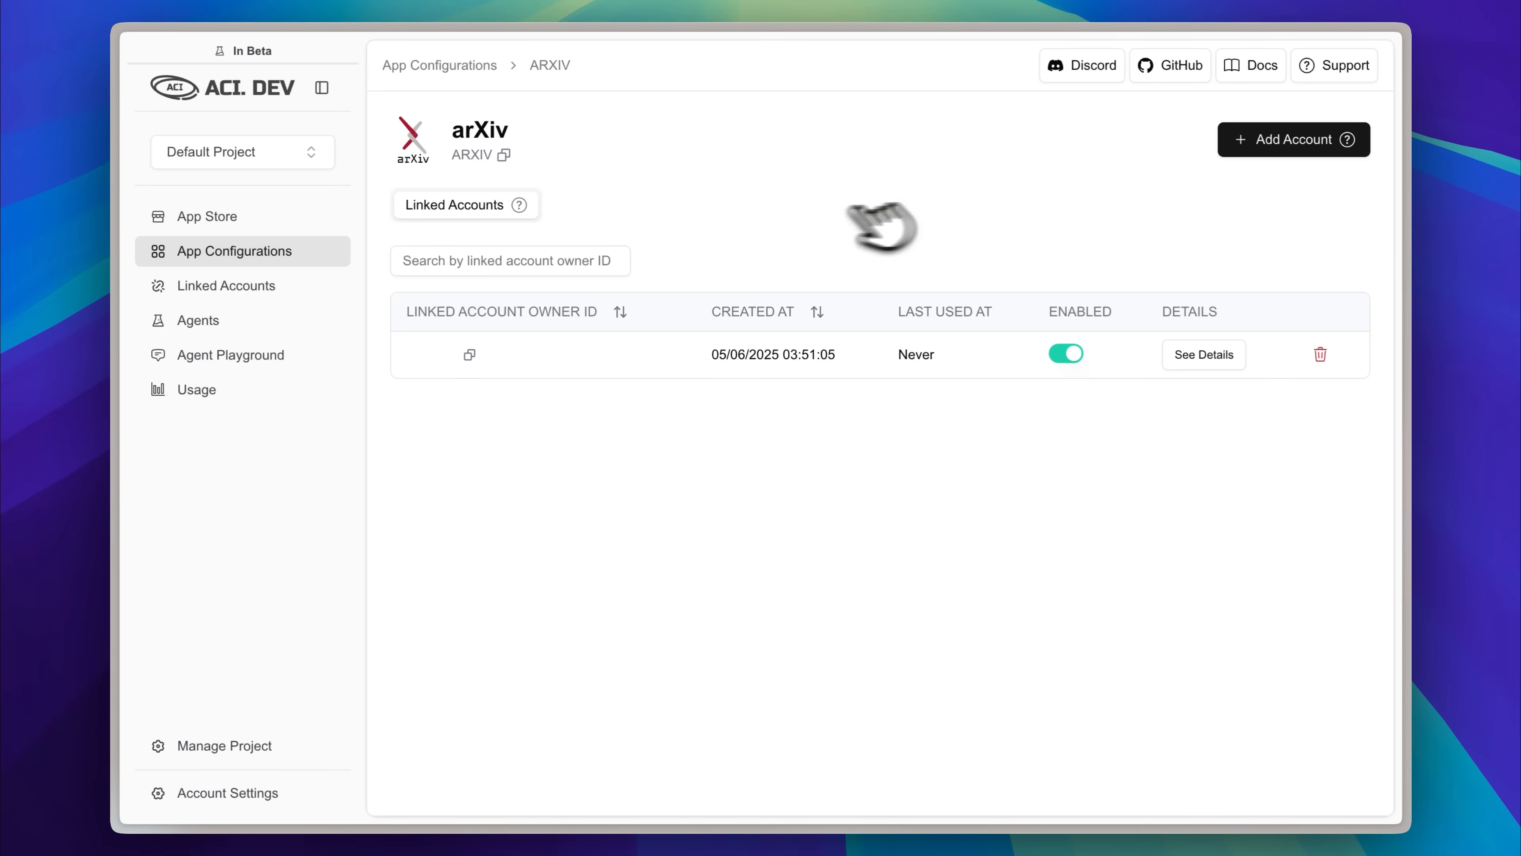
Step: Start adding a new linked account for the arXiv app configuration
click(1292, 139)
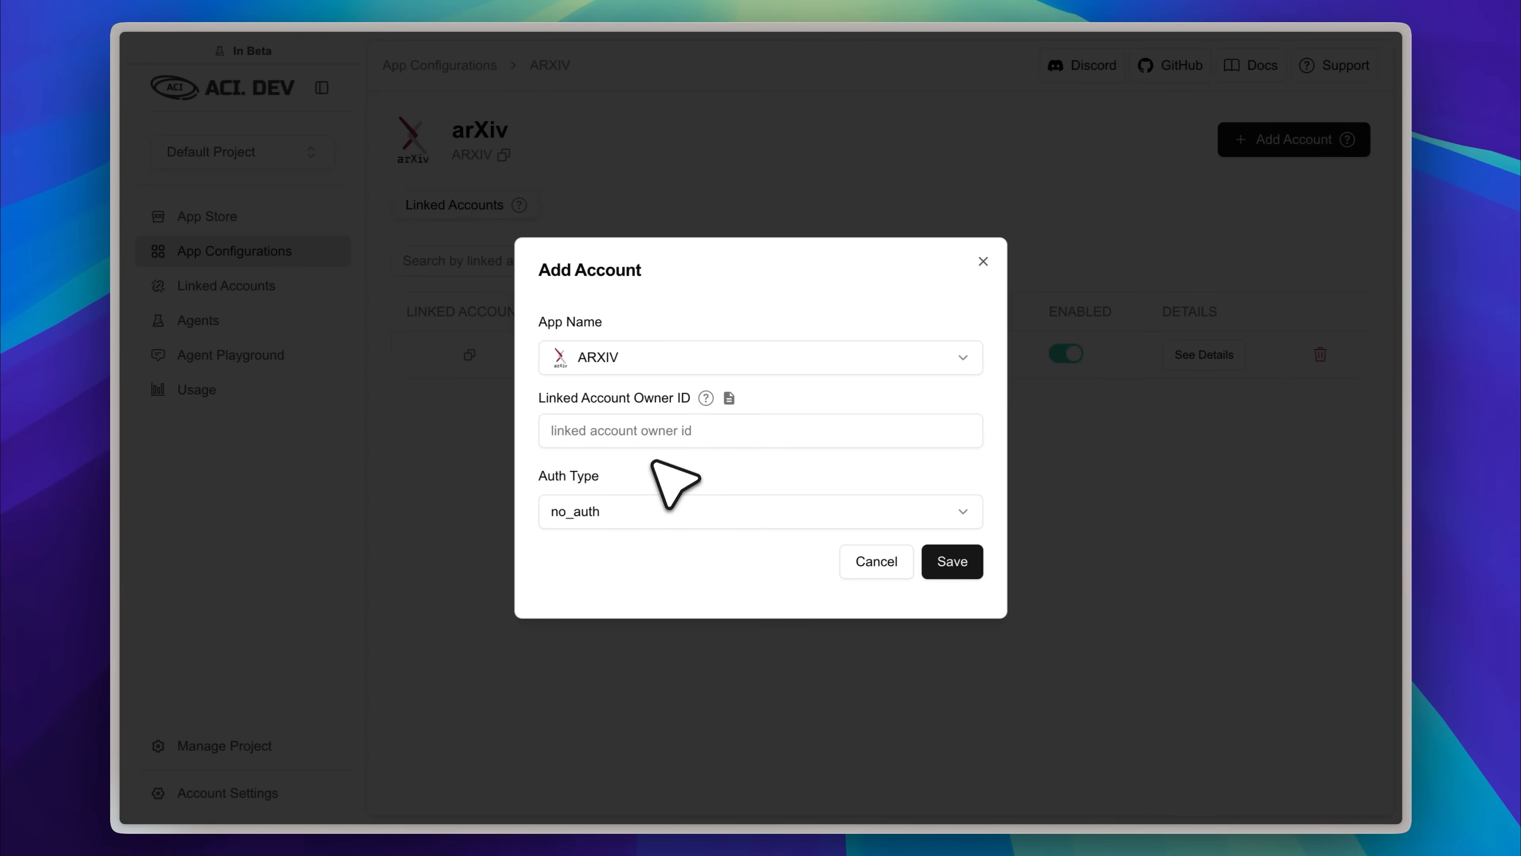
mouse_move(999, 281)
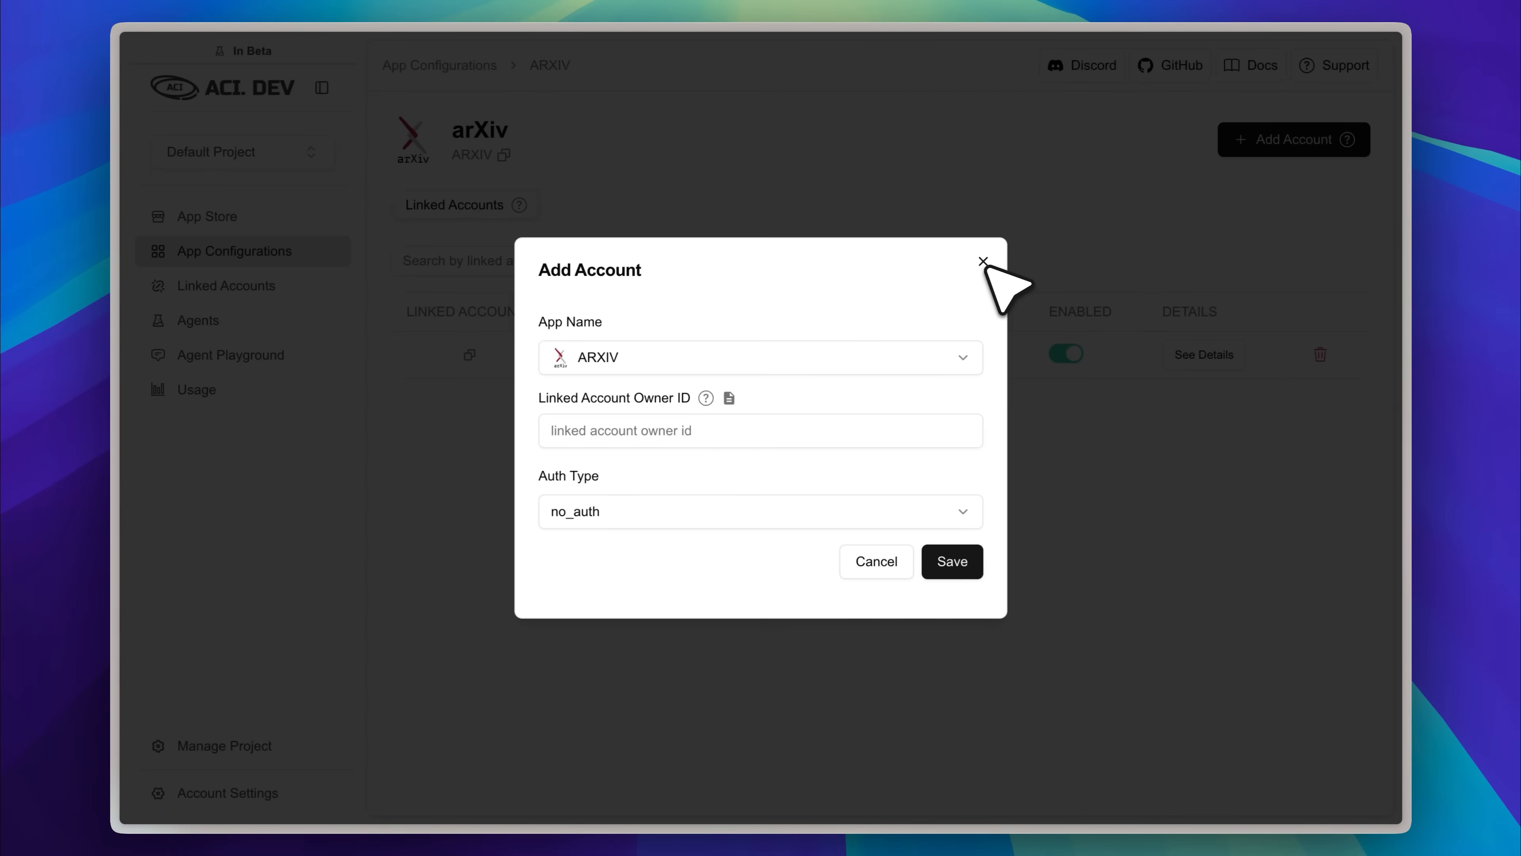